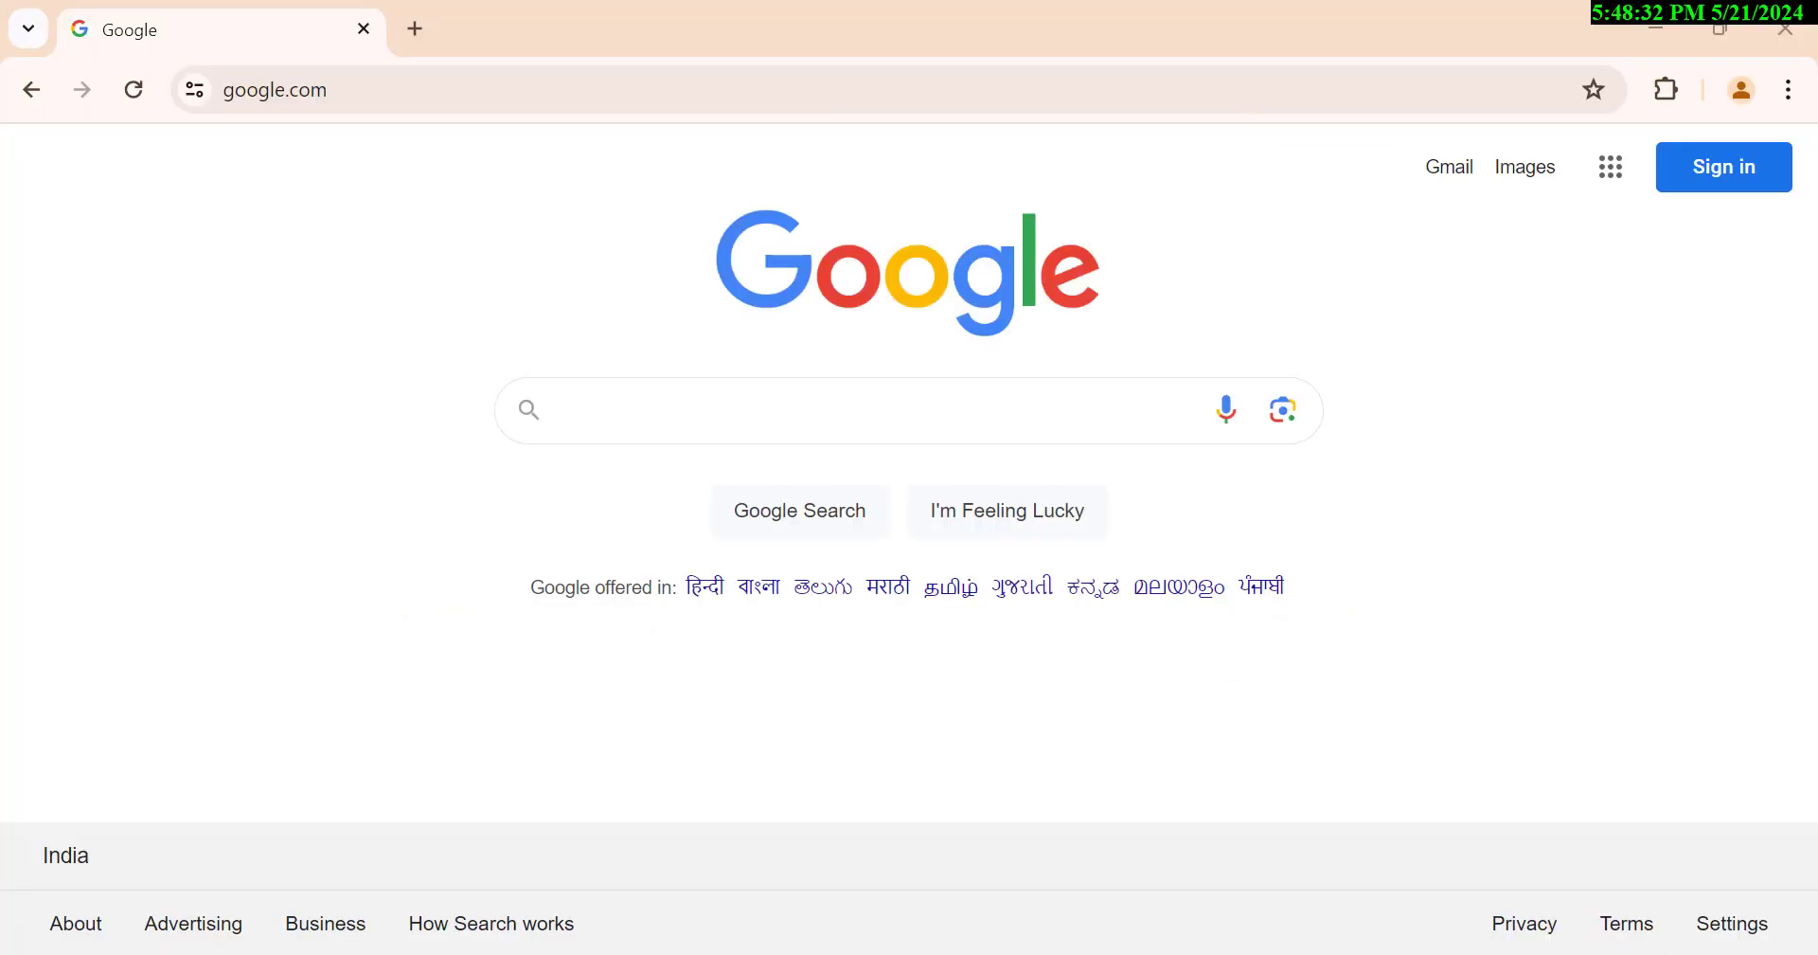
pyautogui.moveTo(1746, 175)
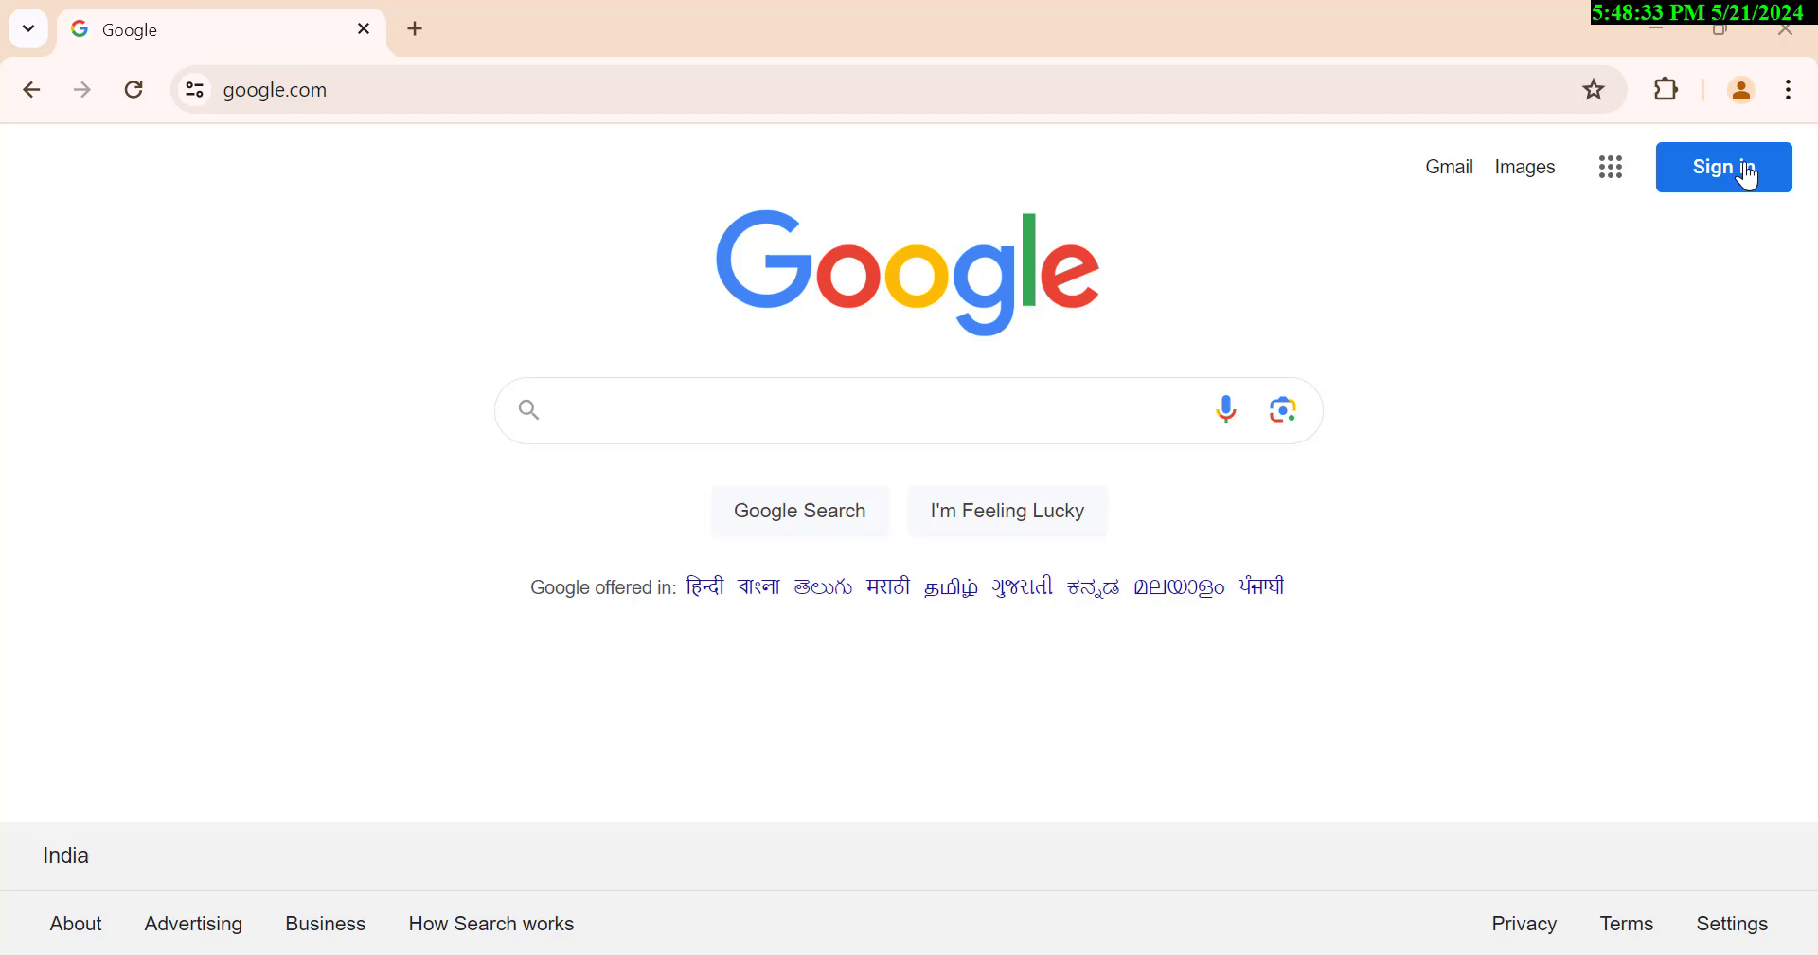
# Go to Python.org's downloads page and download the Python 3.12.3 Windows installer.
pyautogui.write('pu')
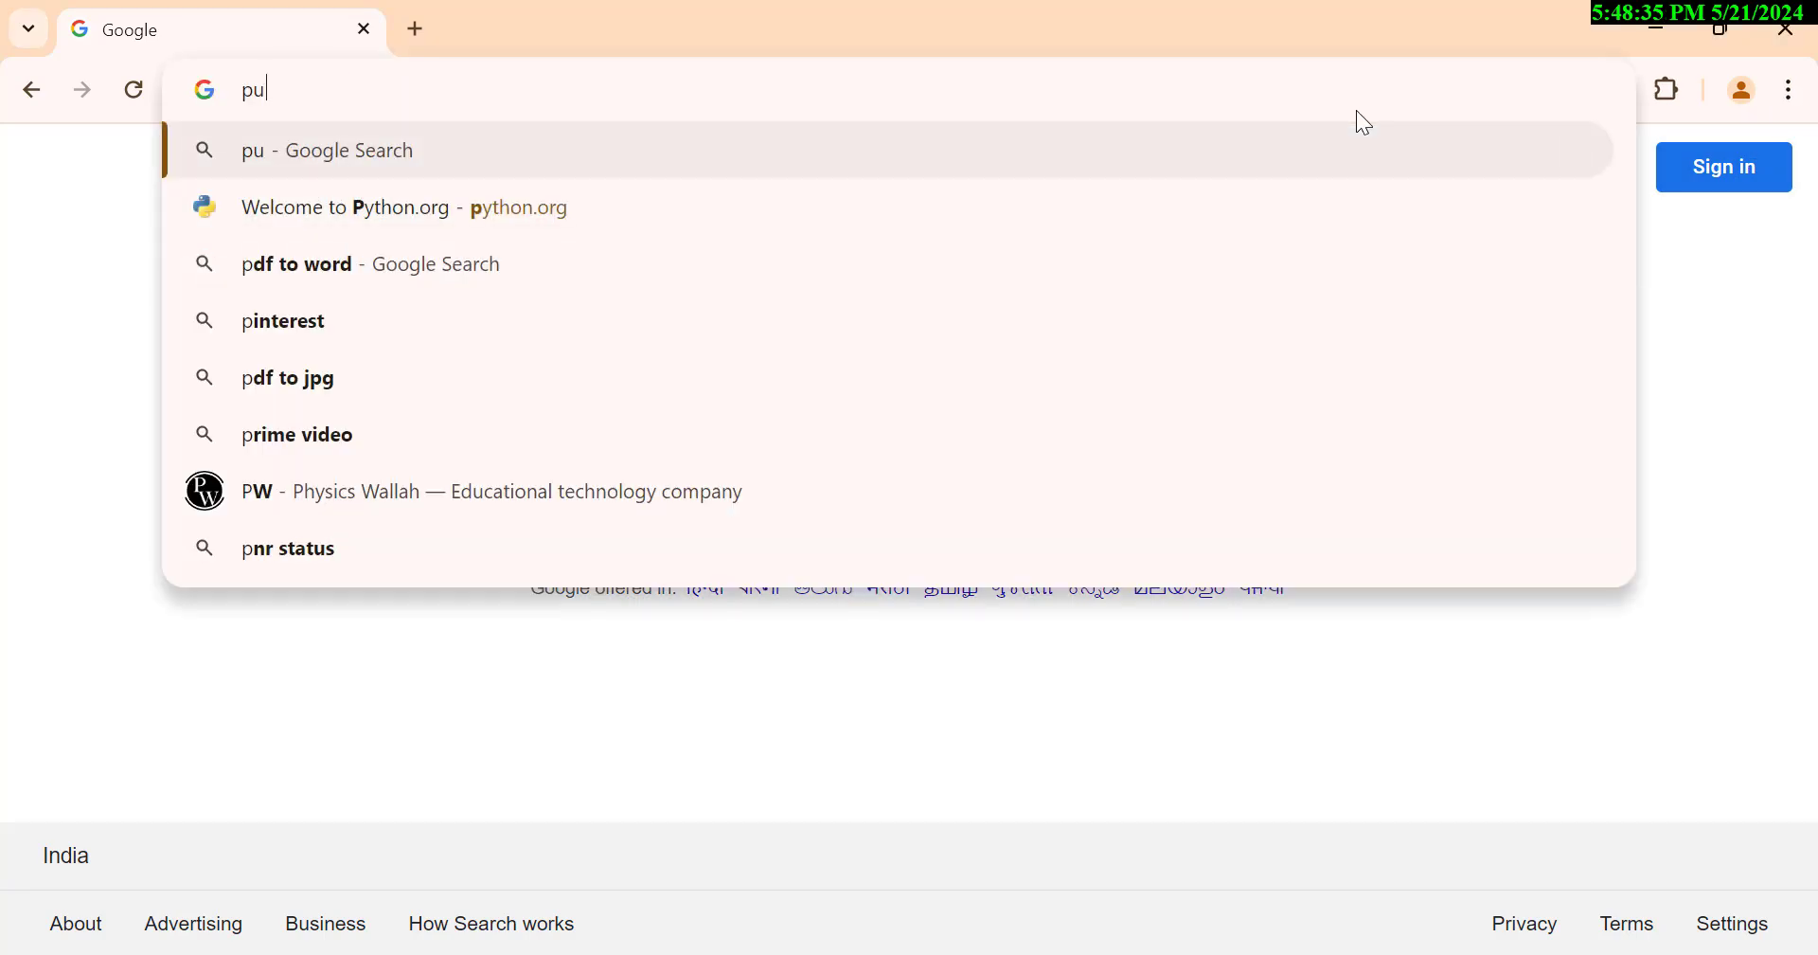
pyautogui.click(345, 209)
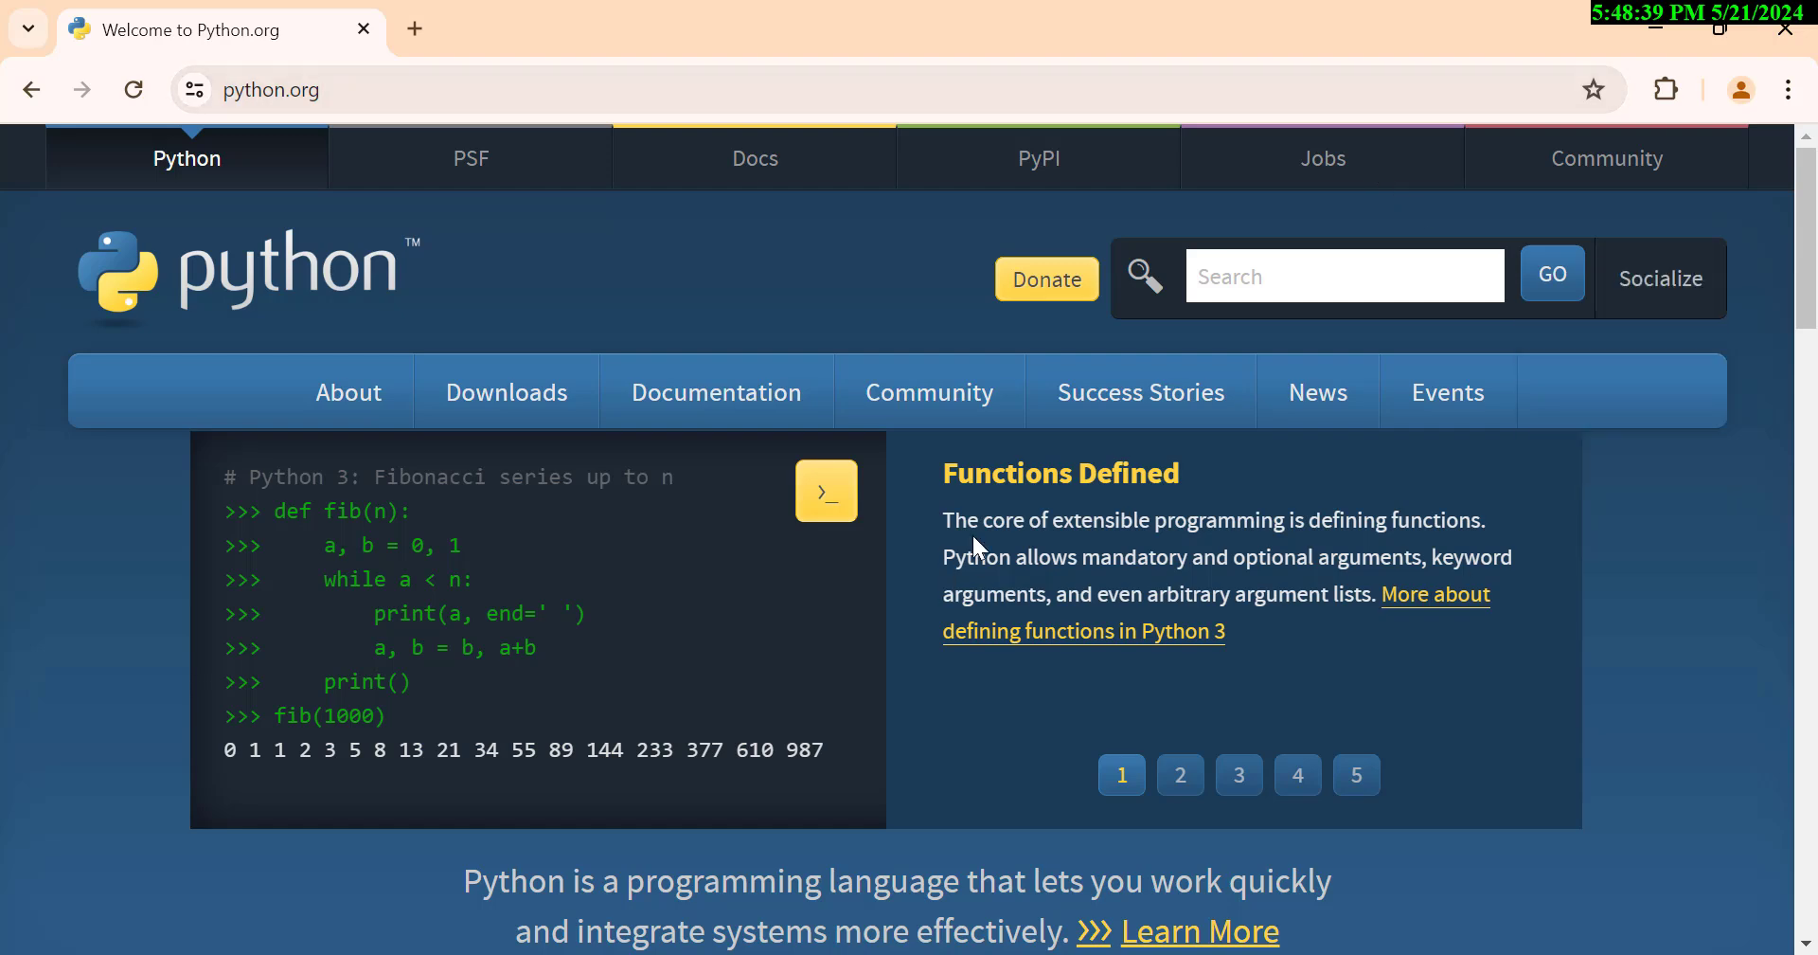
pyautogui.click(508, 392)
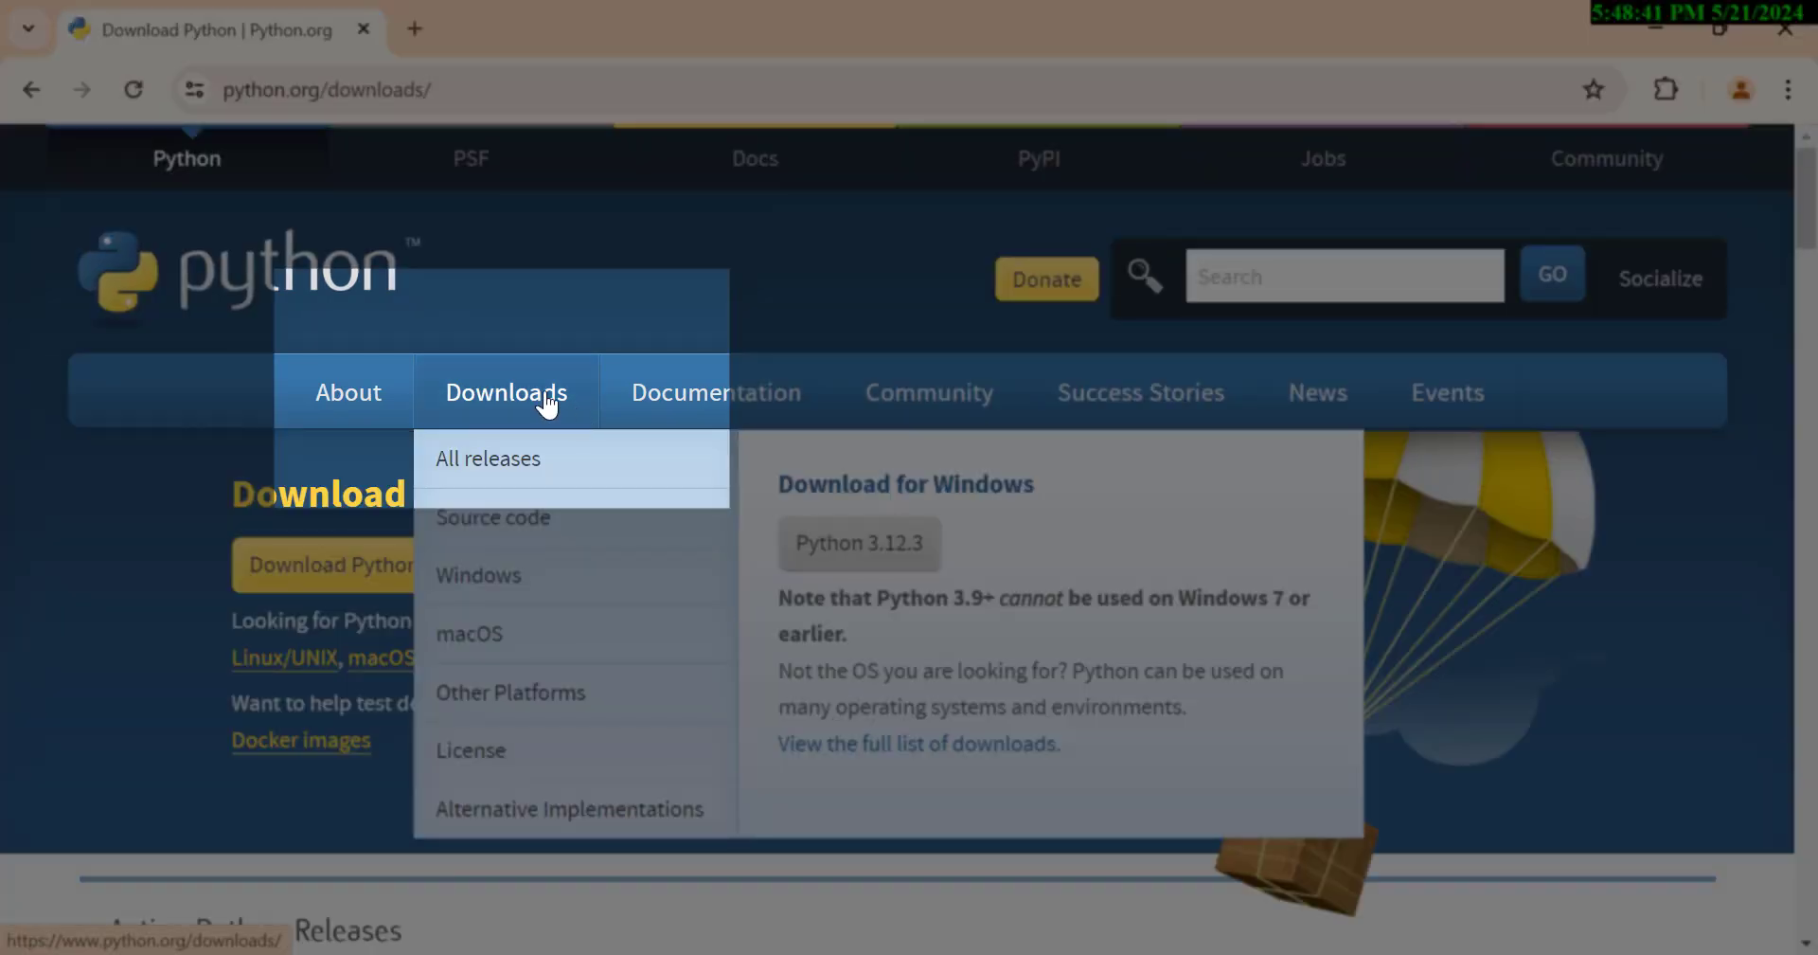
pyautogui.moveTo(1761, 754)
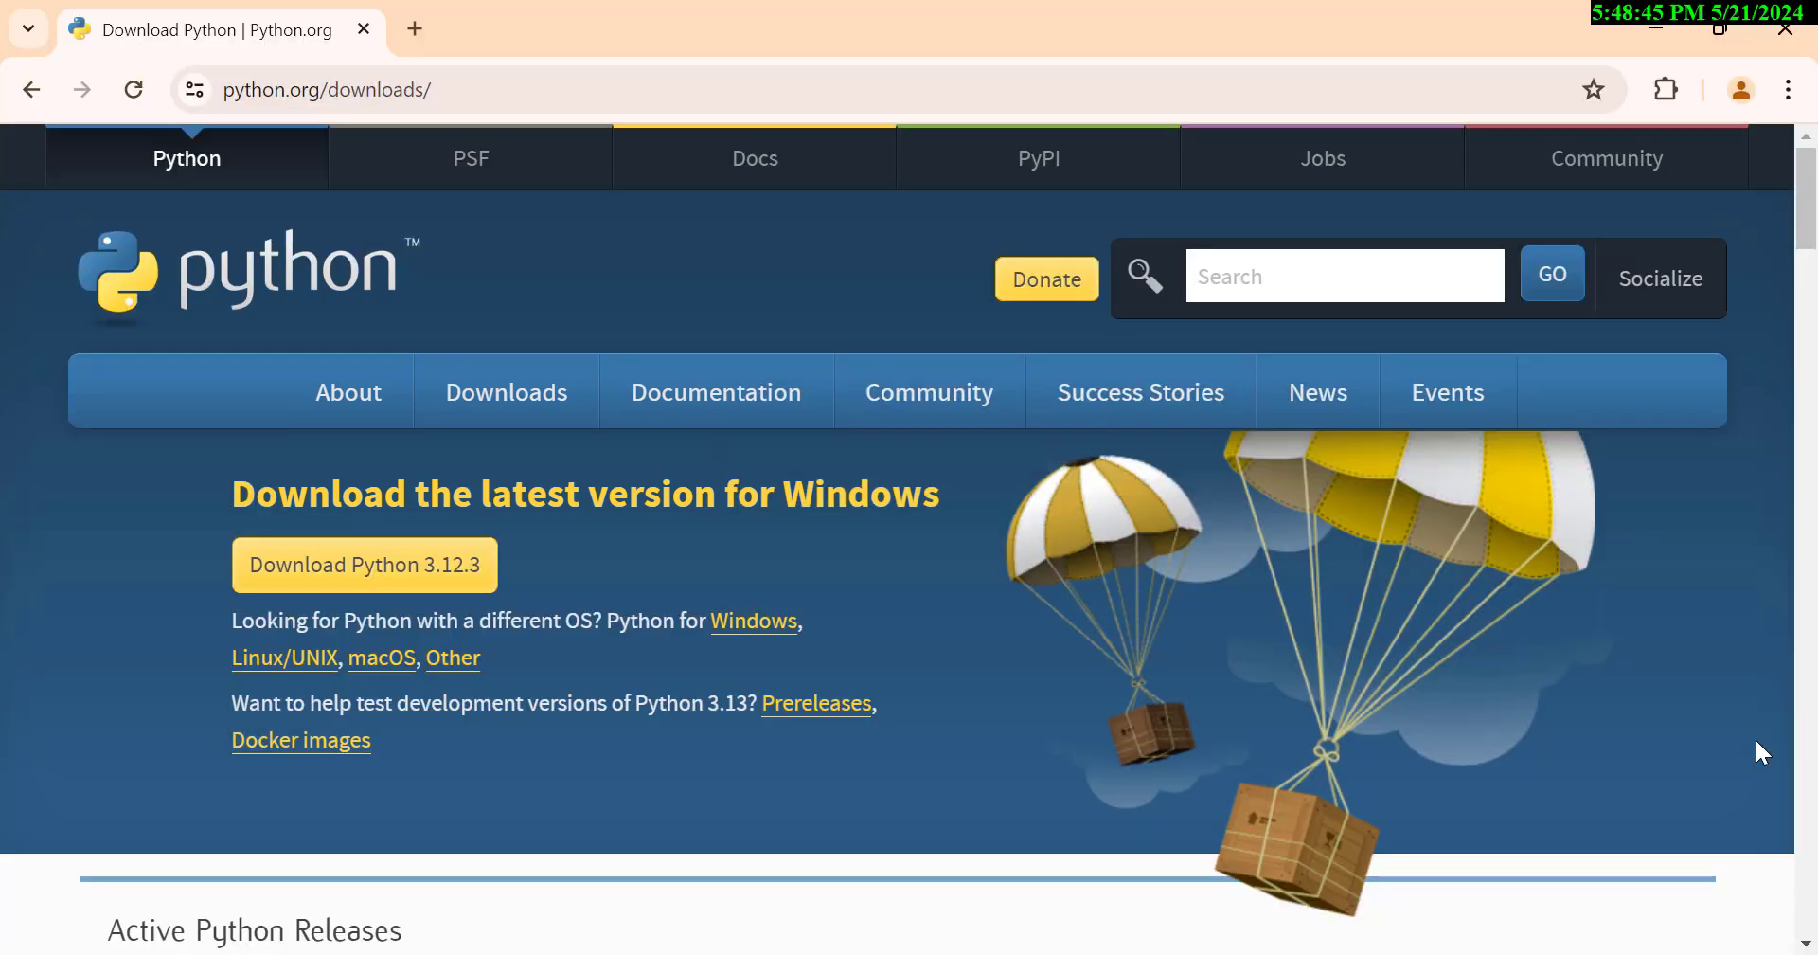
pyautogui.moveTo(635, 589)
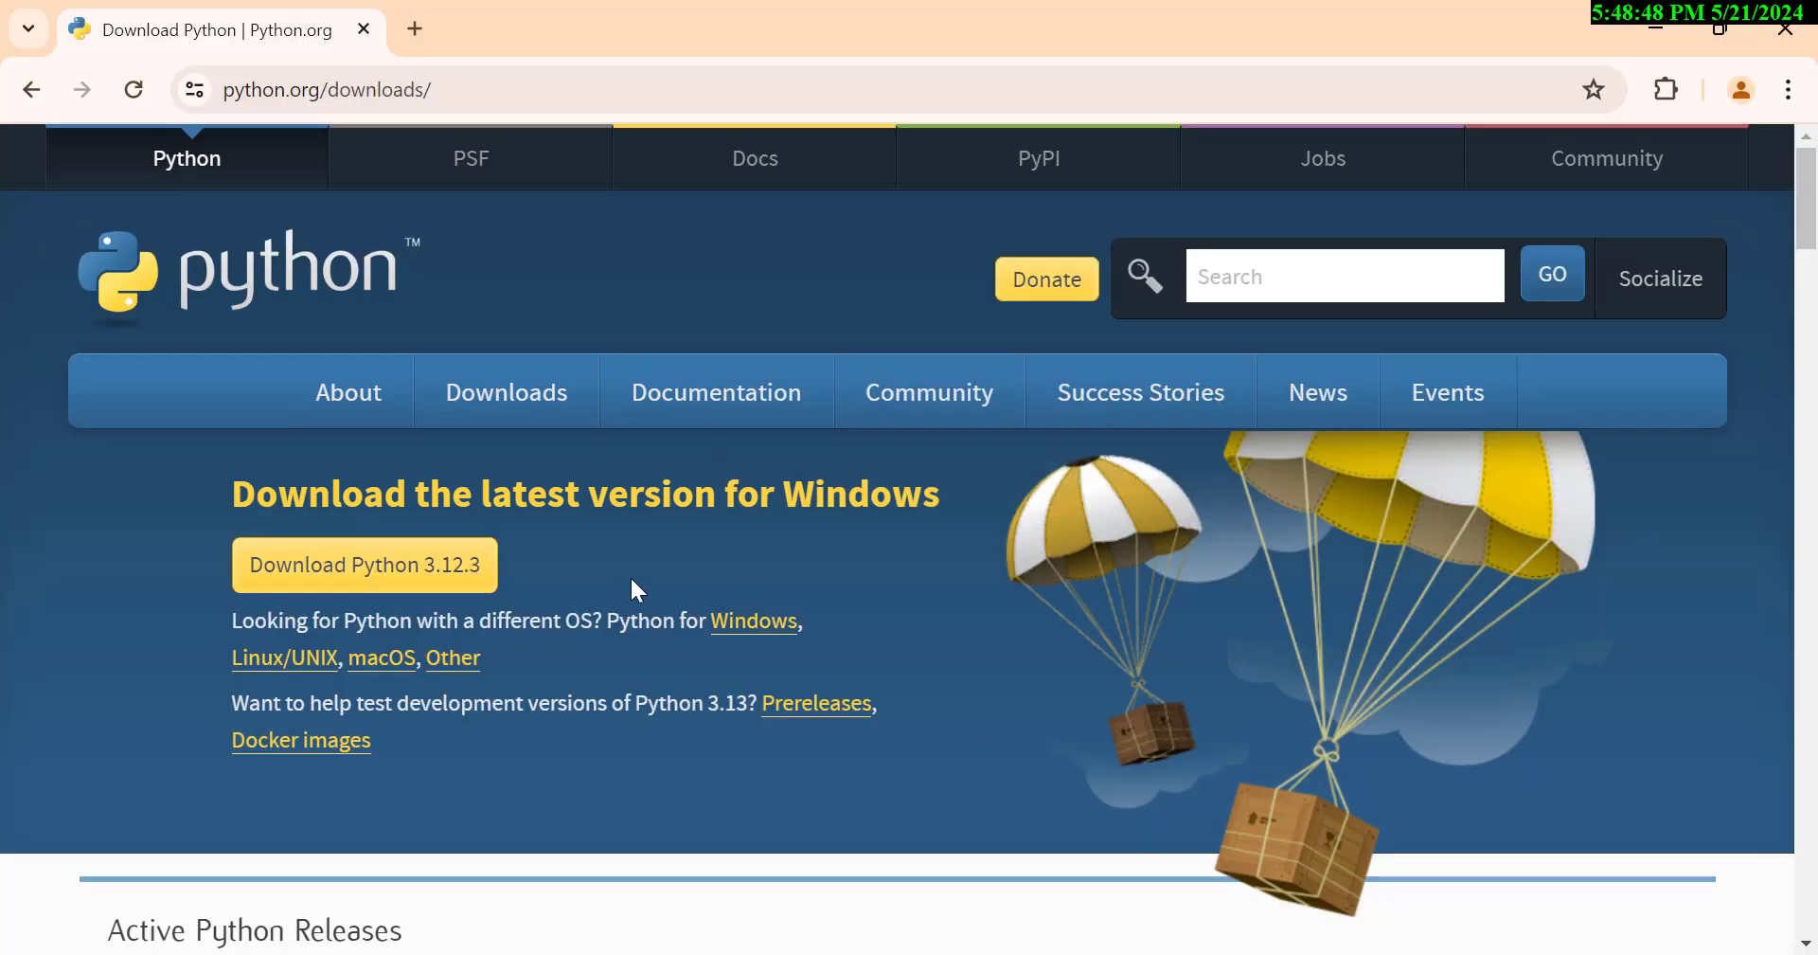
pyautogui.click(364, 566)
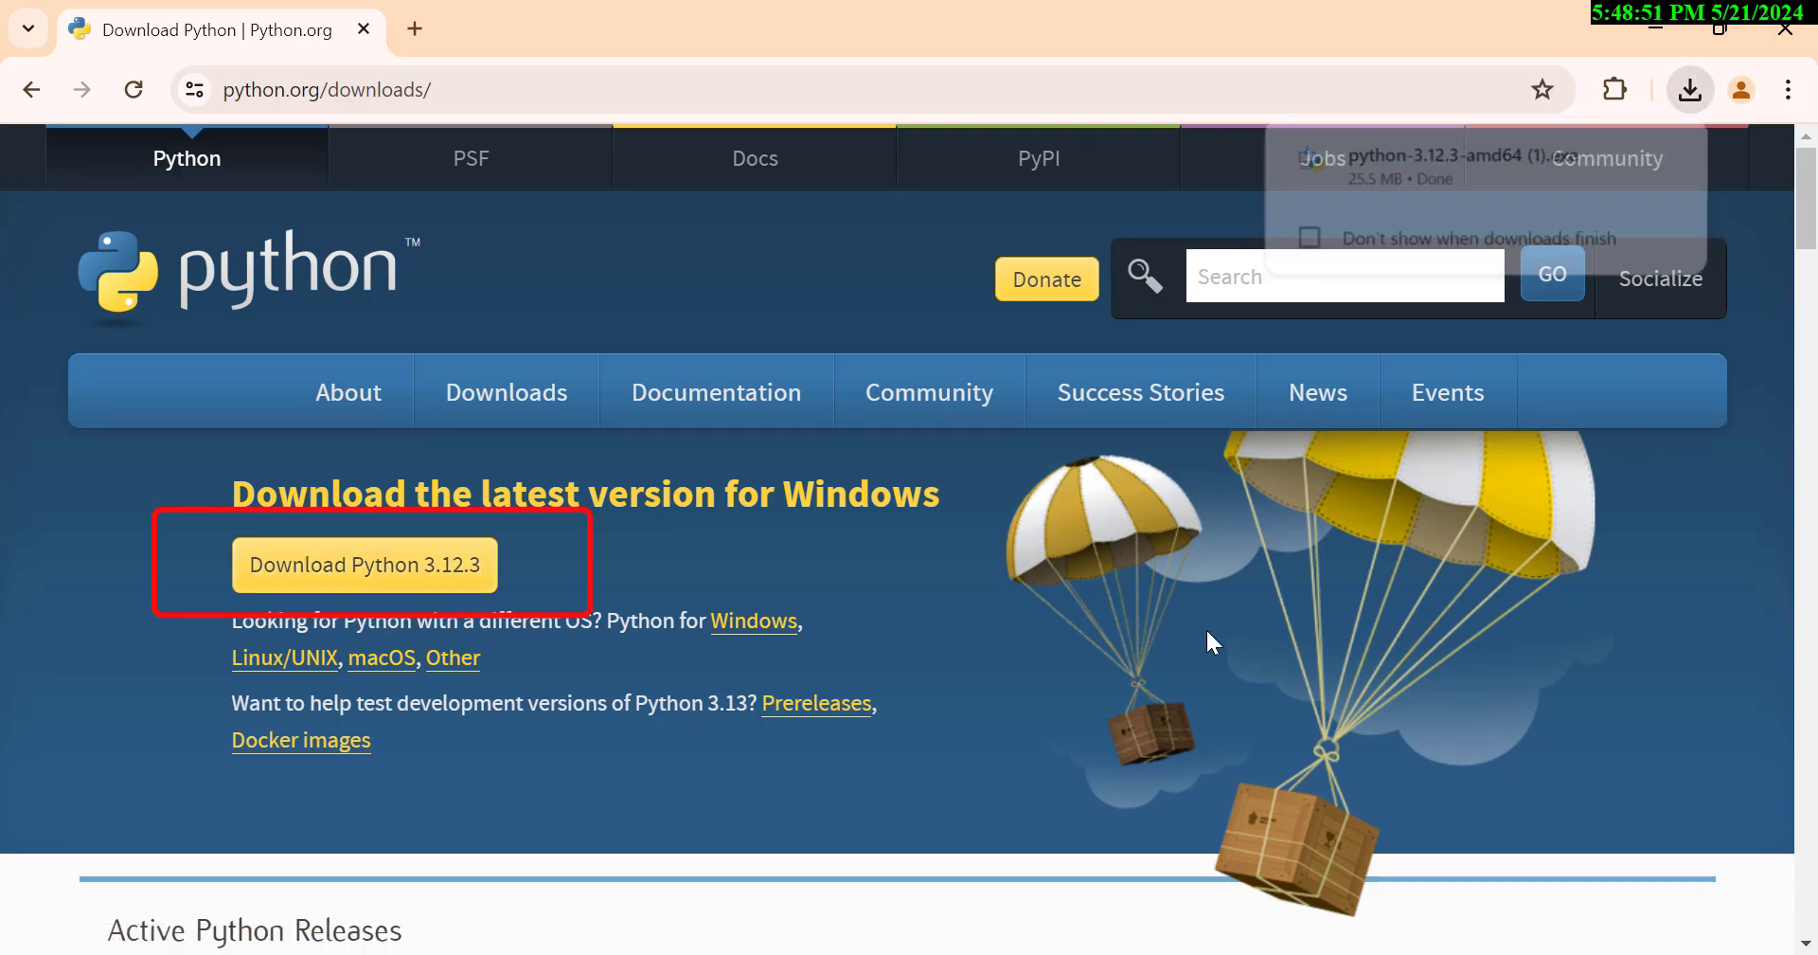
# Show Chrome's recent downloads listing the finished python-3.12.3-amd64 installer.
pyautogui.scroll(-3)
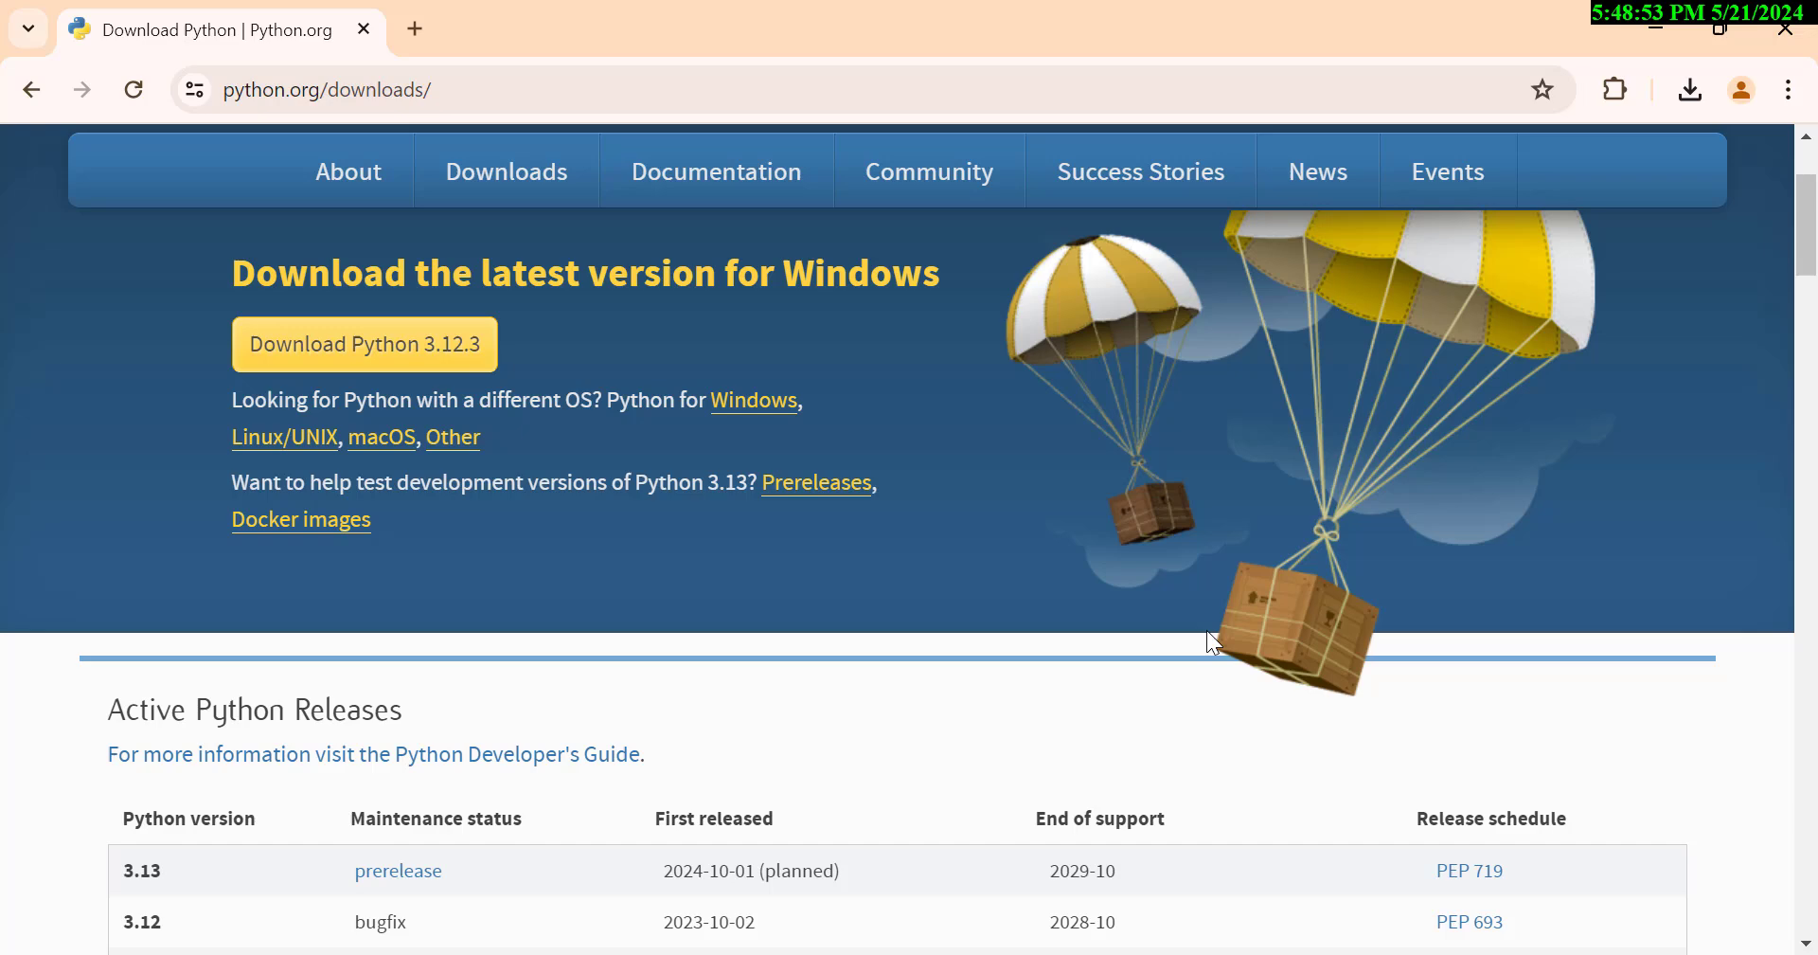
pyautogui.scroll(-3)
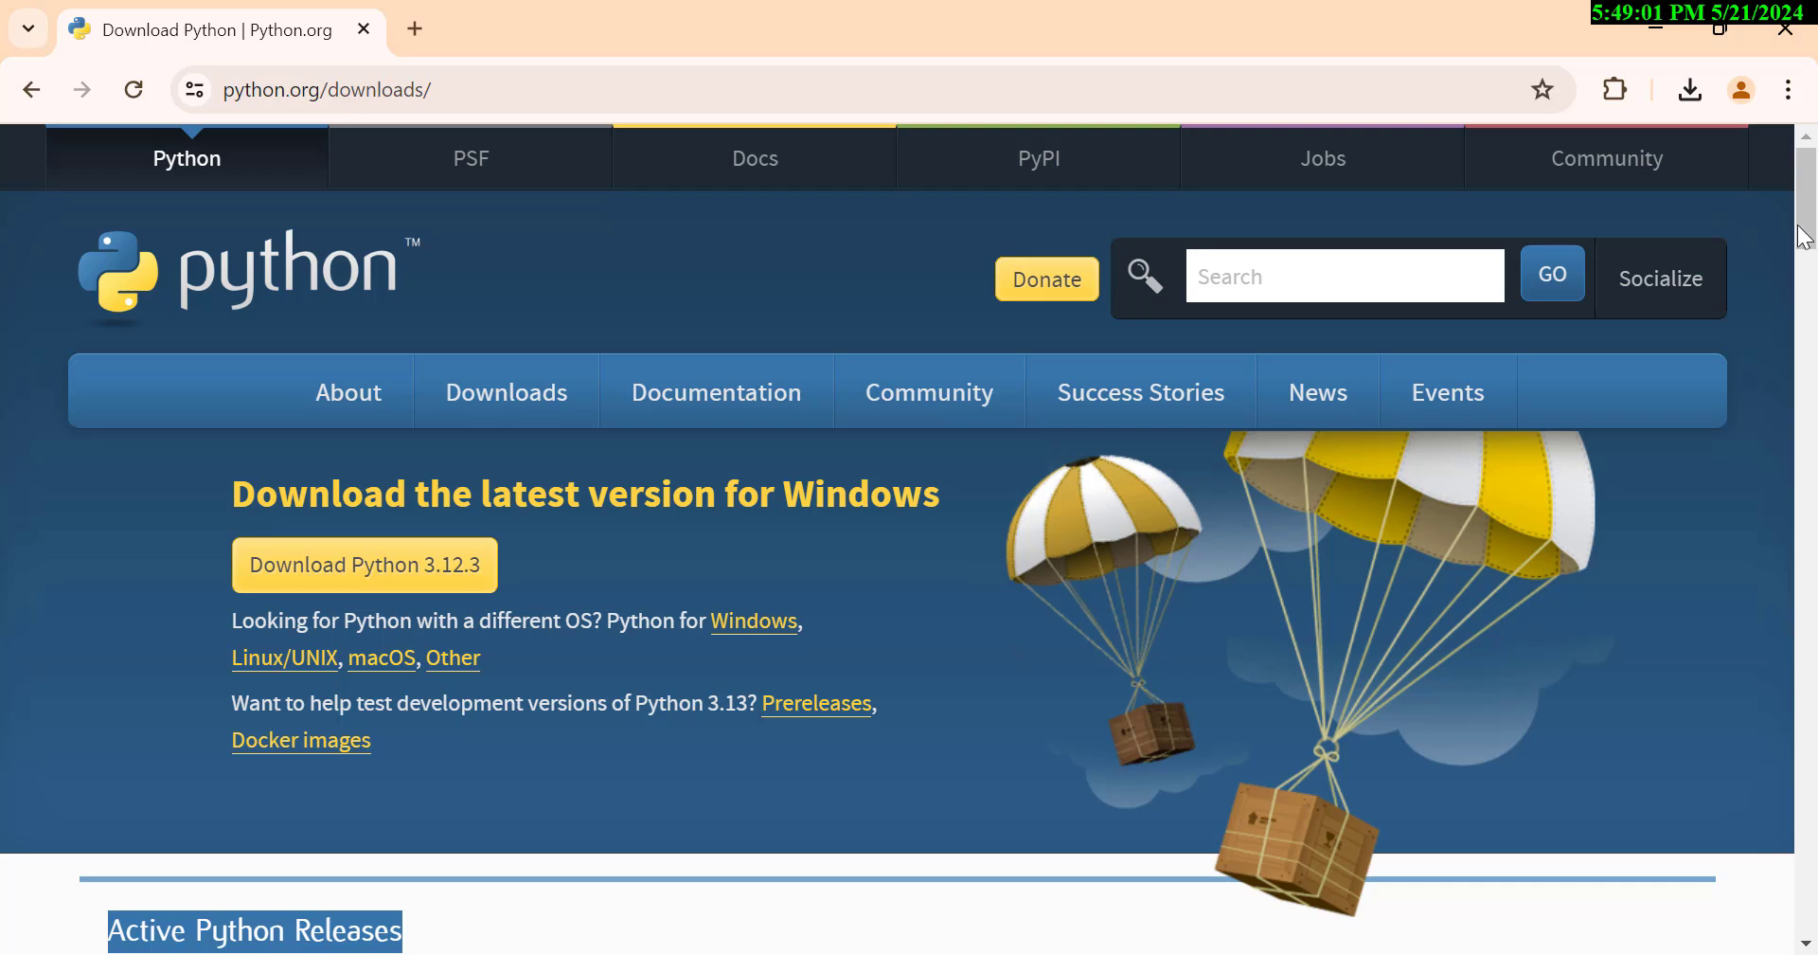
pyautogui.click(1690, 90)
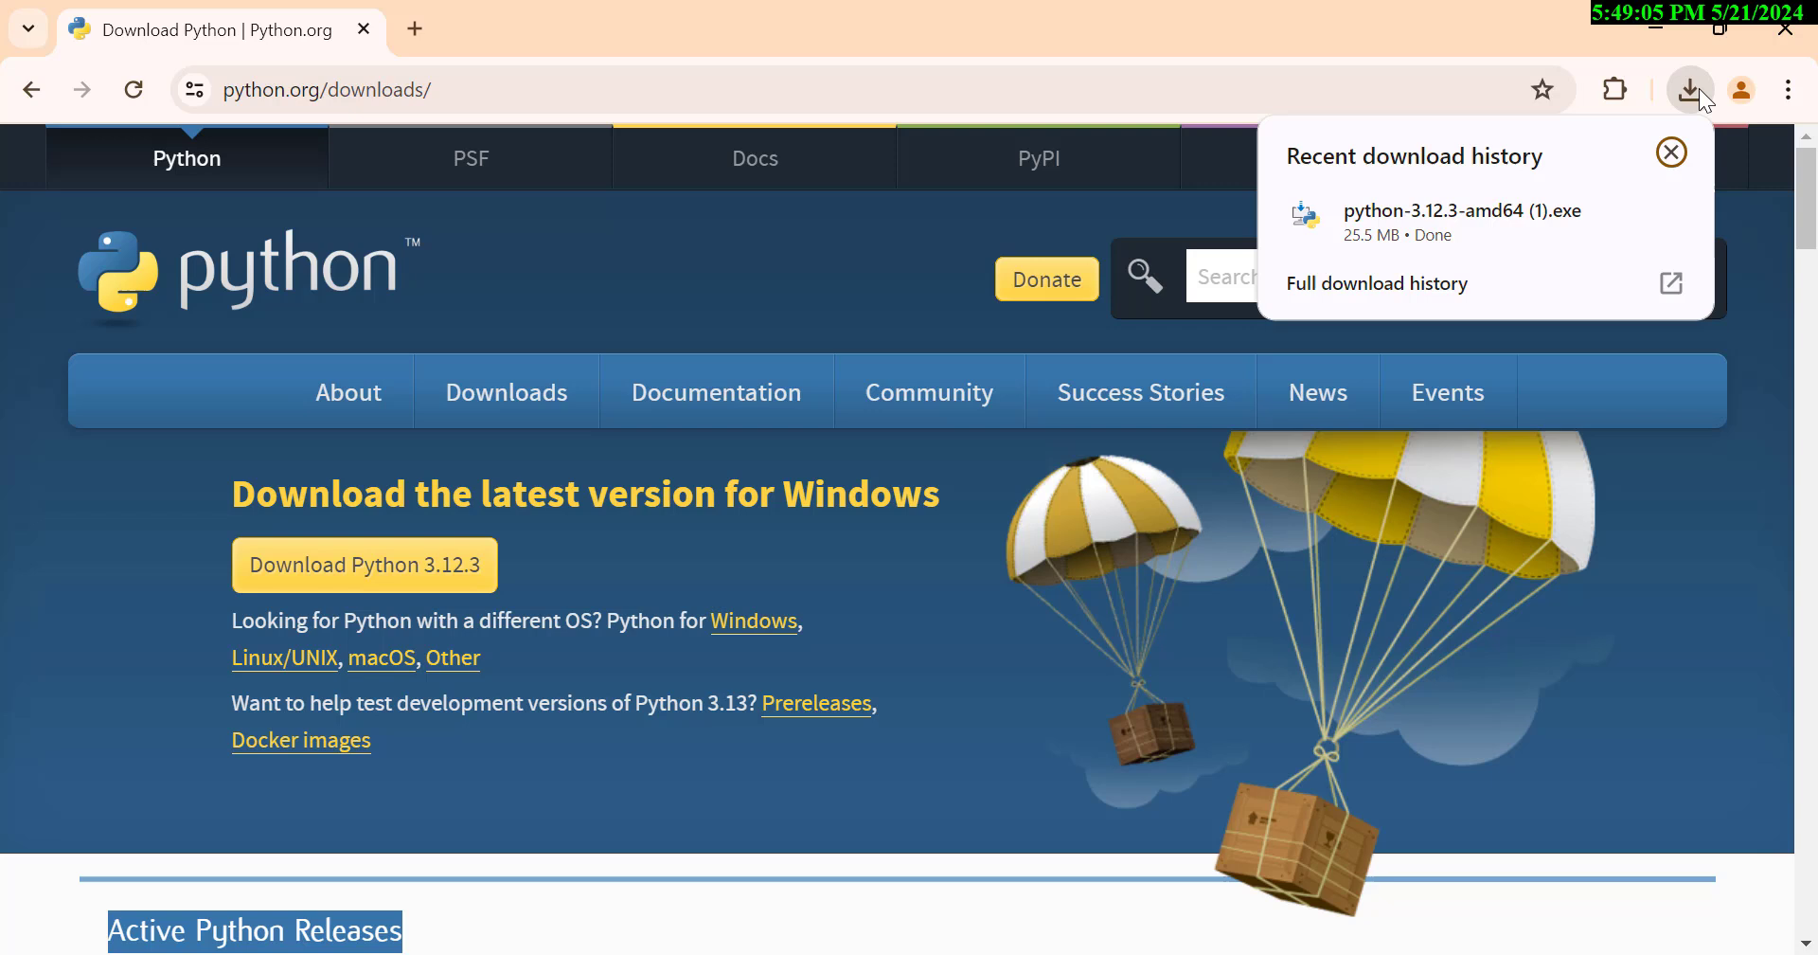
pyautogui.moveTo(1489, 544)
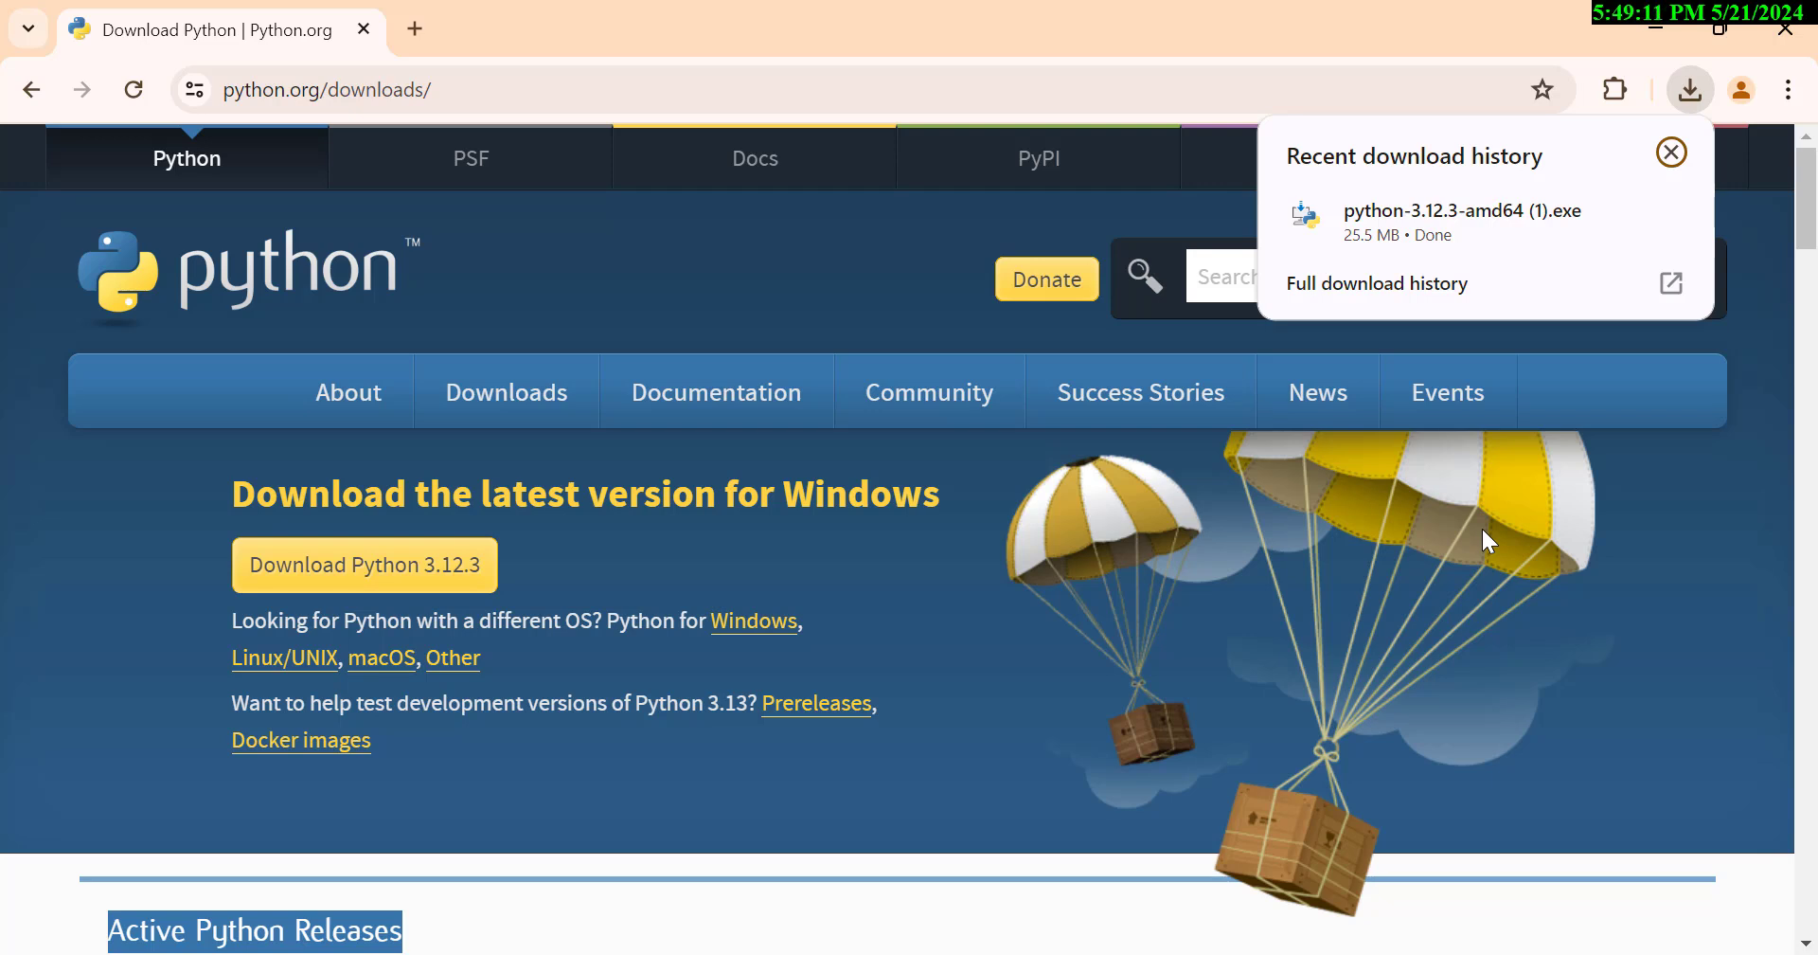
pyautogui.moveTo(1485, 231)
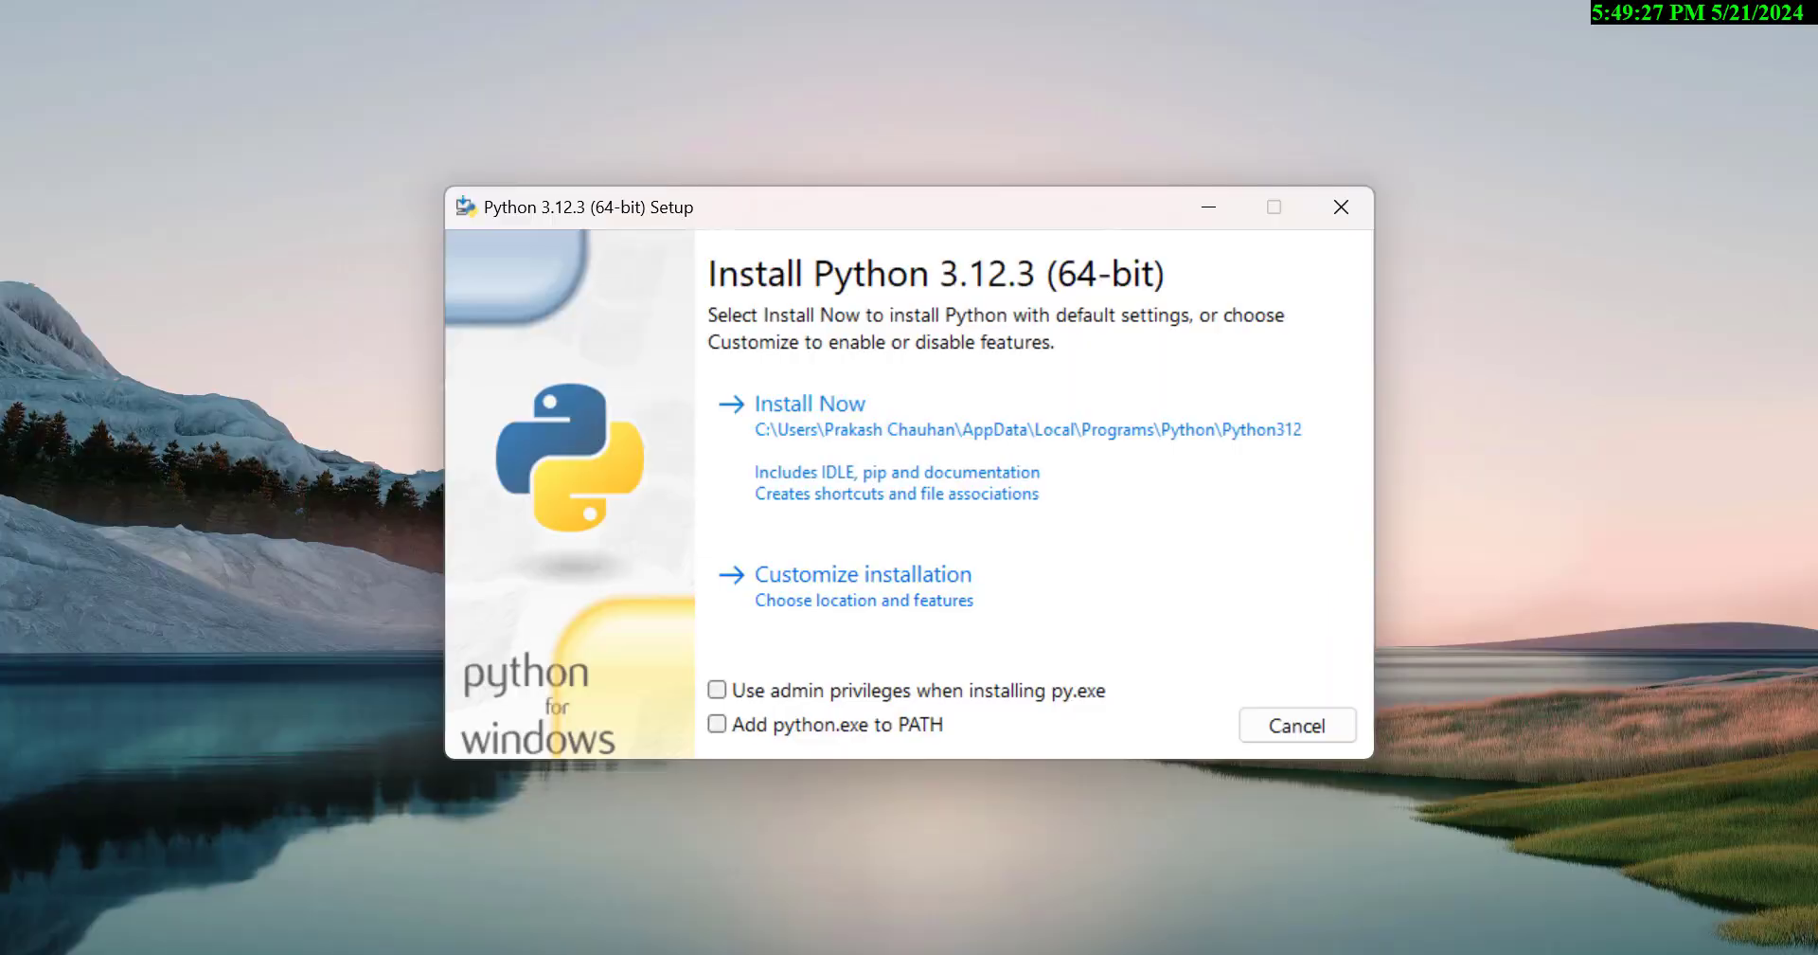
pyautogui.moveTo(1809, 566)
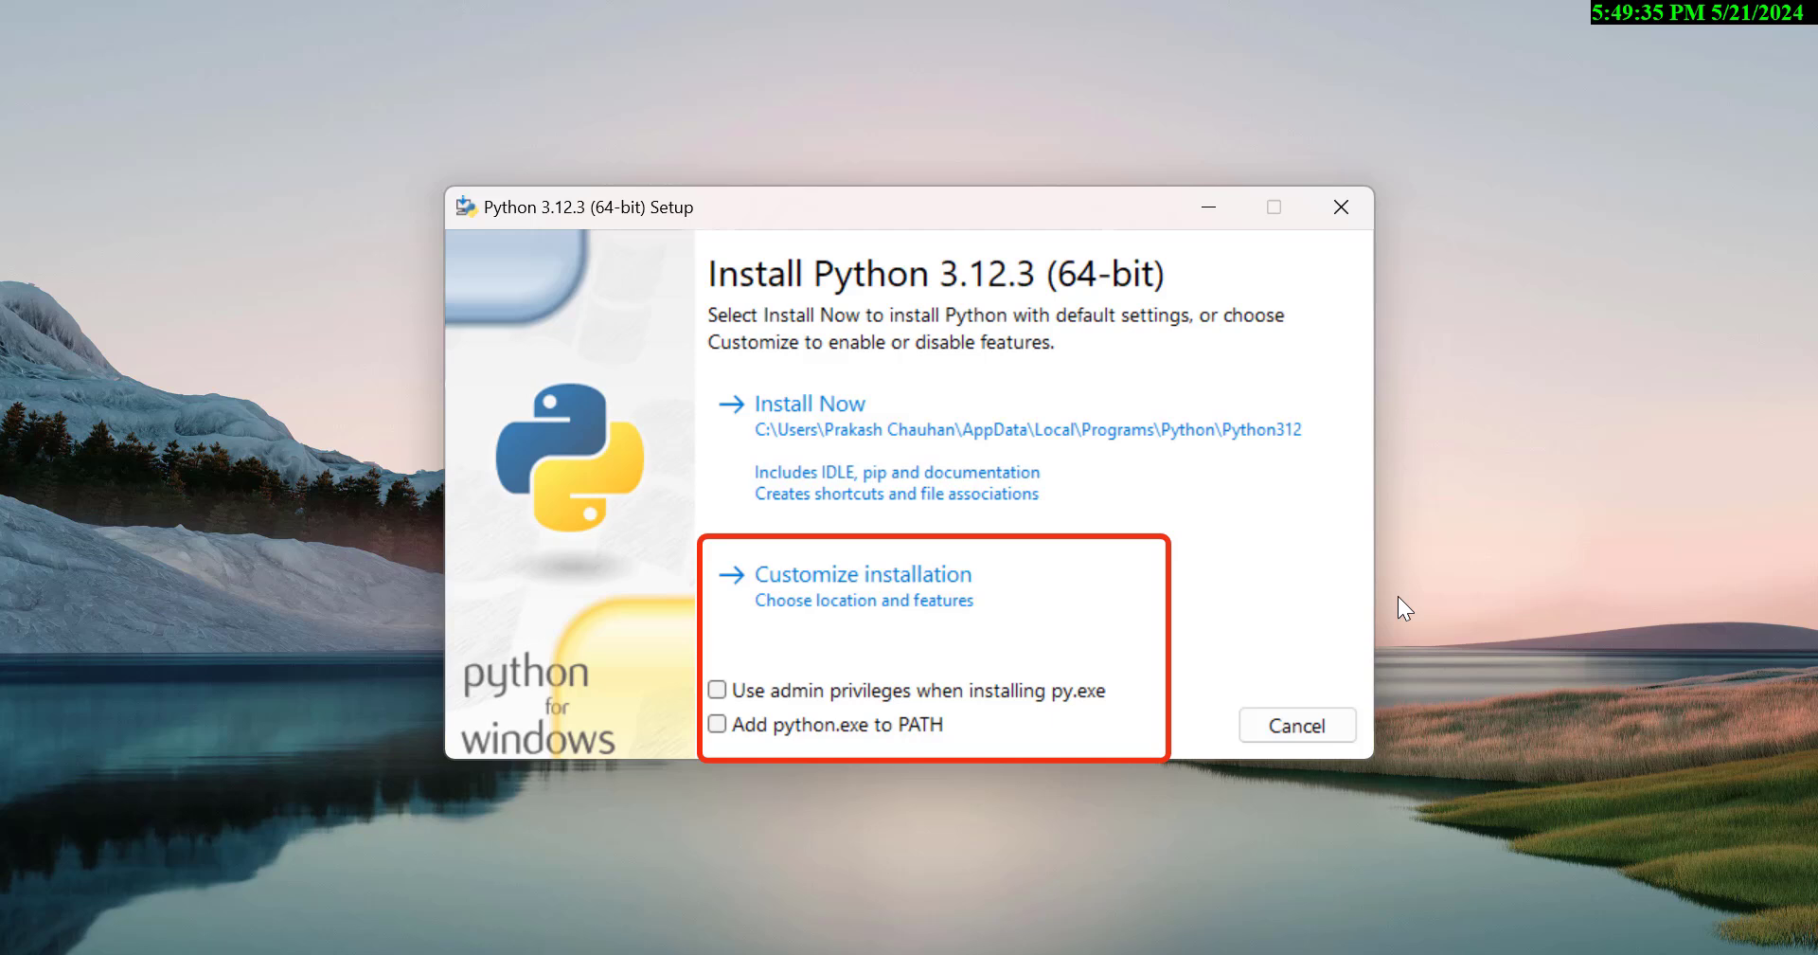
pyautogui.moveTo(1535, 619)
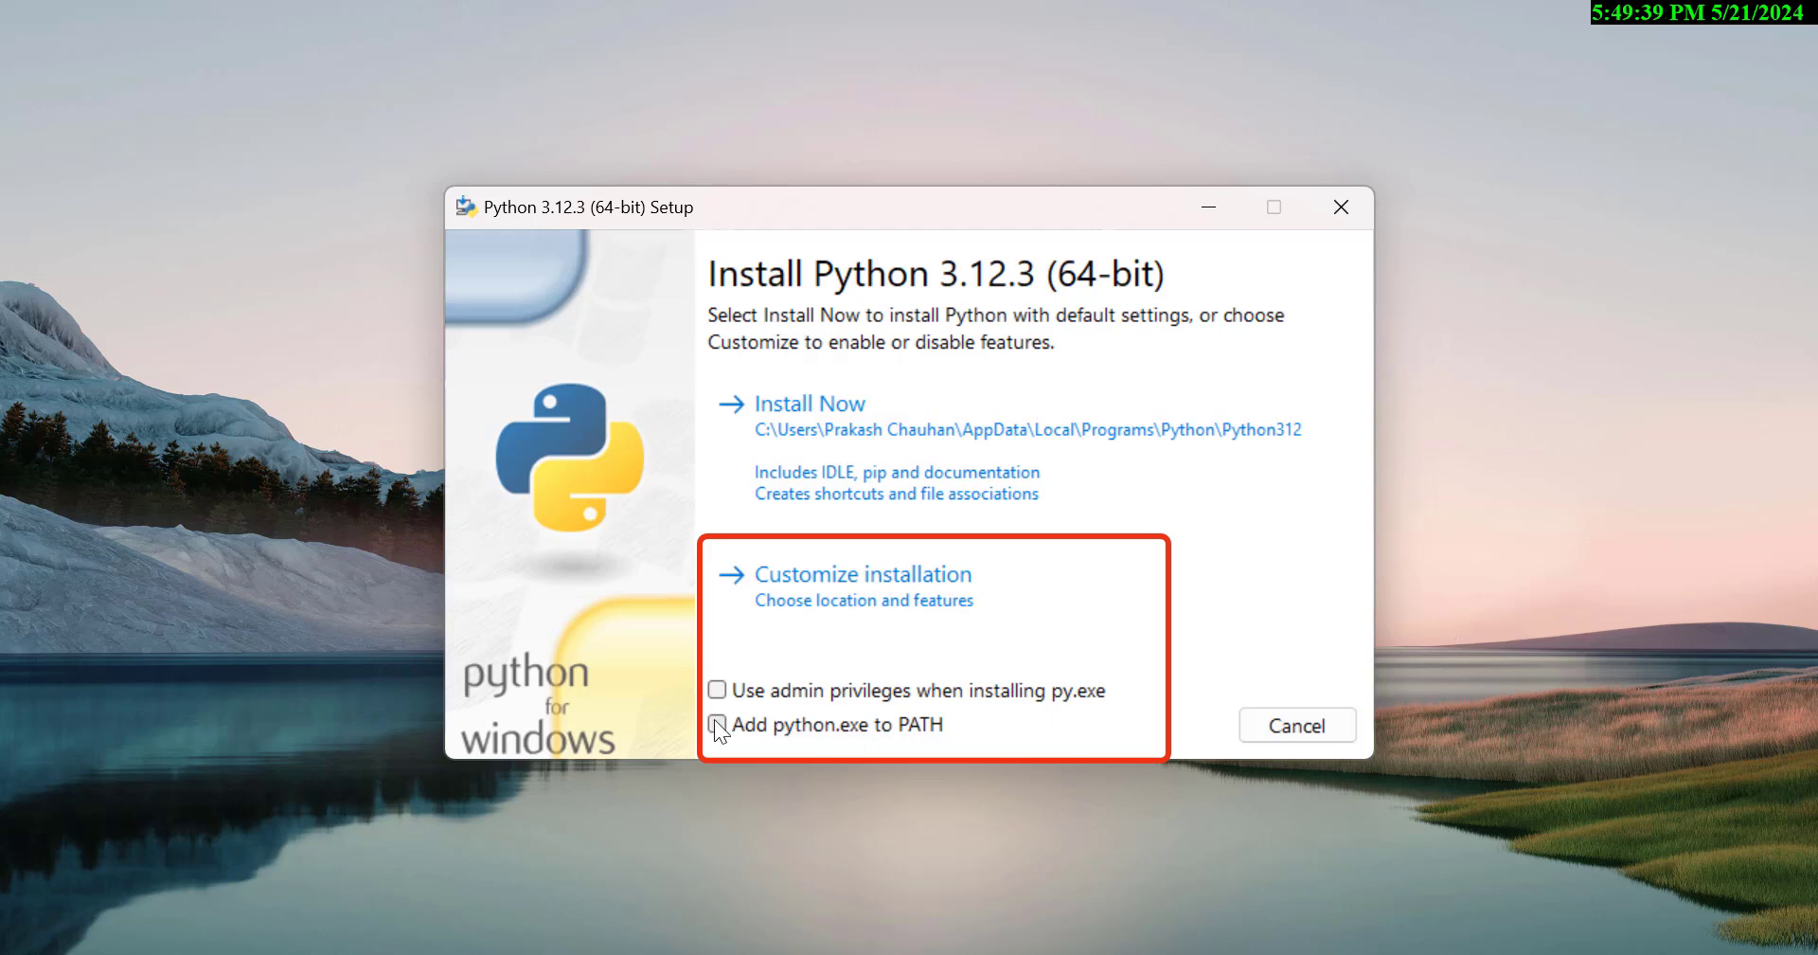
# Enable 'Add python.exe to PATH' and start the default Python 3.12.3 installation.
pyautogui.click(716, 725)
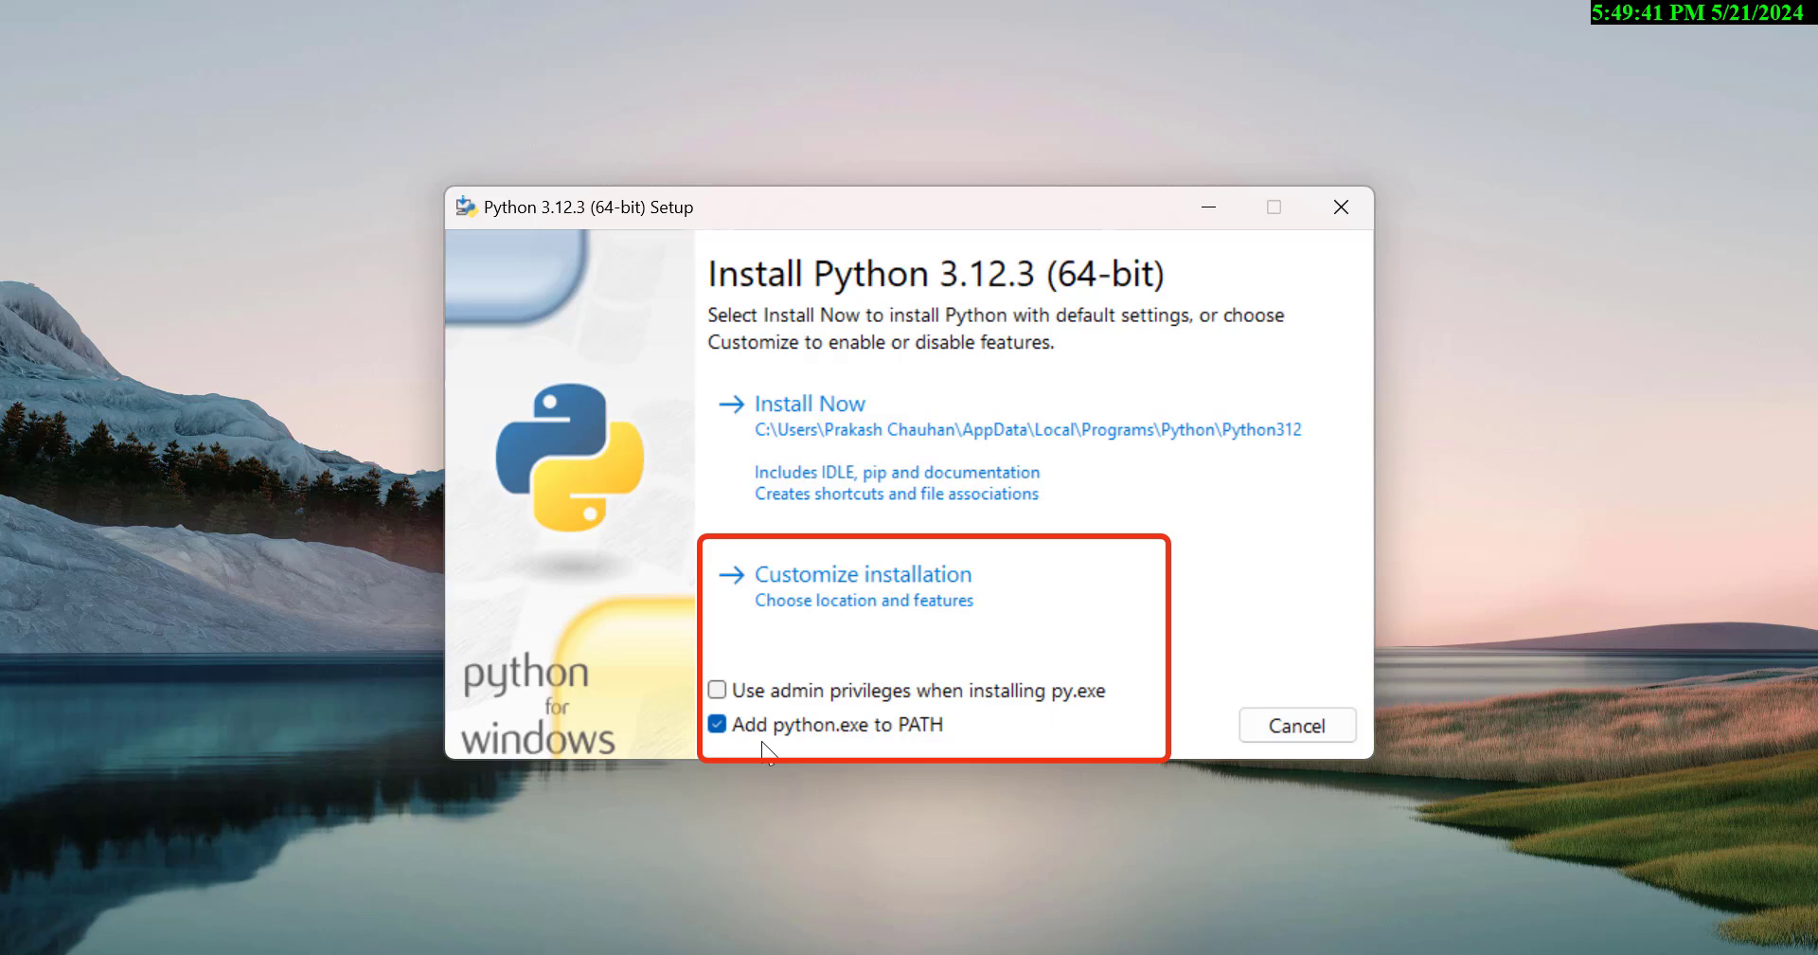
pyautogui.moveTo(934, 729)
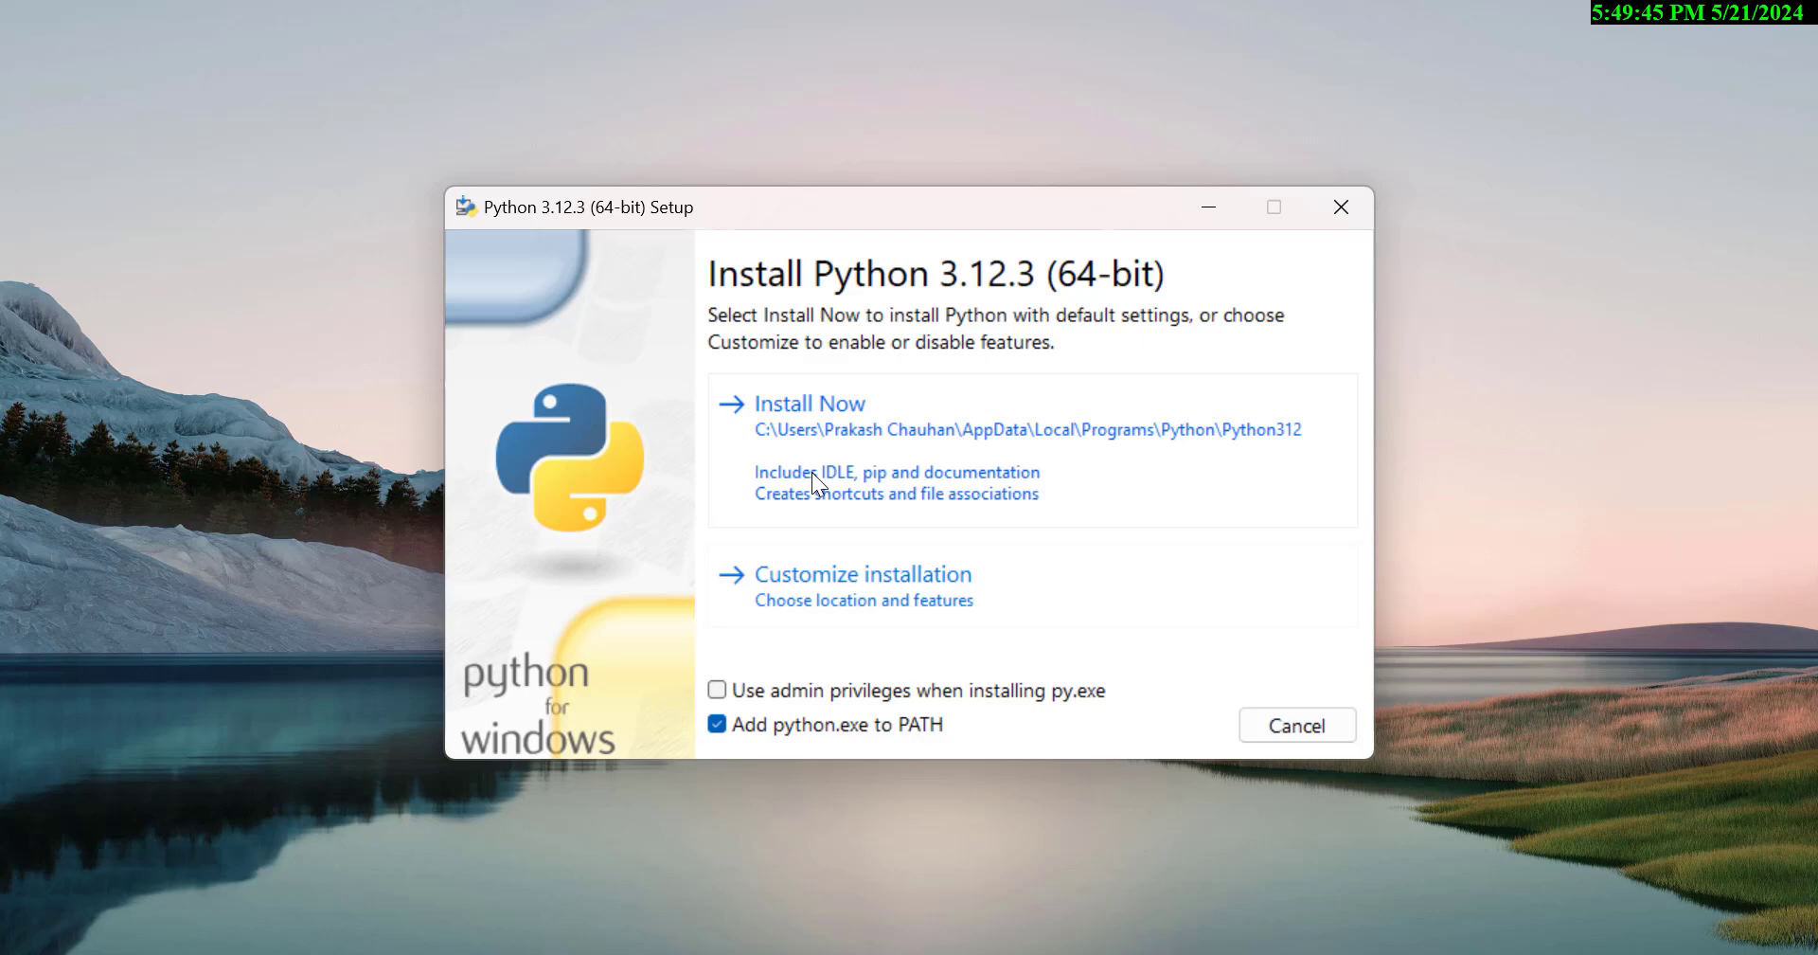
pyautogui.click(810, 404)
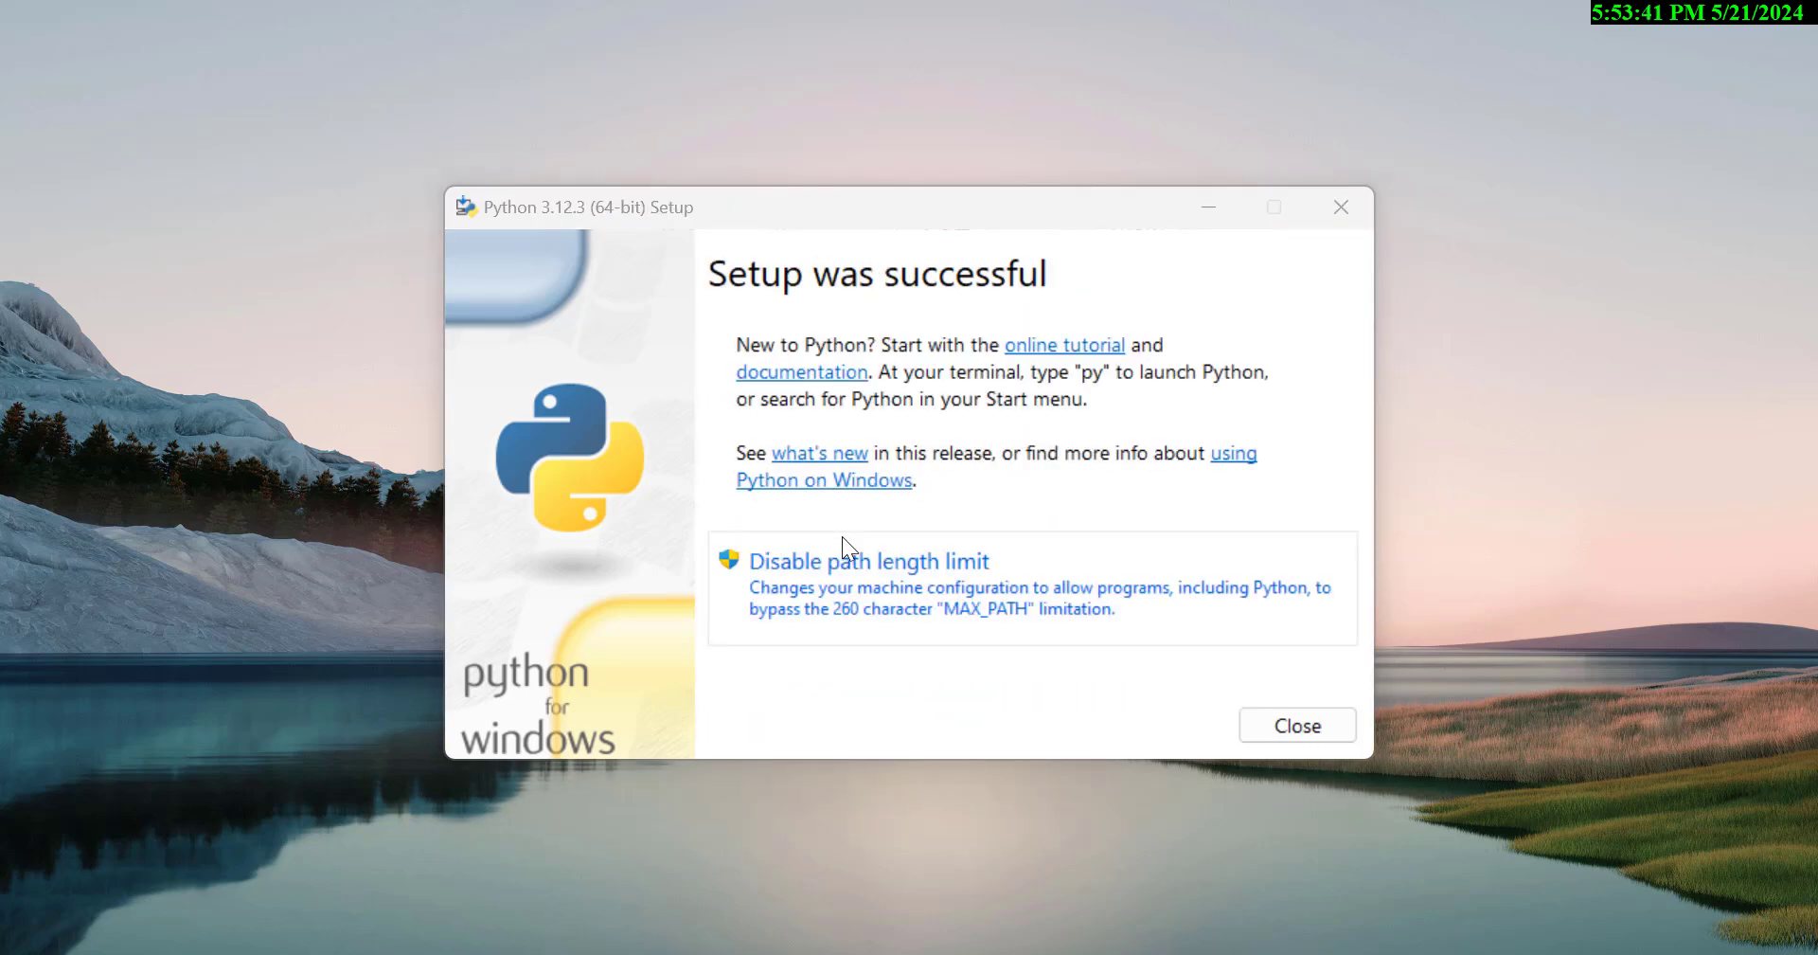
# Close the Python 3.12.3 setup after the successful installation.
pyautogui.click(1298, 726)
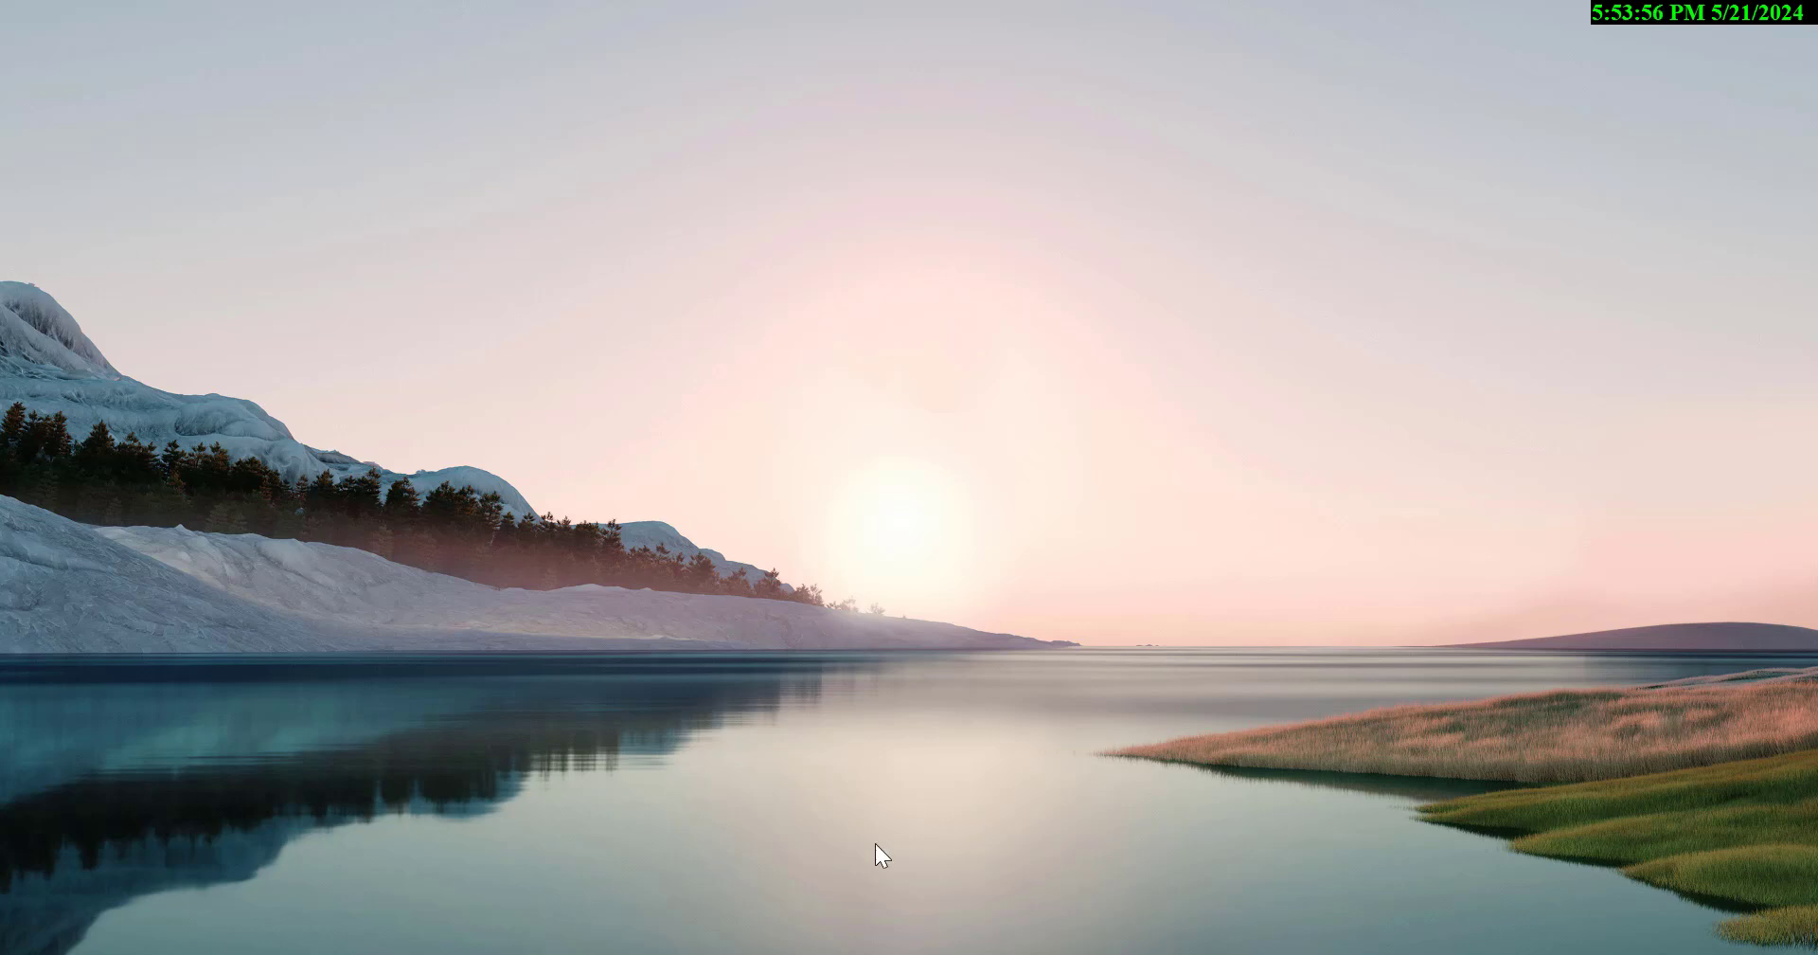
# Launch a maximized Command Prompt and run python --version, confirming Python 3.12.3.
pyautogui.write('cmd')
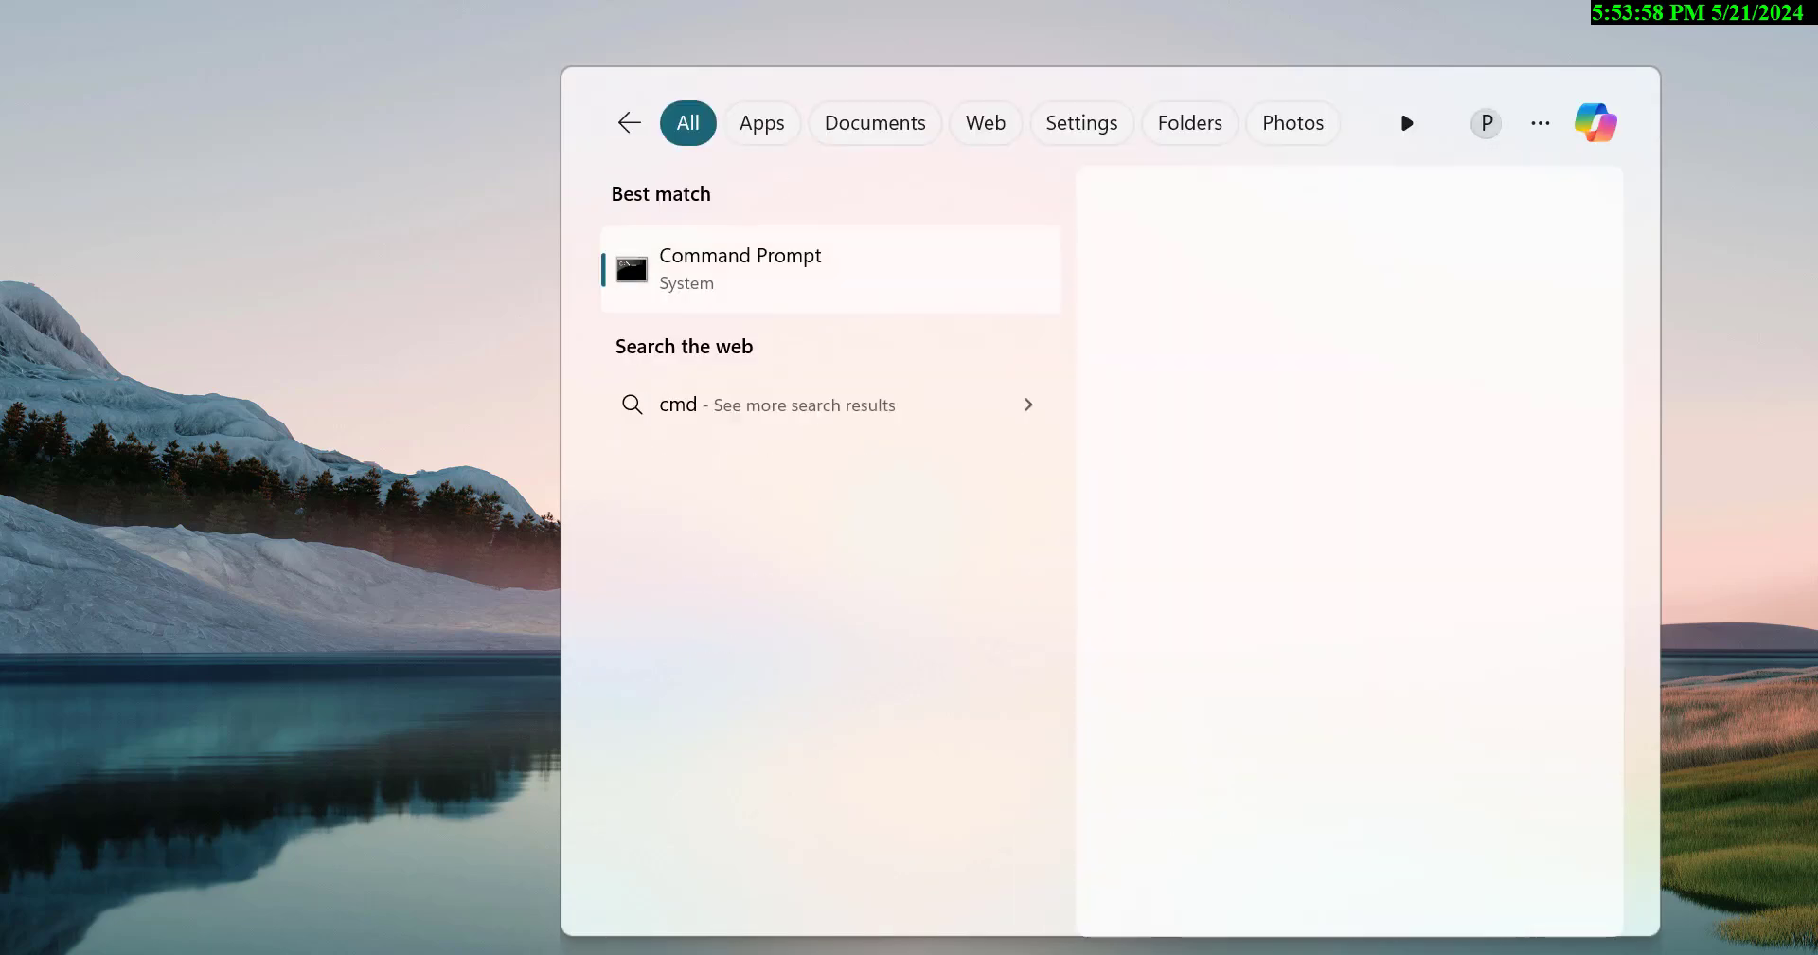
pyautogui.click(740, 269)
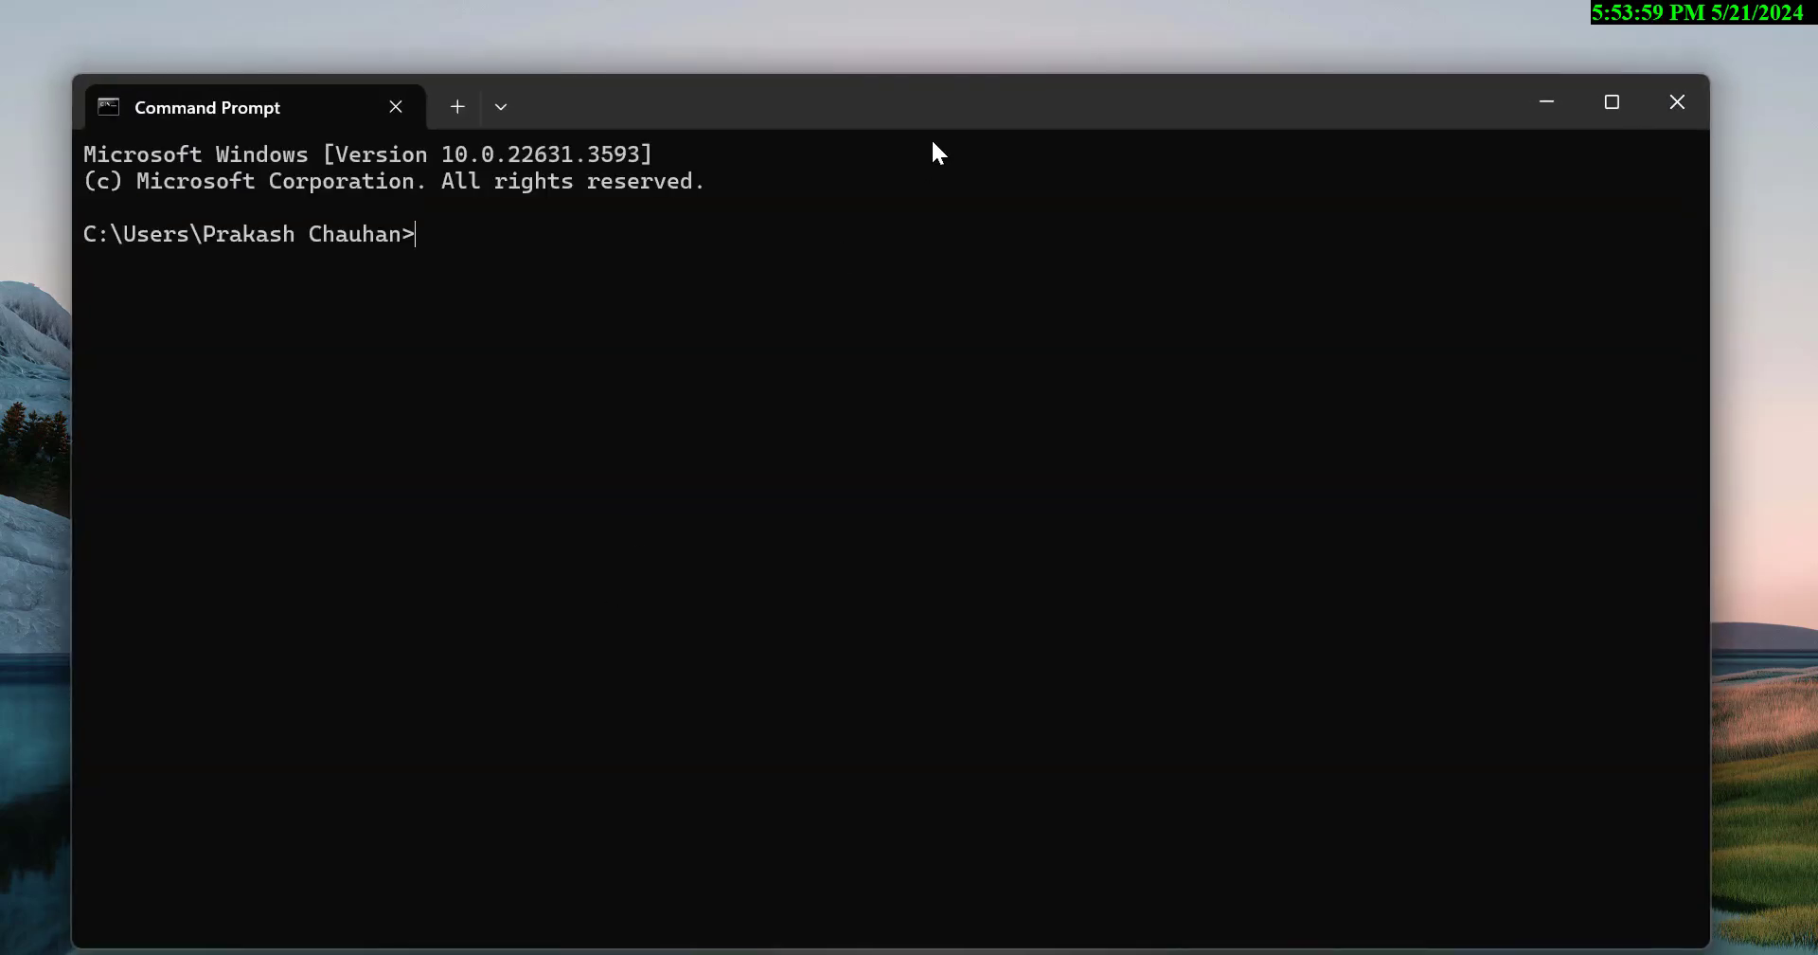
pyautogui.click(1612, 102)
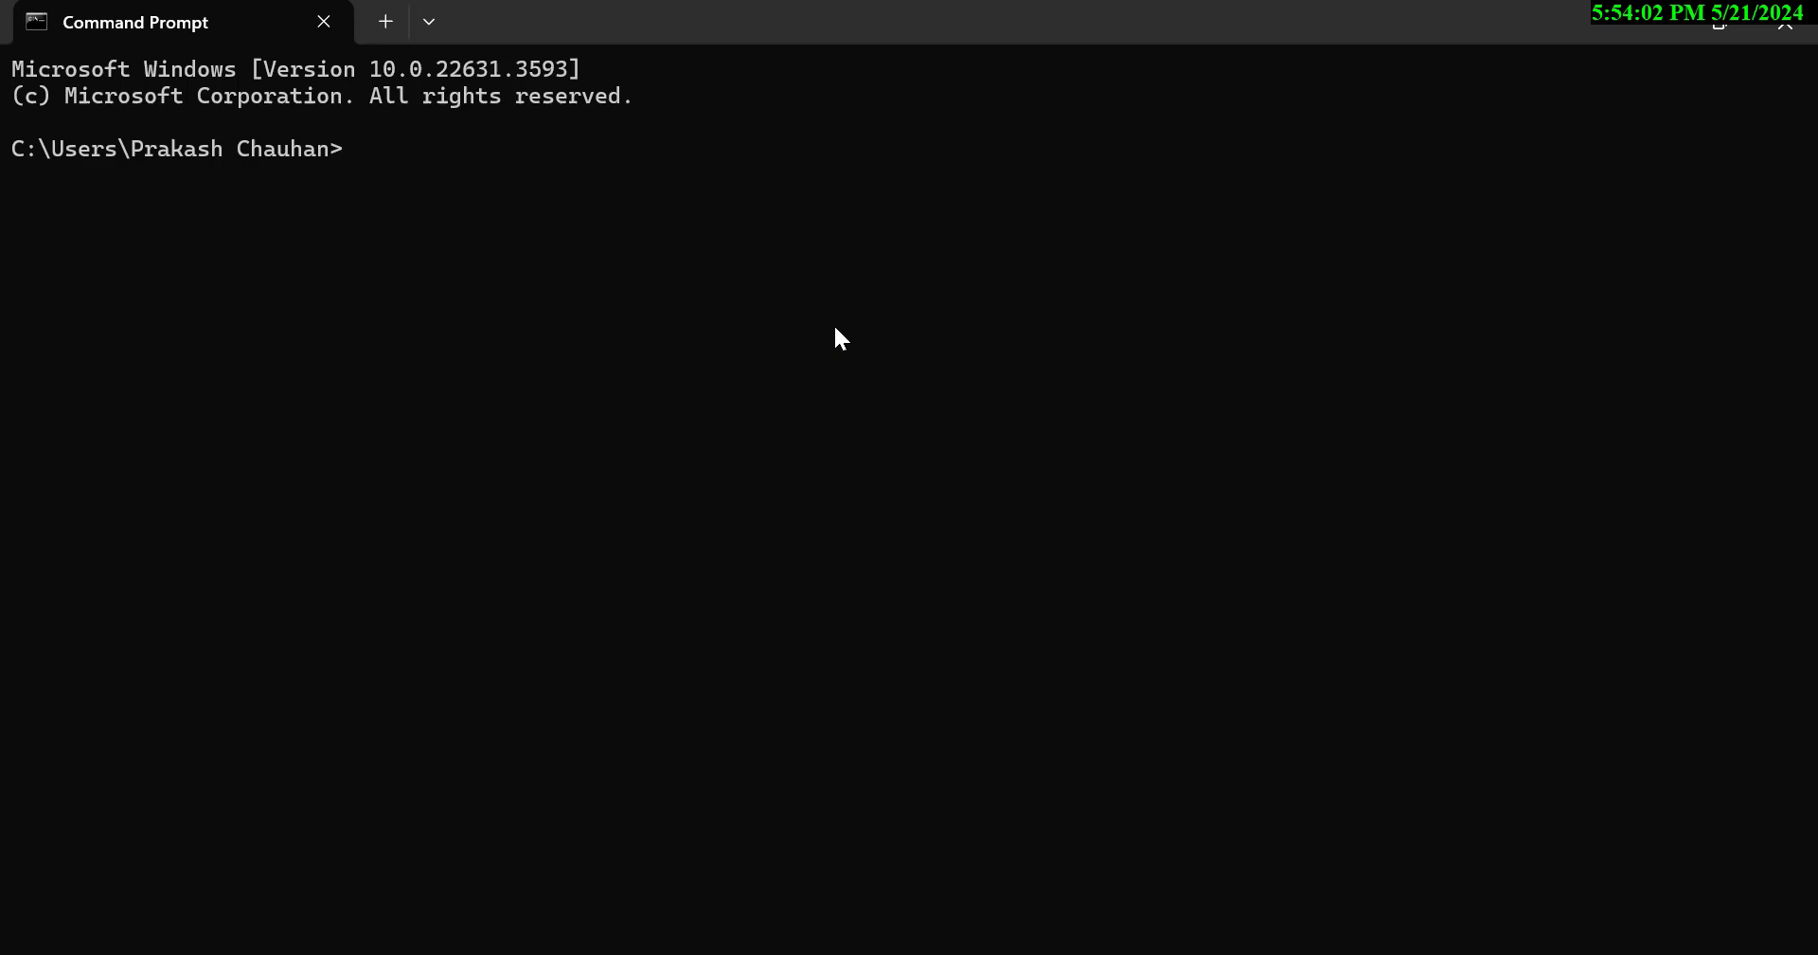
pyautogui.write('python')
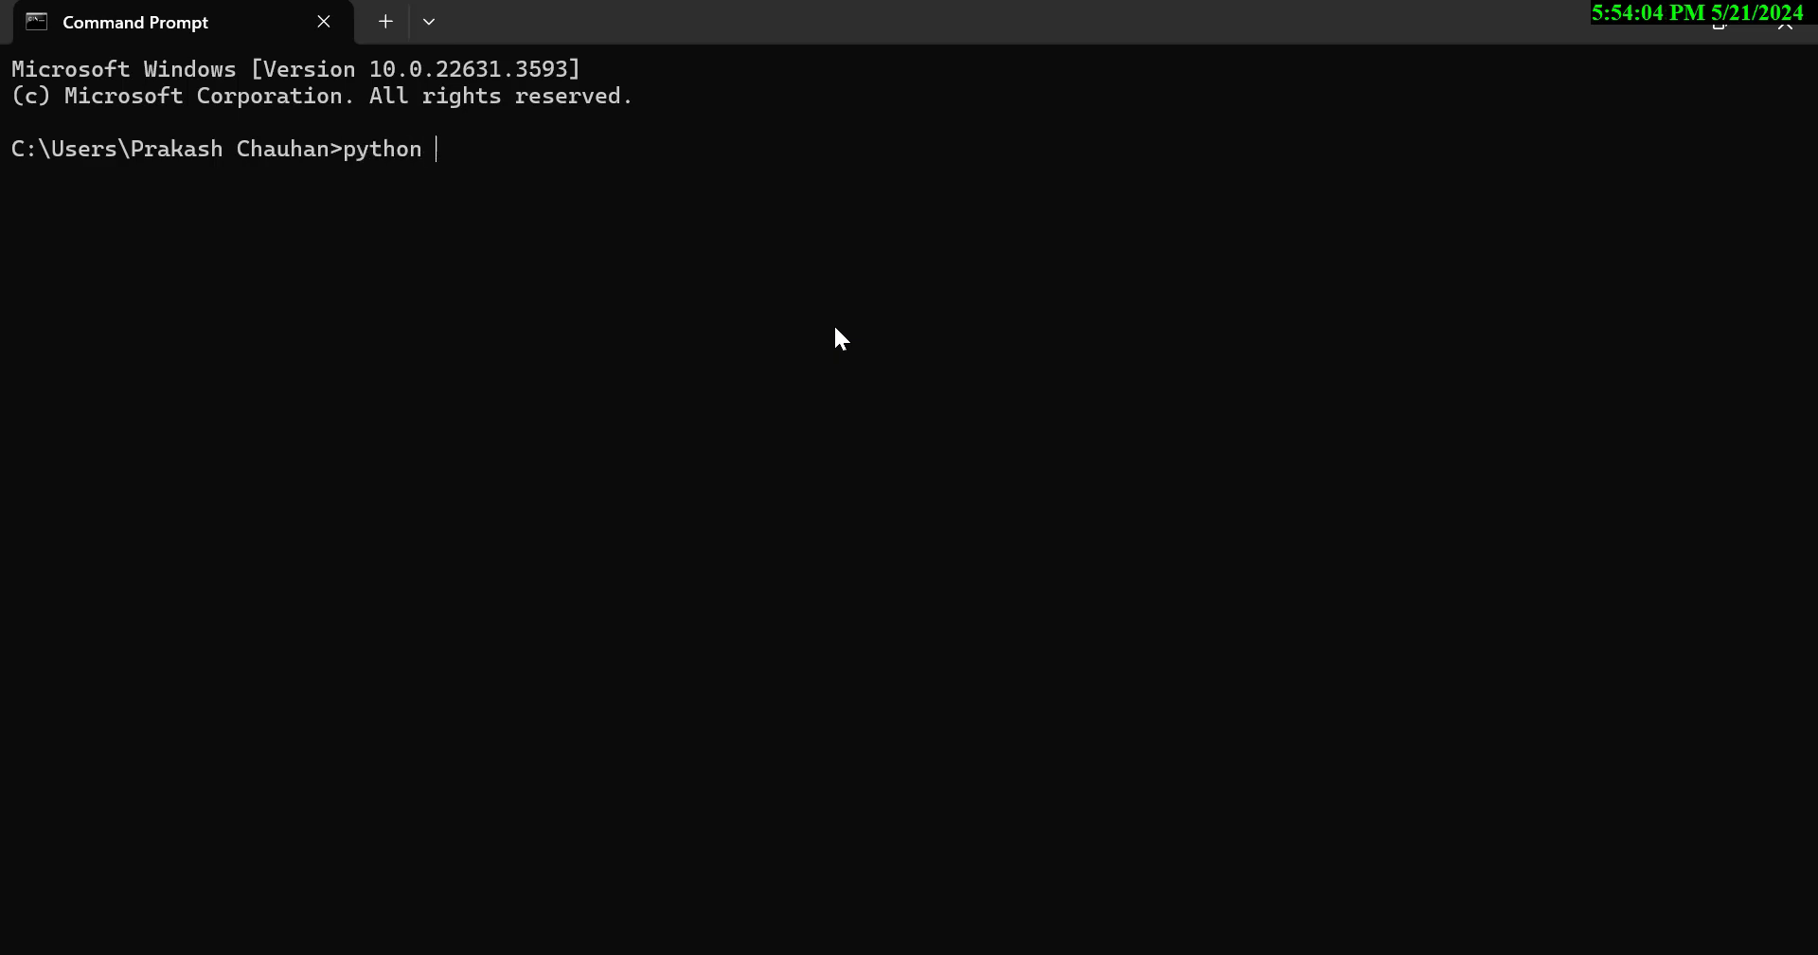
pyautogui.write('--version')
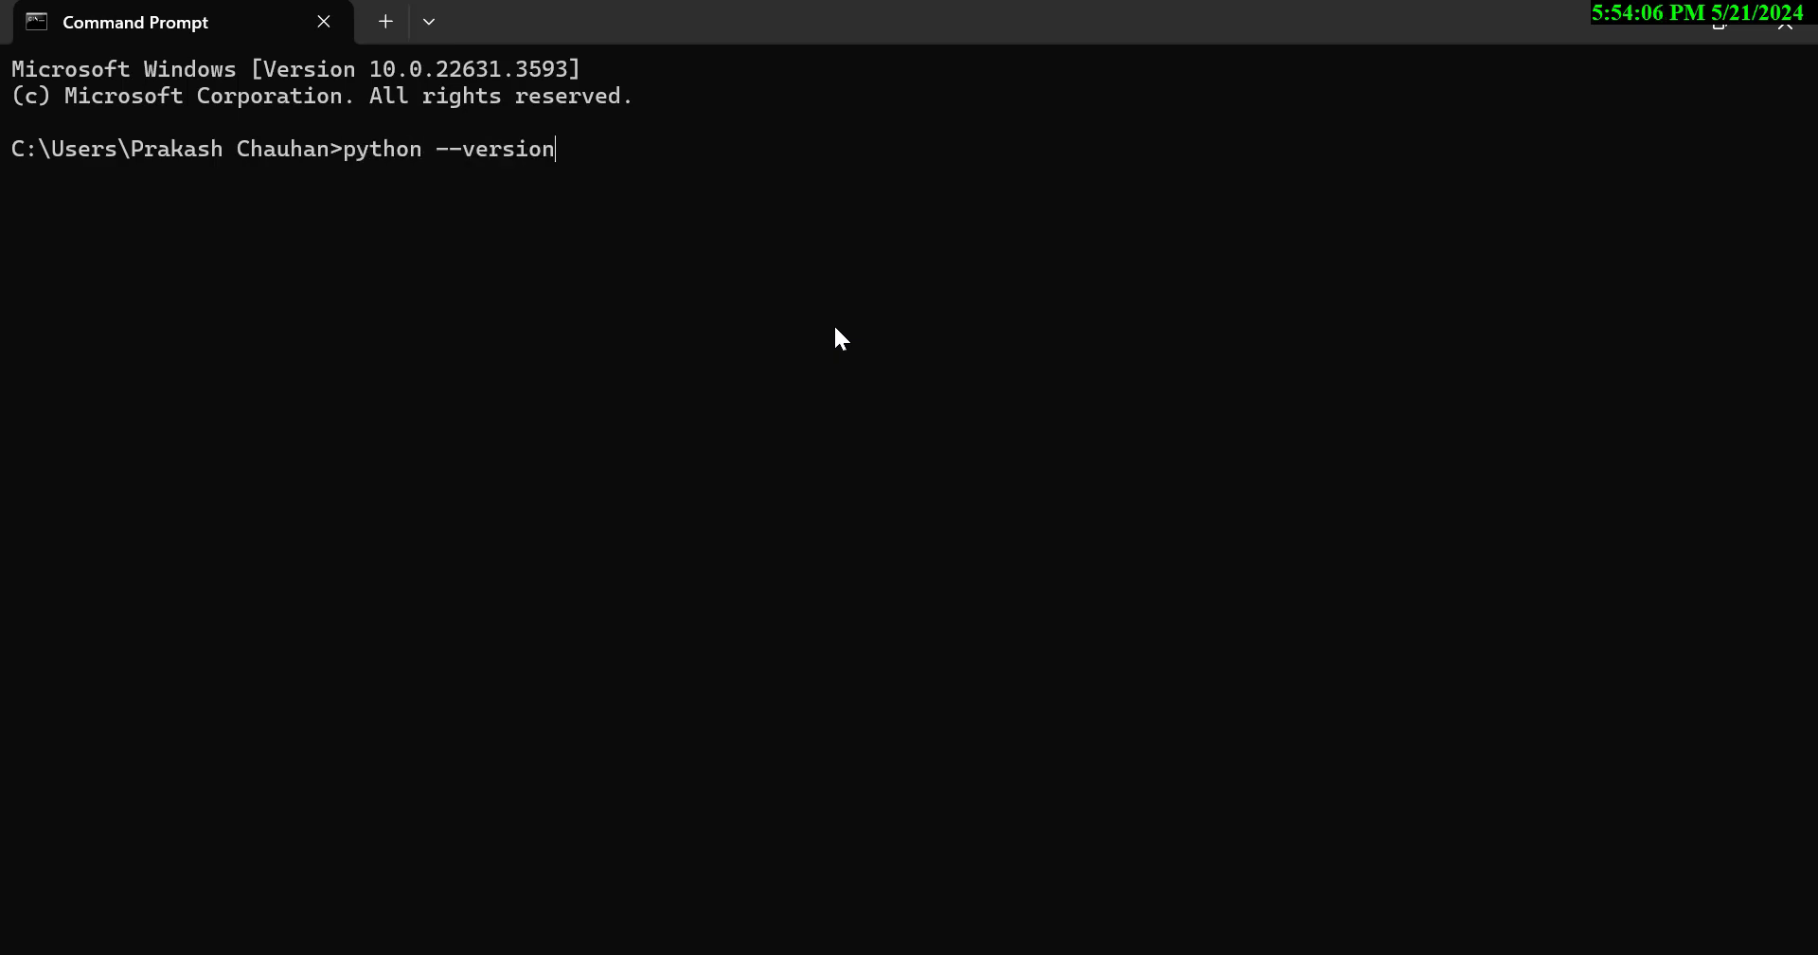
pyautogui.press('Enter')
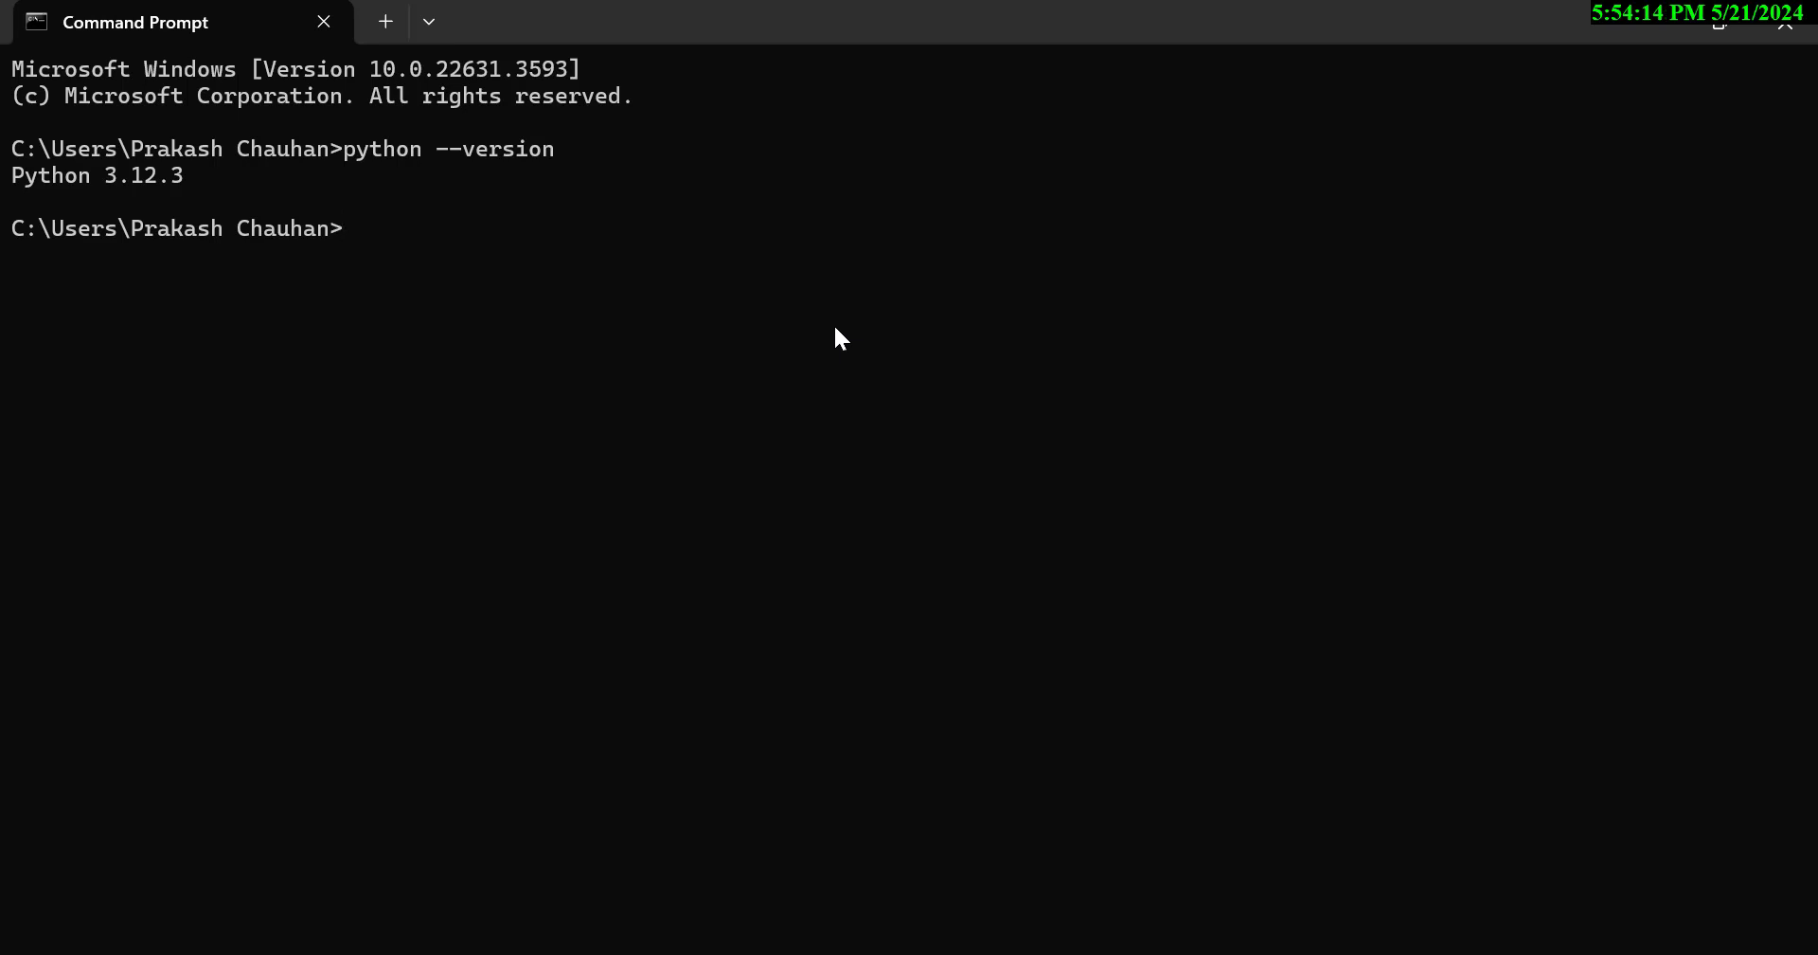
pyautogui.moveTo(979, 407)
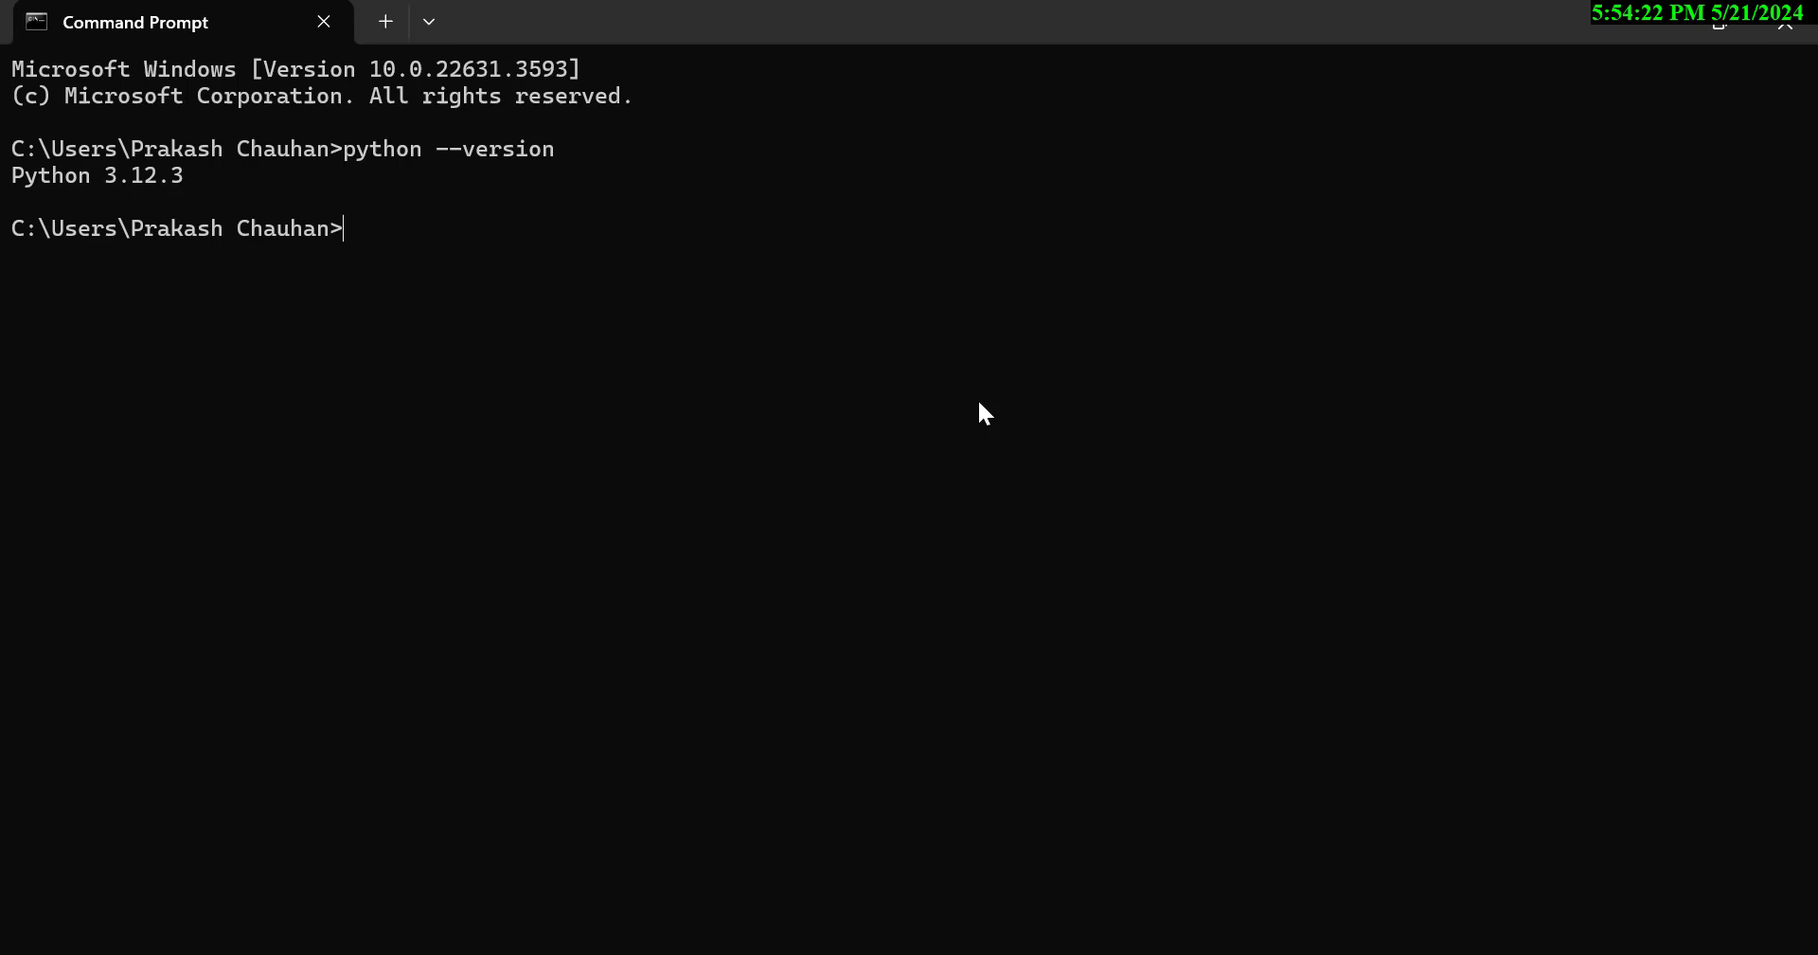
# Start the Python interpreter from the prompt to verify it runs.
pyautogui.write('python')
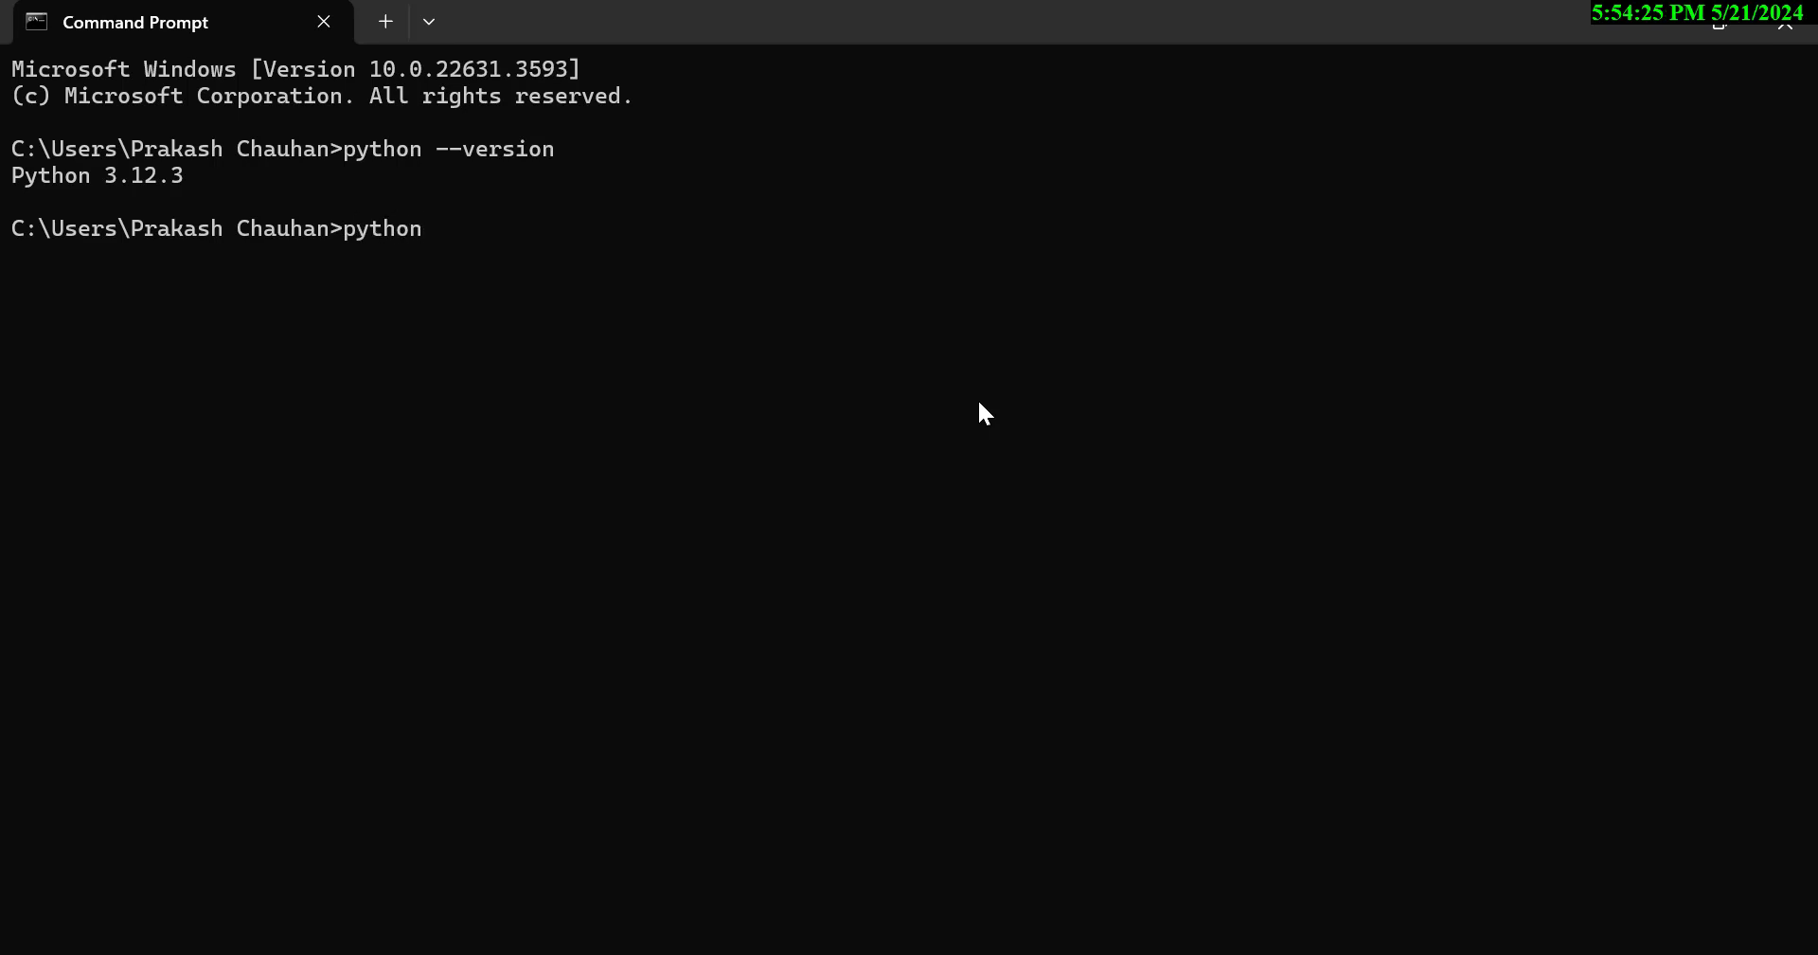
pyautogui.press('Enter')
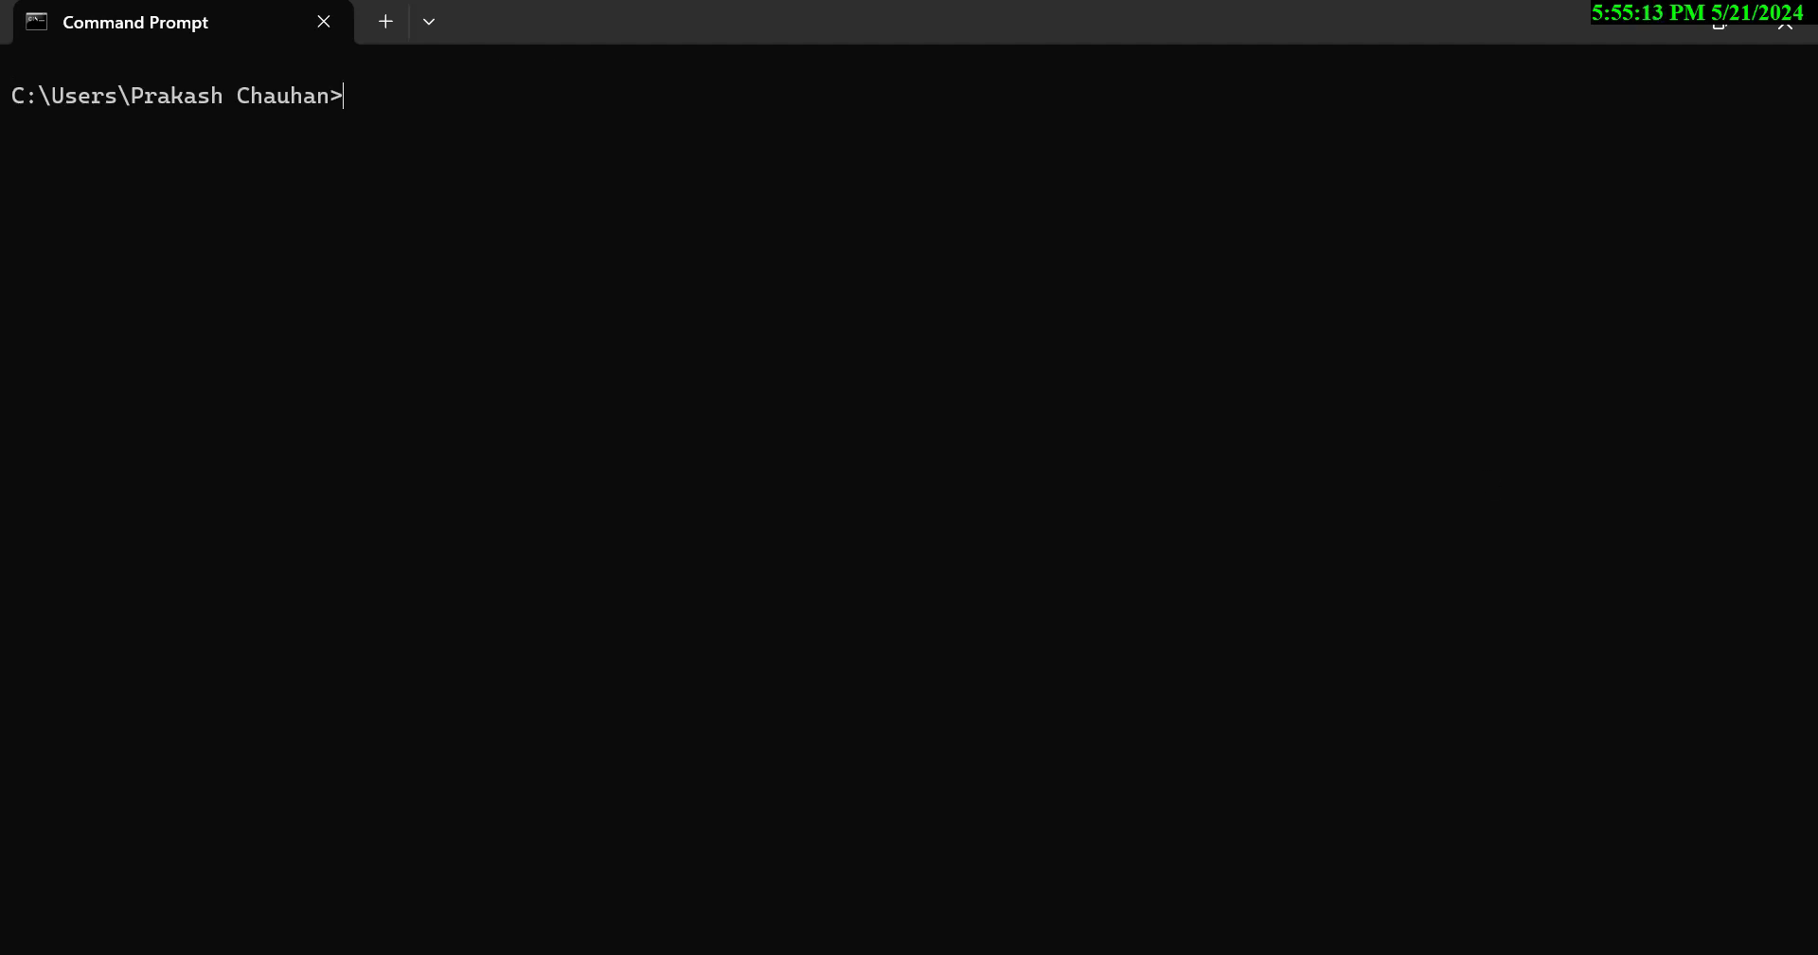
pyautogui.moveTo(1024, 490)
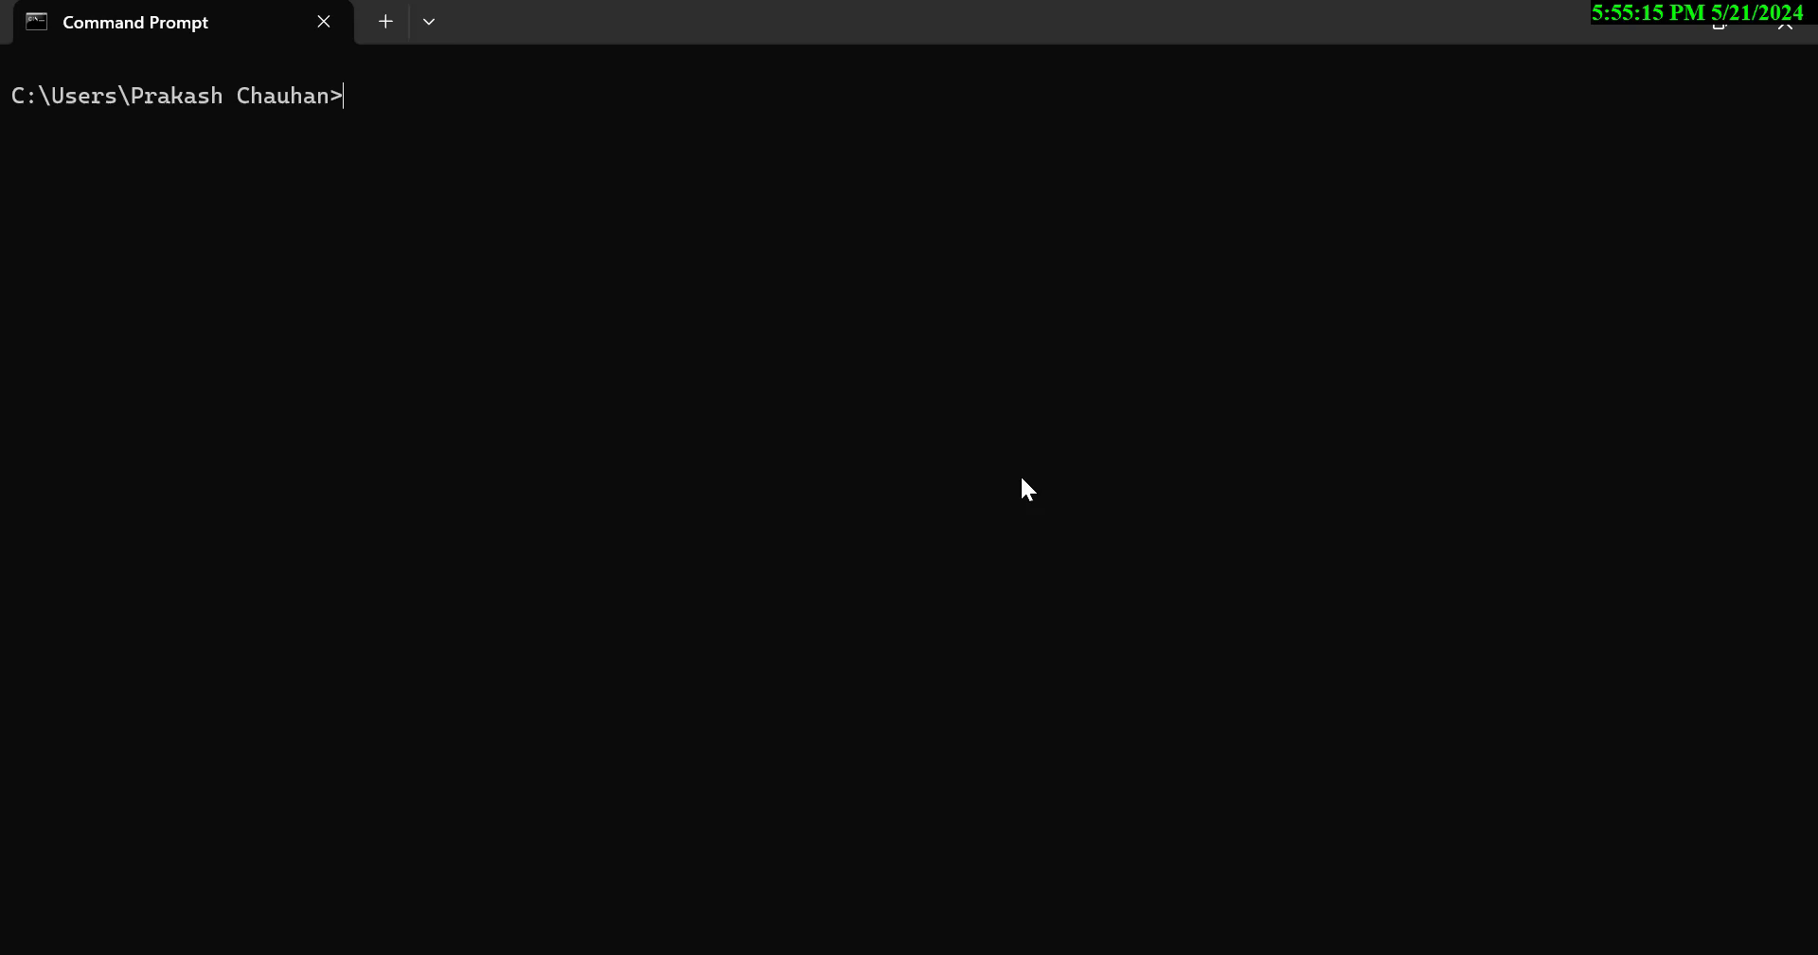
# Run pip install jupyter to install Jupyter, notebook 7.2.0 and jupyterlab 4.2.0.
pyautogui.write('pip in')
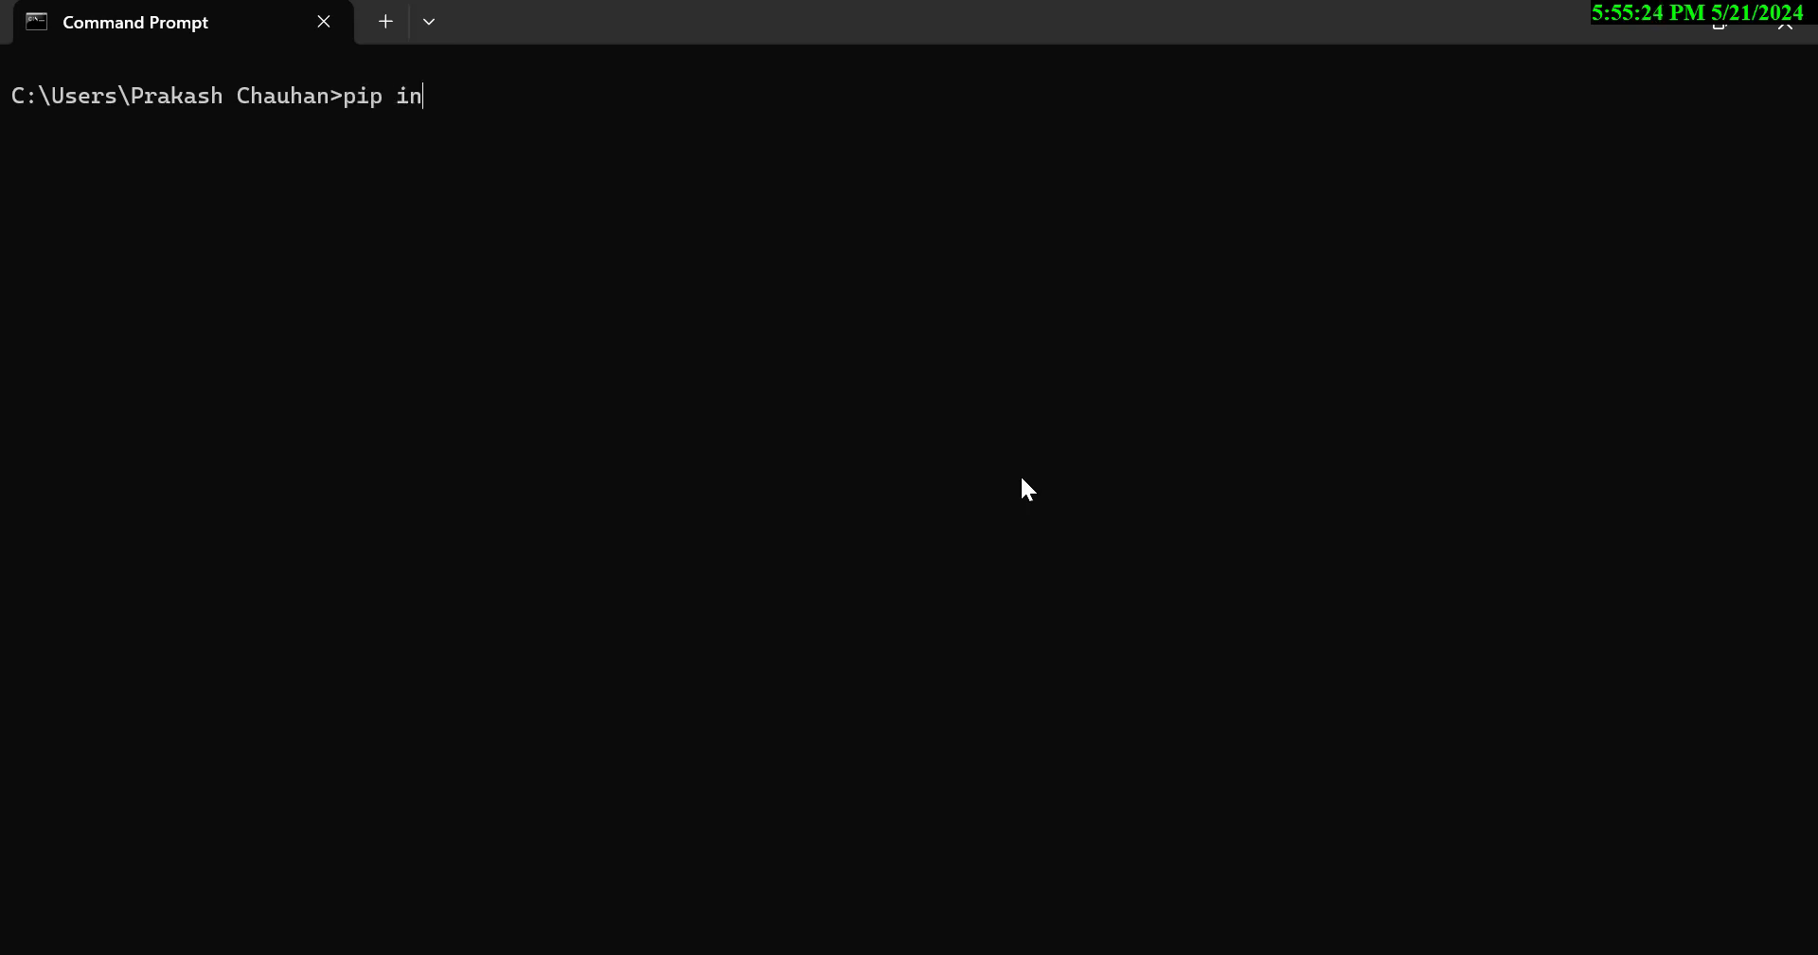
pyautogui.write('st')
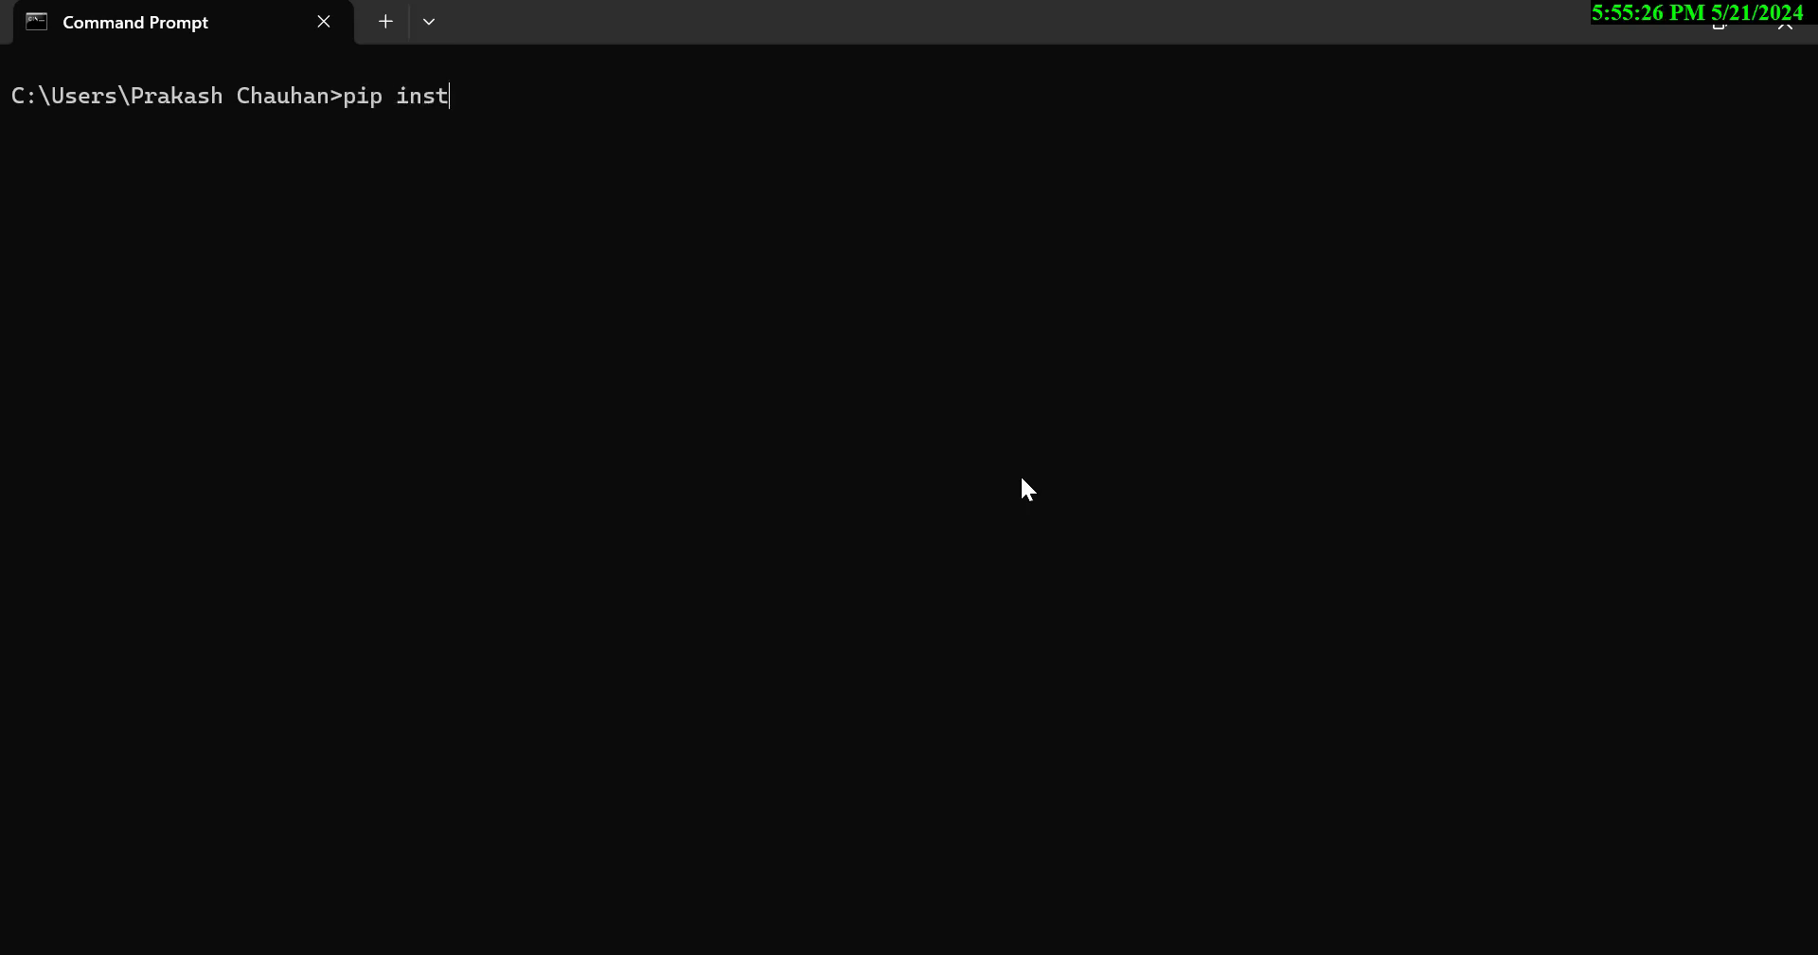
pyautogui.write('all jup')
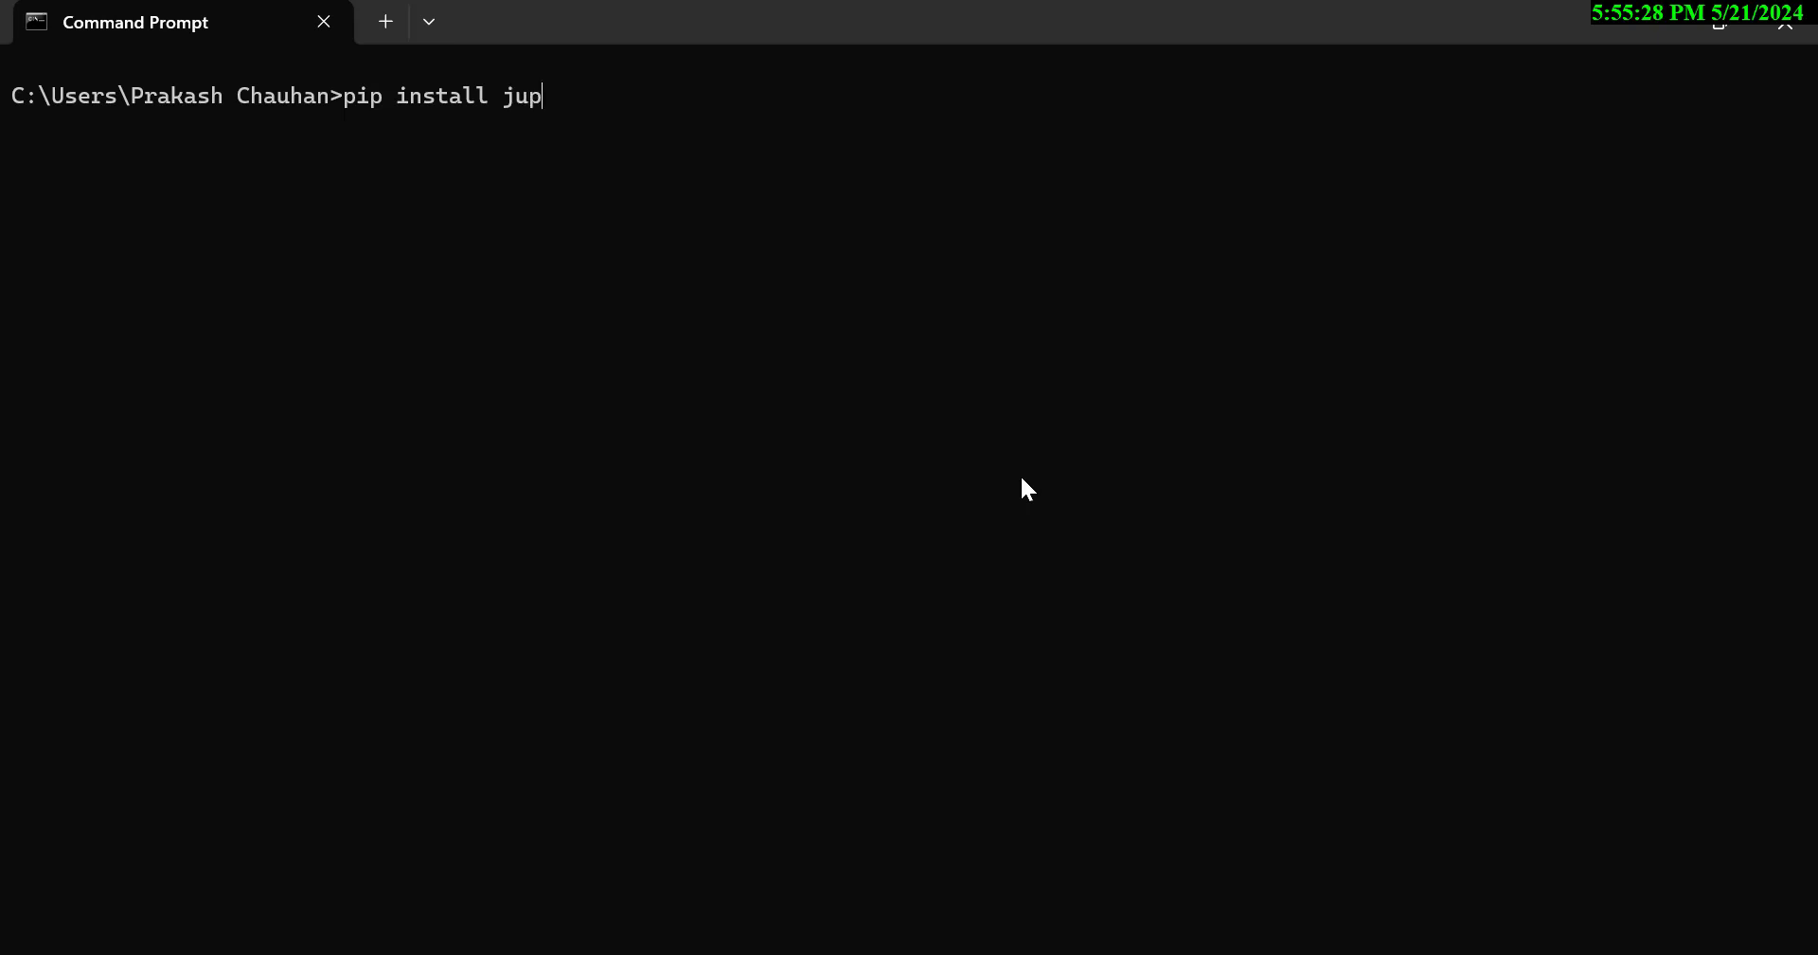
pyautogui.write('yter')
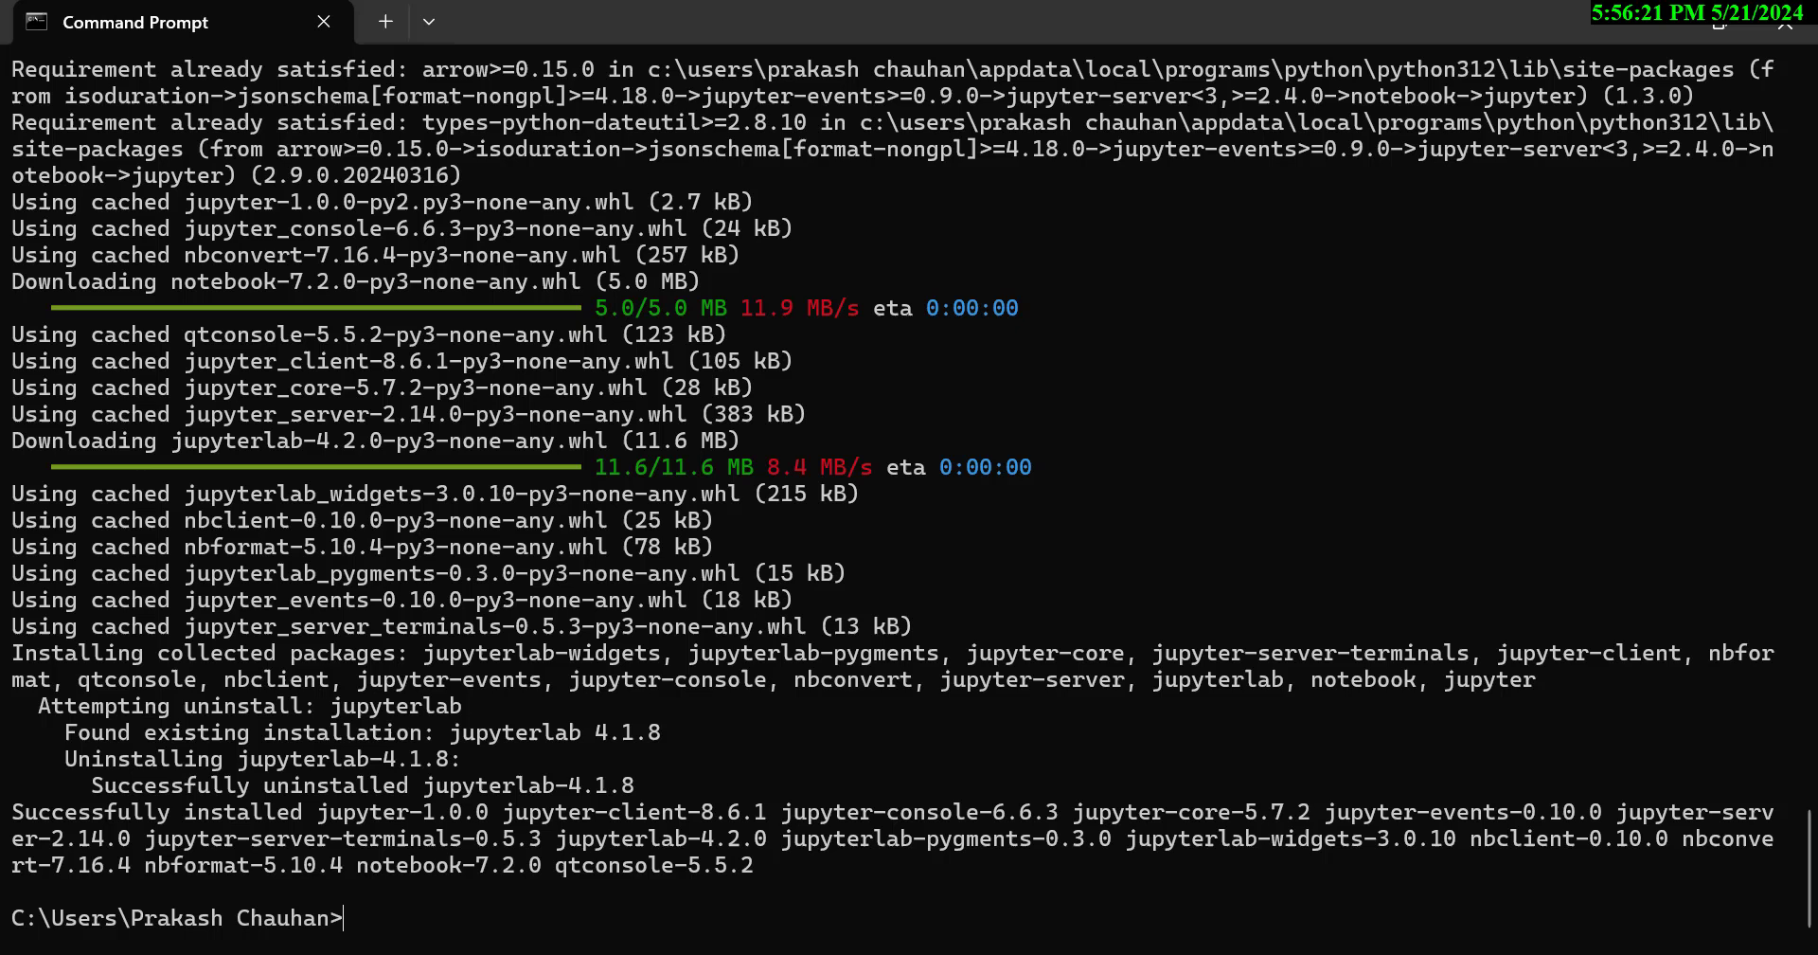
pyautogui.moveTo(822, 508)
pyautogui.write('j')
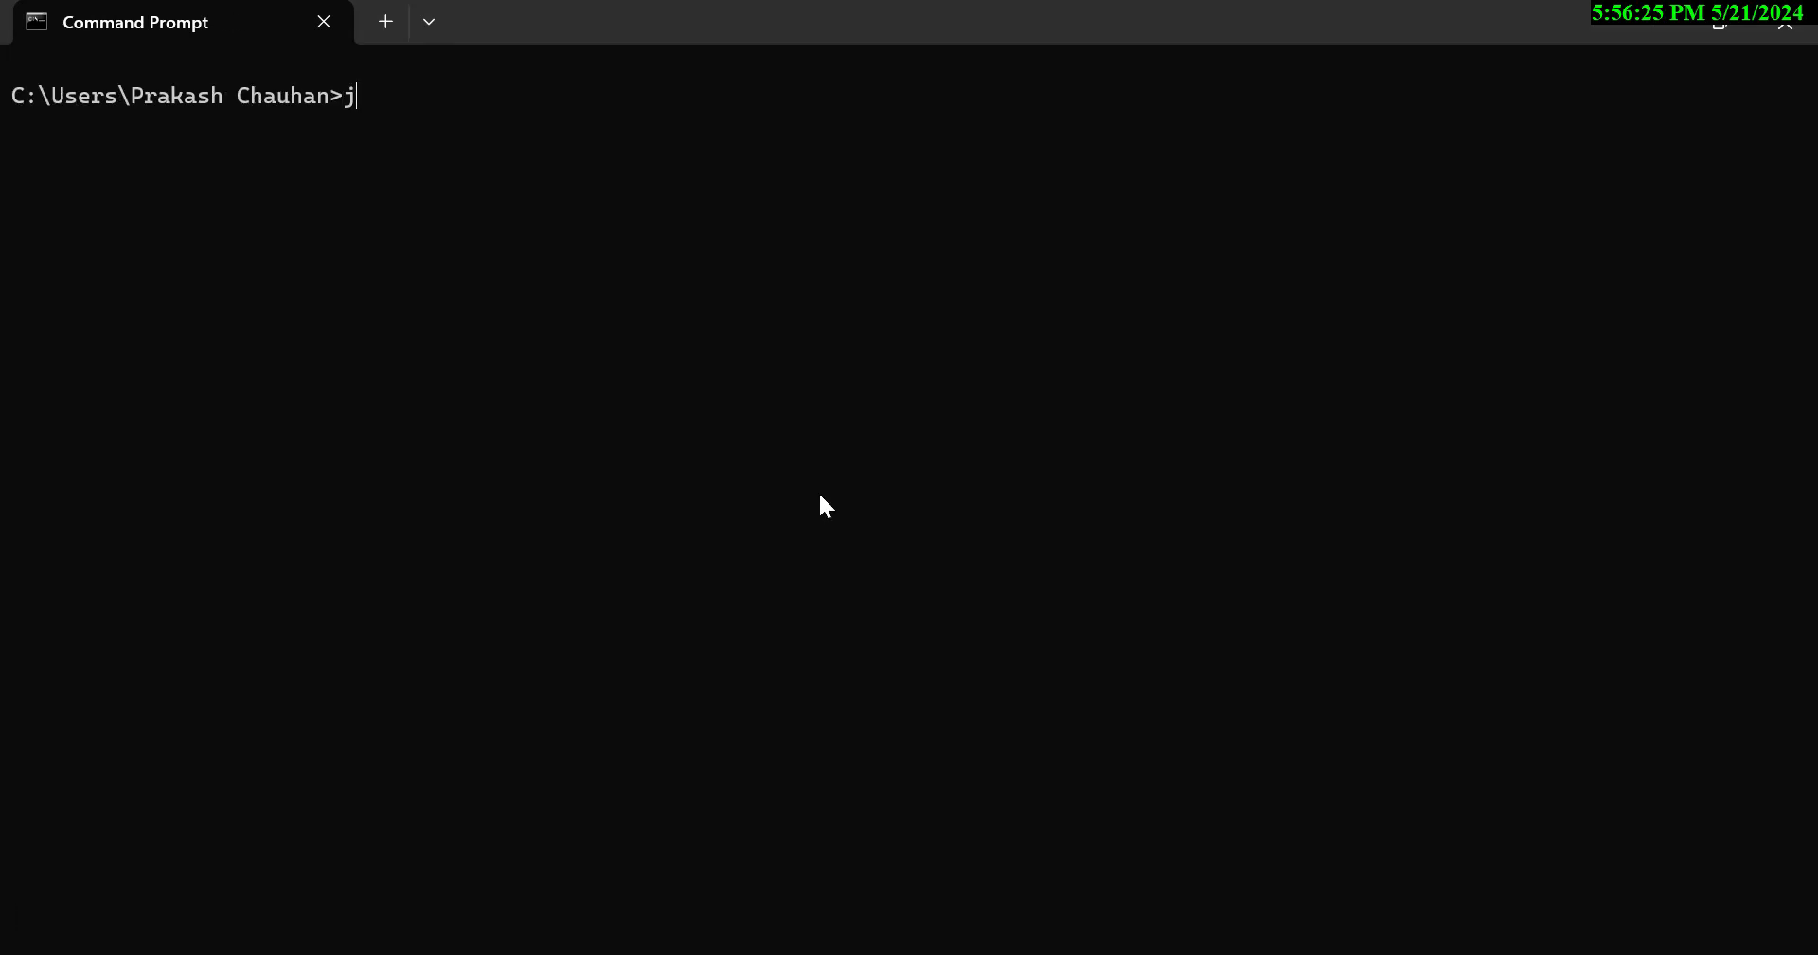
# Run jupyter notebook to start the server and open Jupyter's home page in the browser.
pyautogui.write('upyter no')
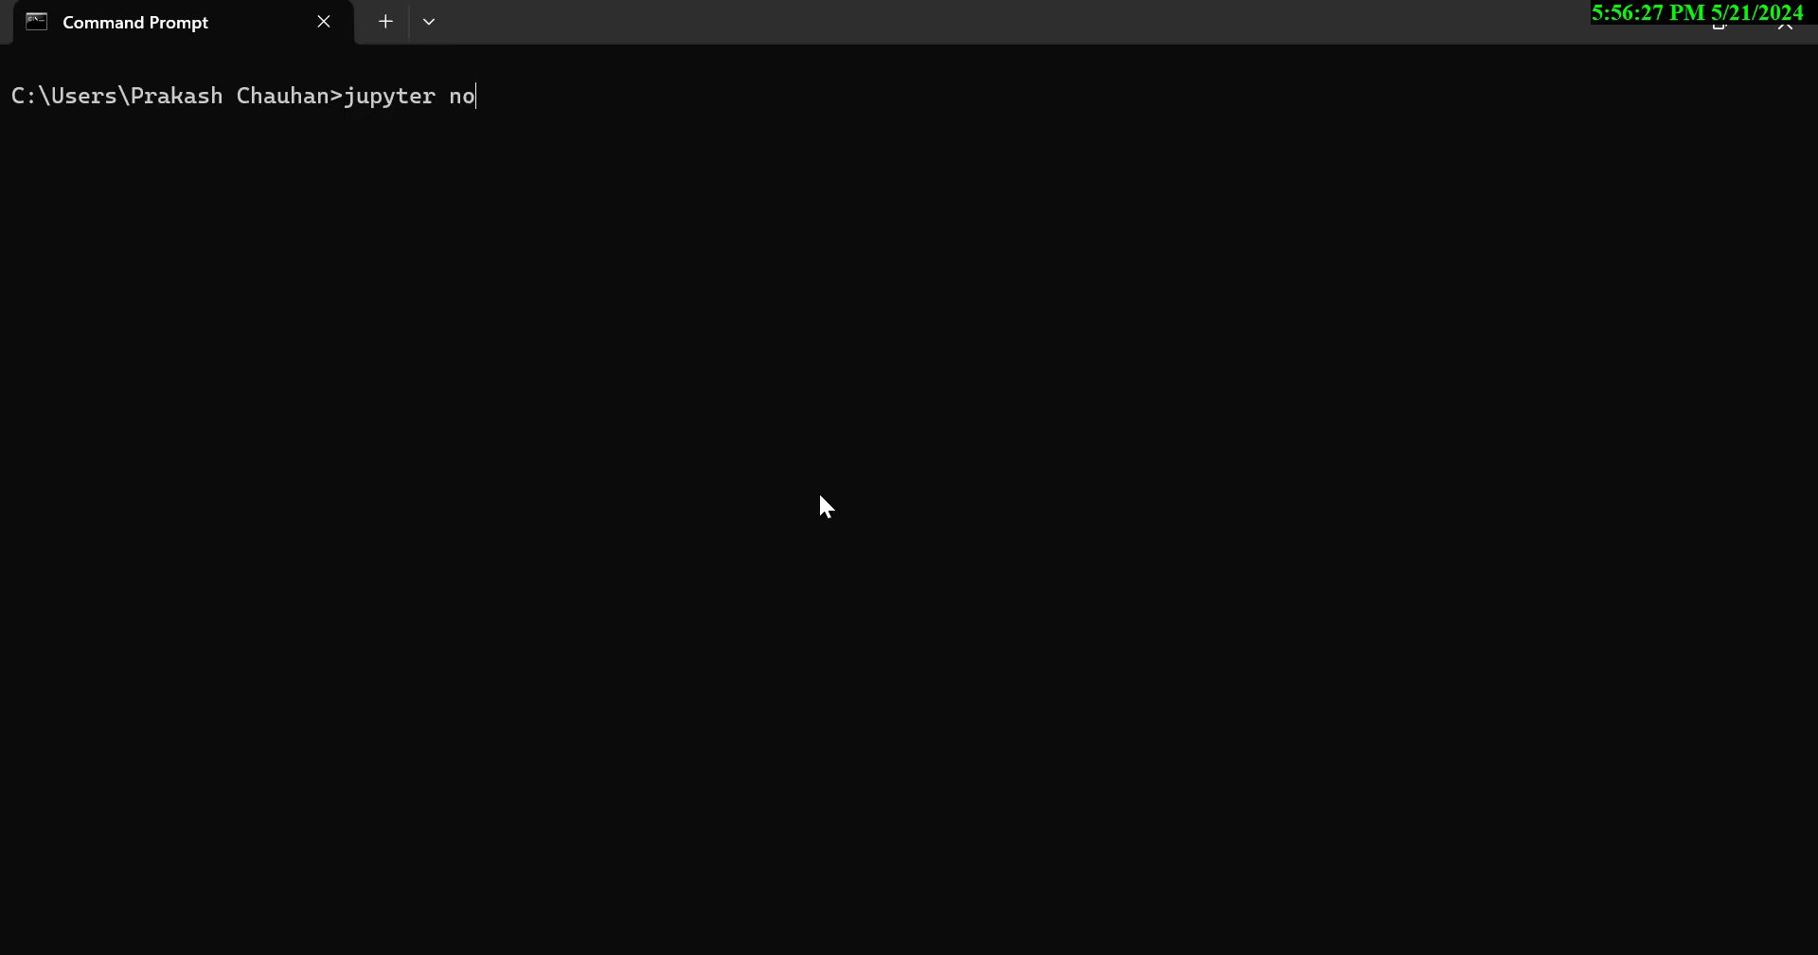
pyautogui.write('tebook')
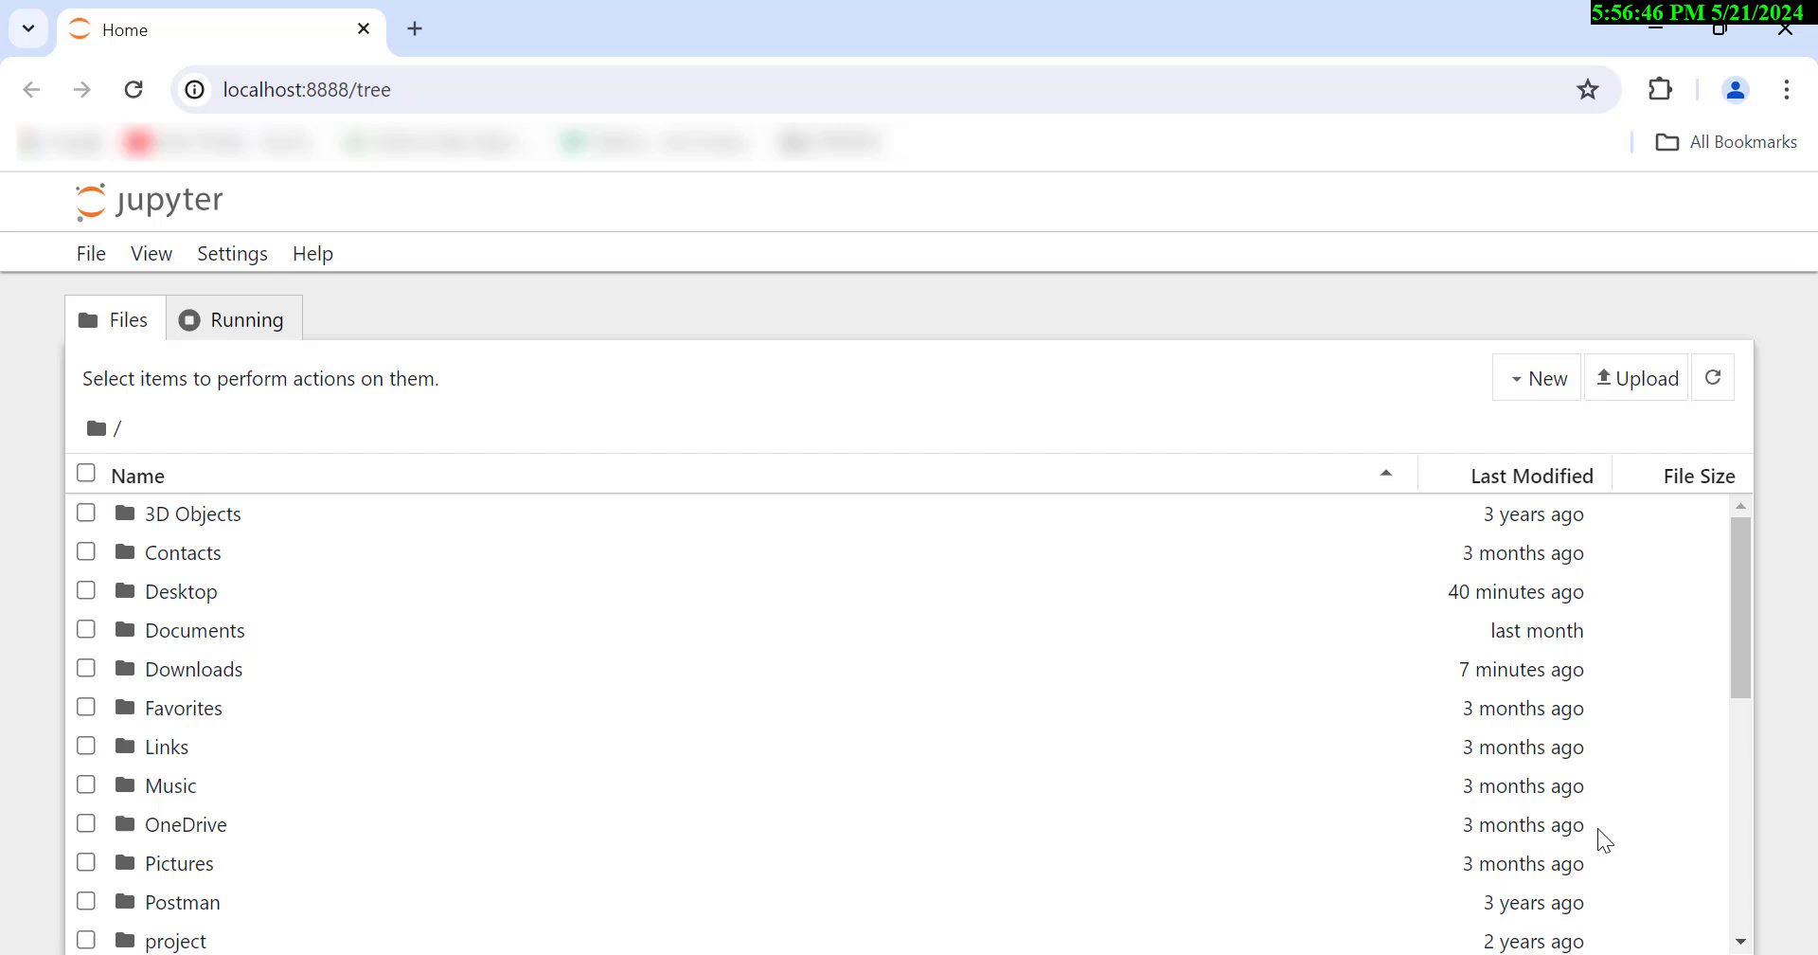
pyautogui.moveTo(1457, 656)
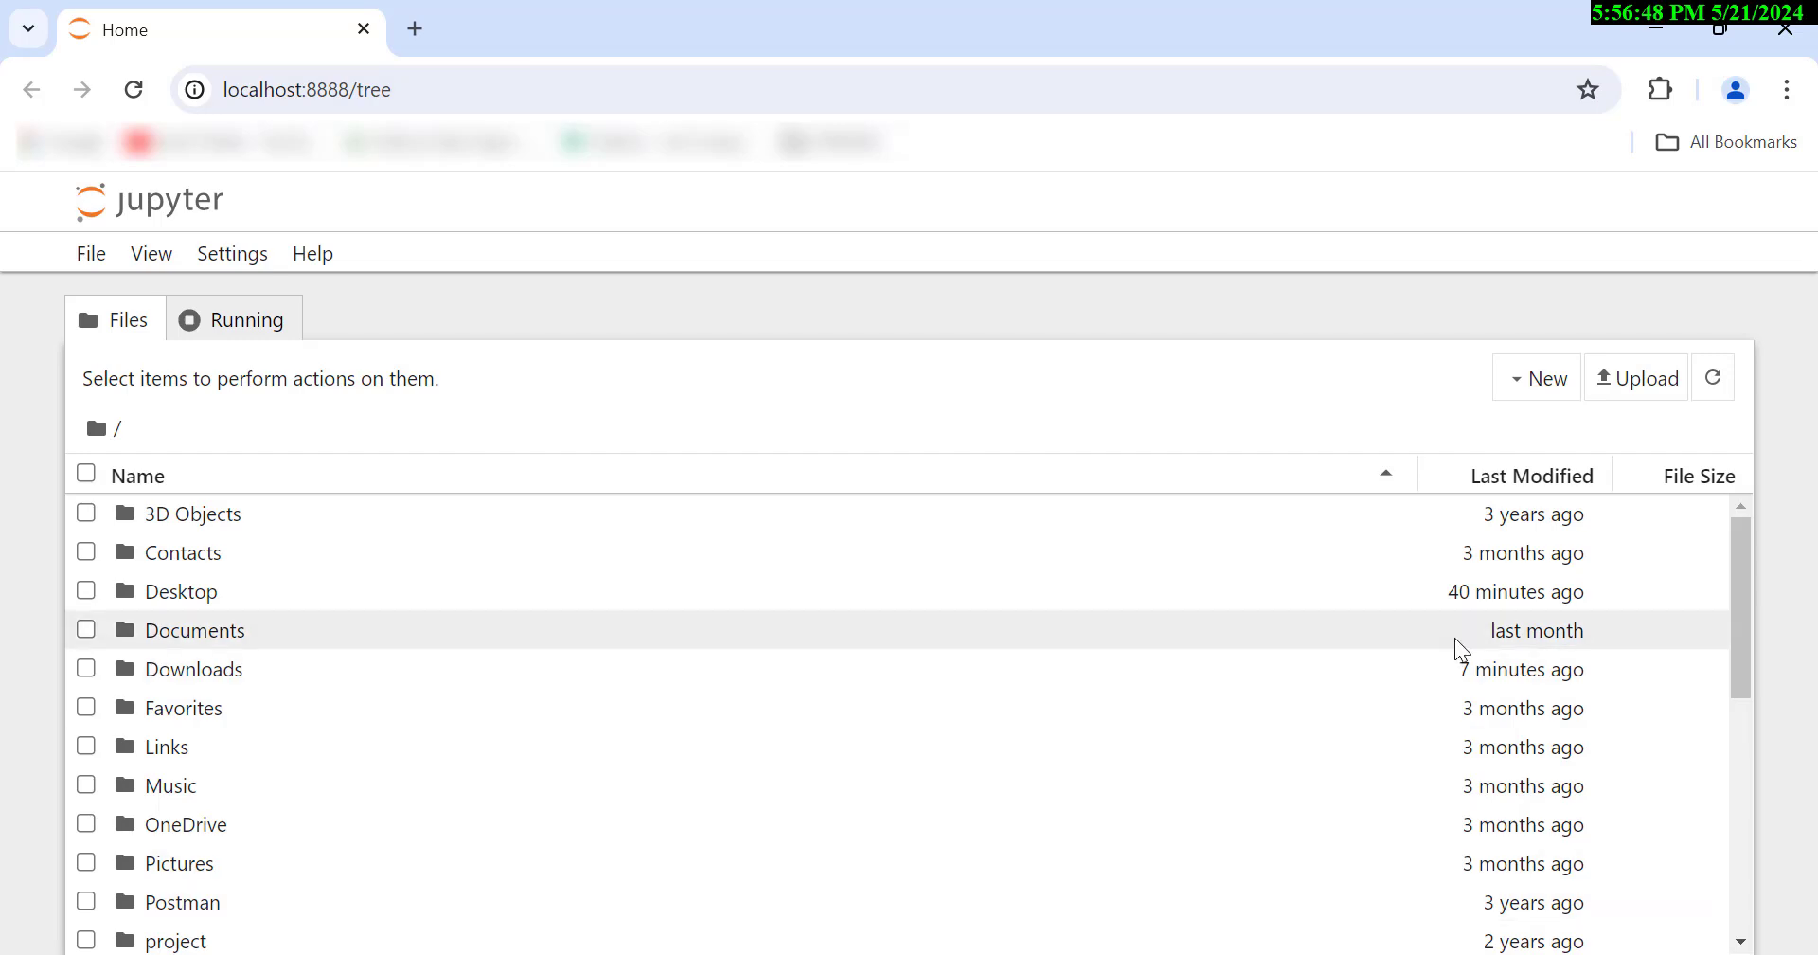
pyautogui.moveTo(745, 670)
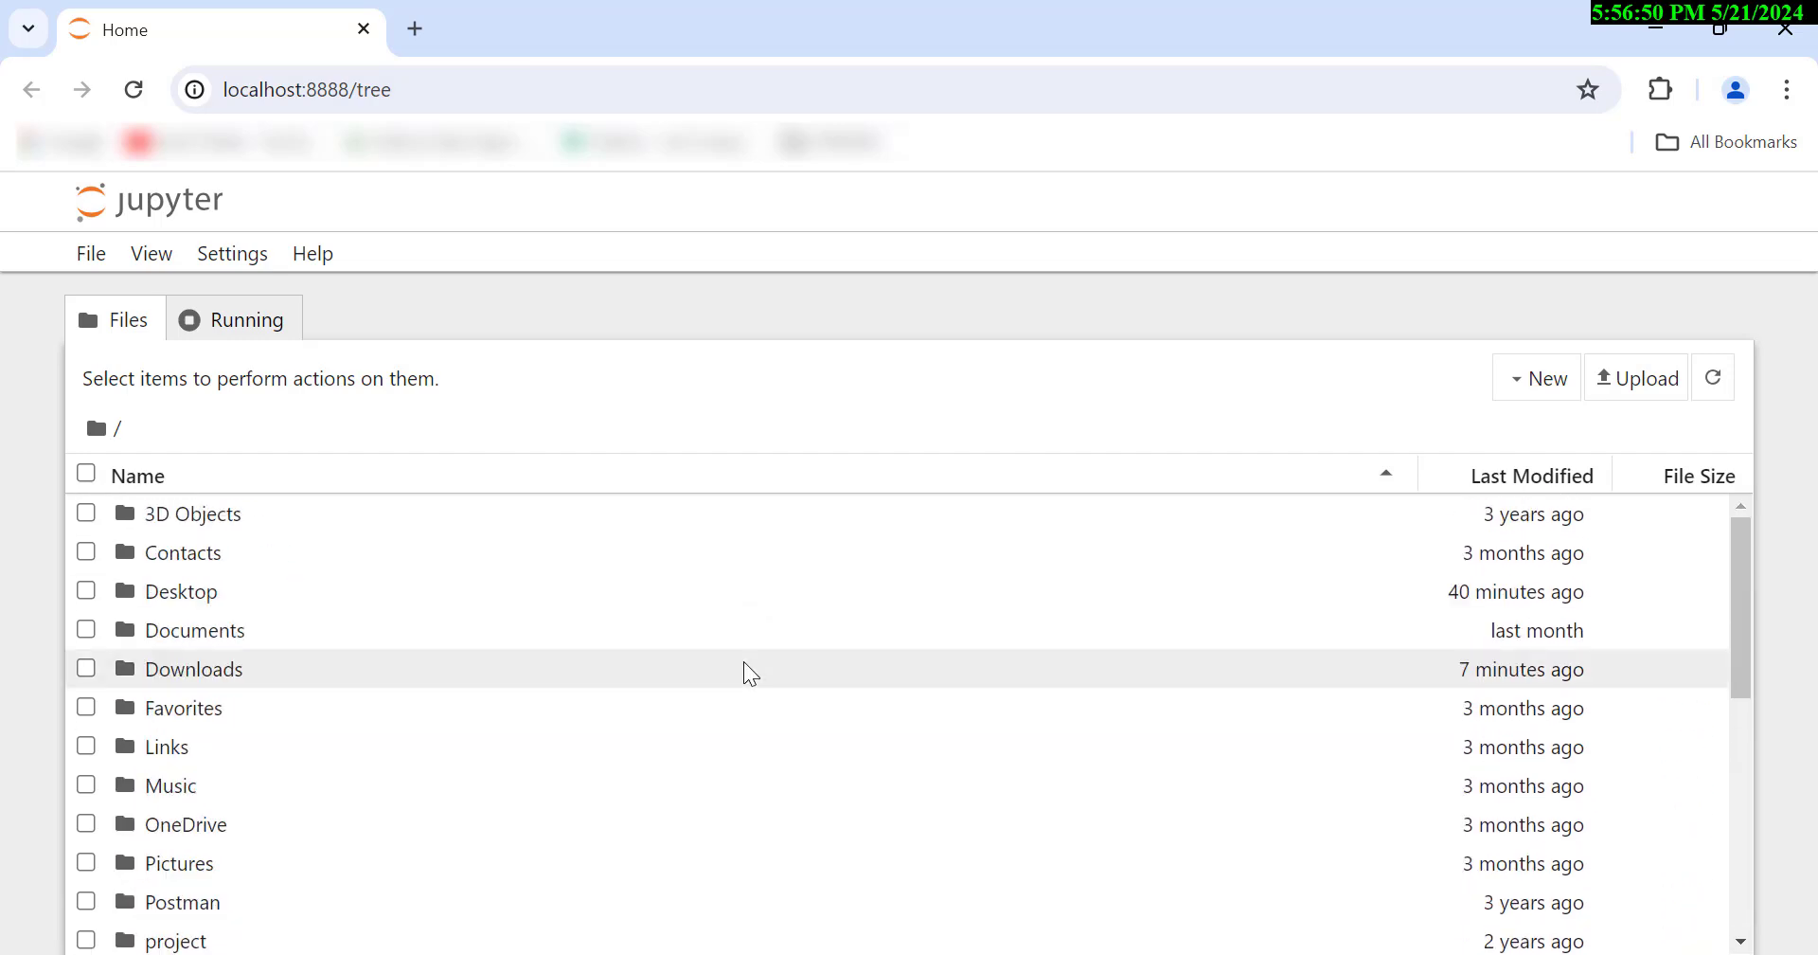
pyautogui.moveTo(398, 464)
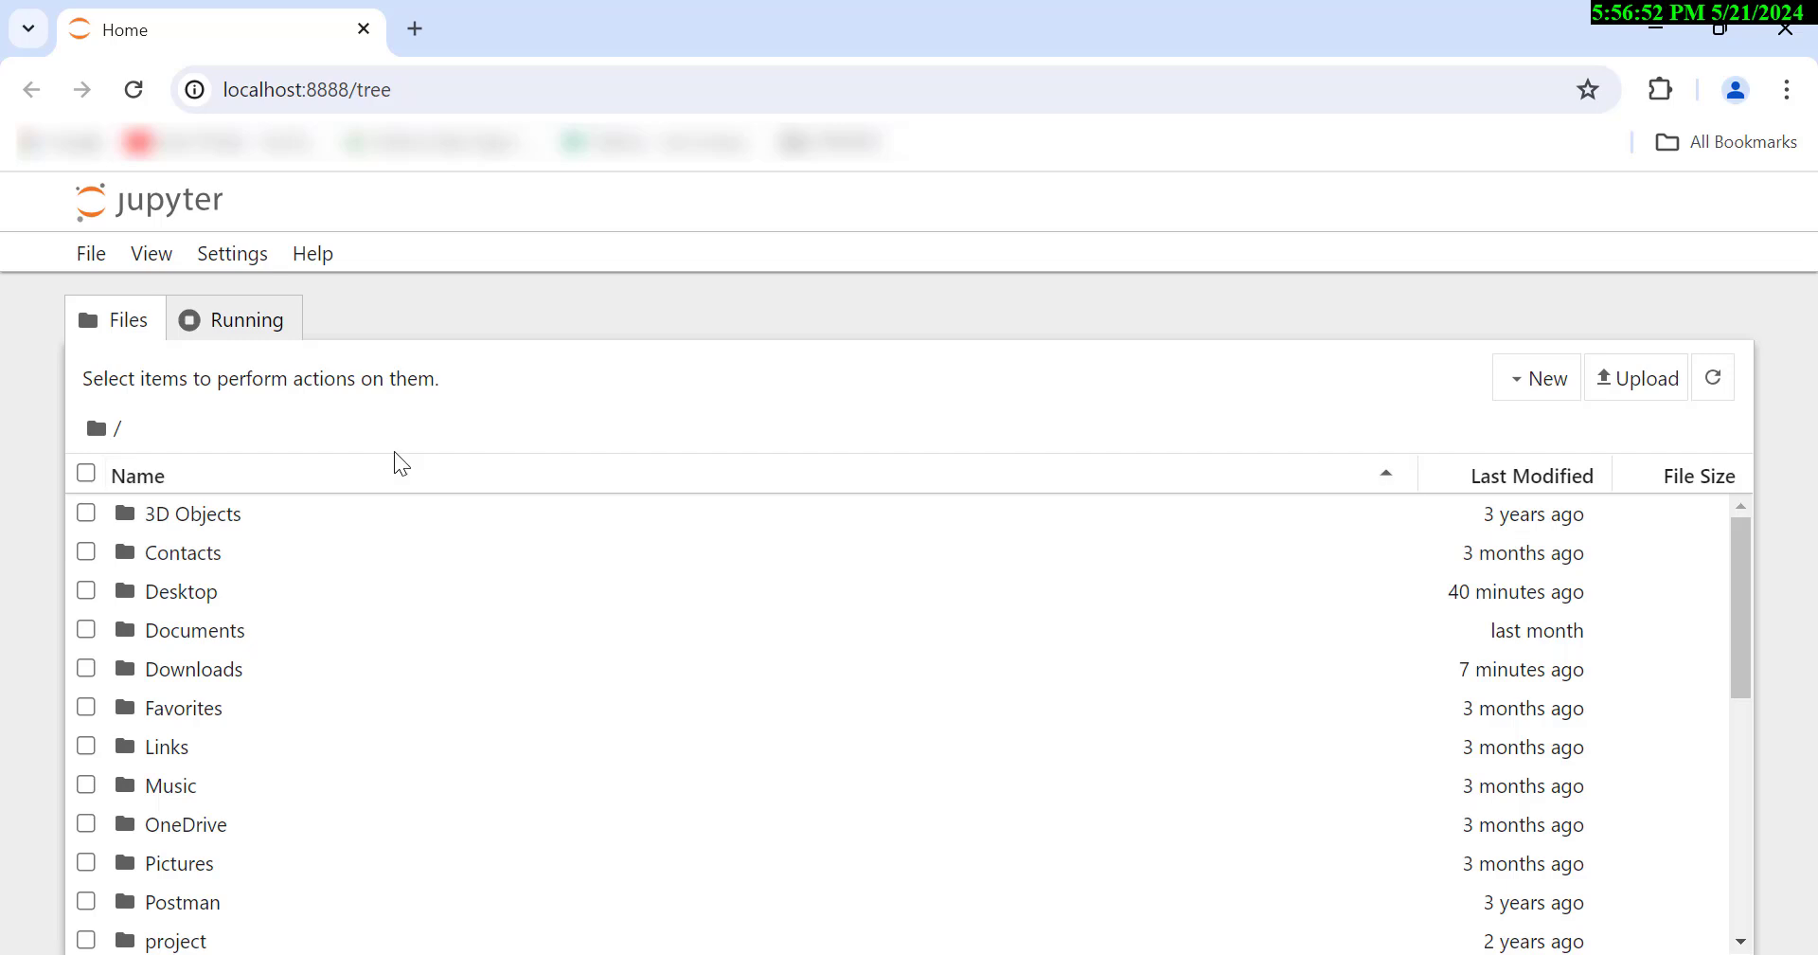
# Create a new Python 3 notebook (Untitled2) from File > New > Notebook.
pyautogui.click(91, 254)
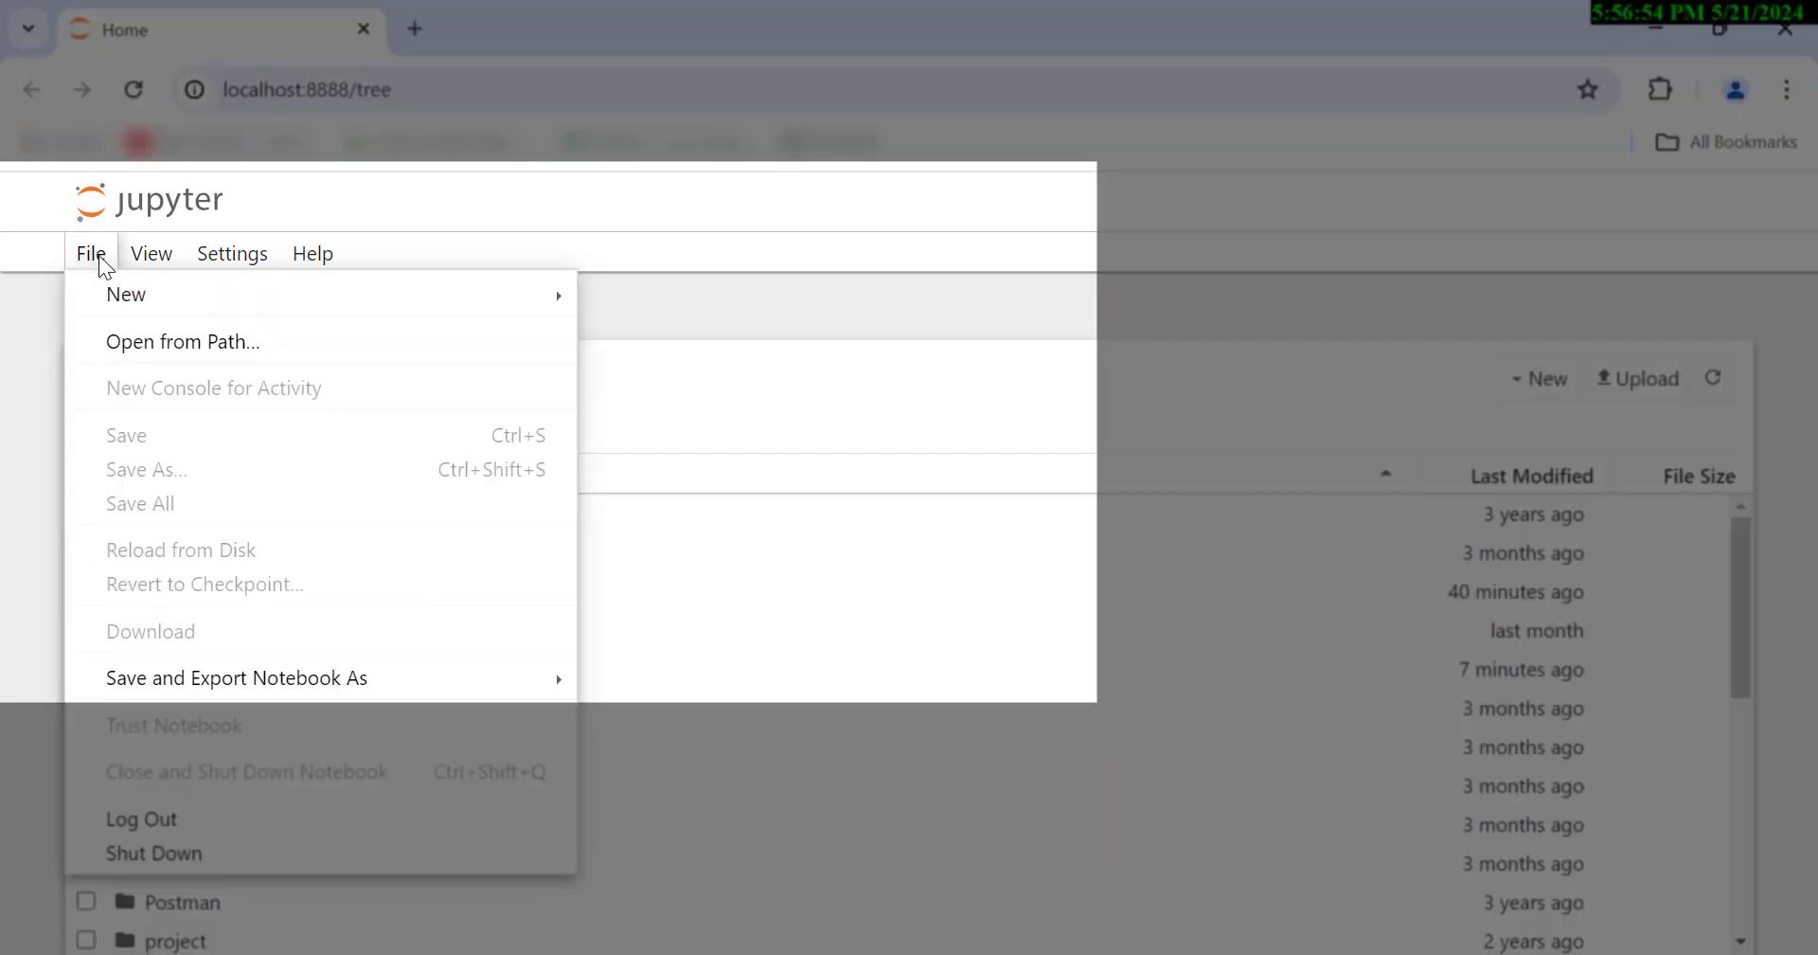
pyautogui.moveTo(125, 294)
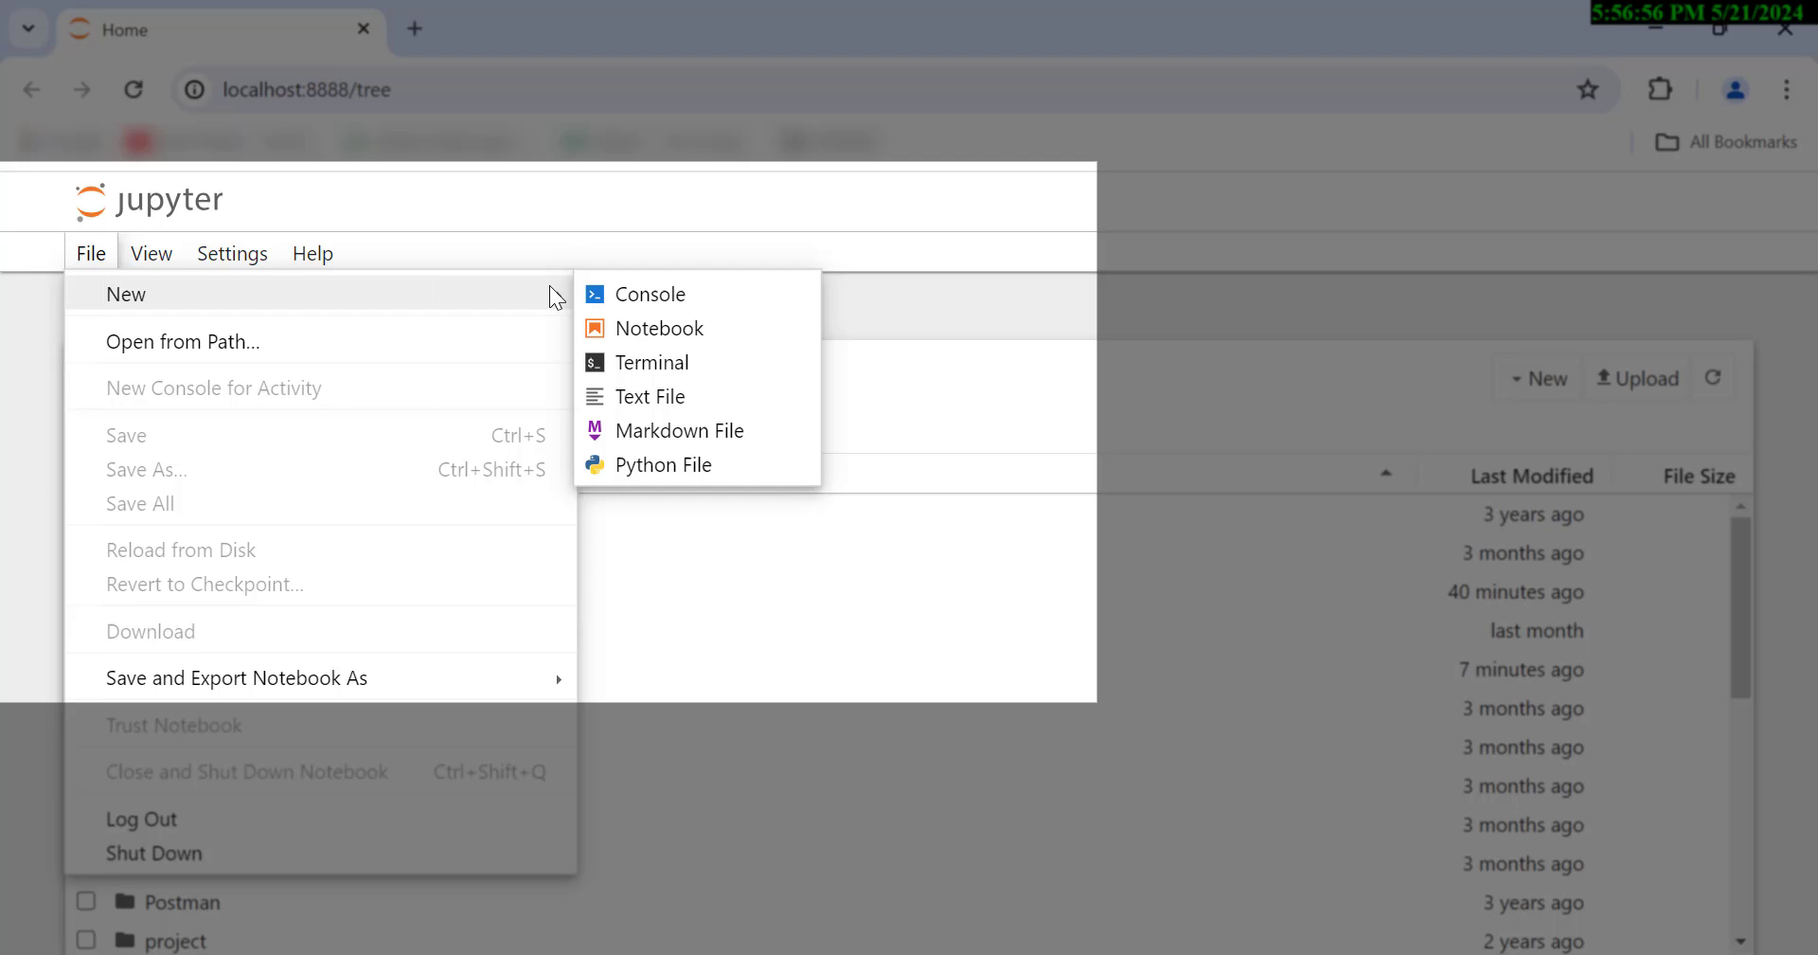
pyautogui.click(659, 330)
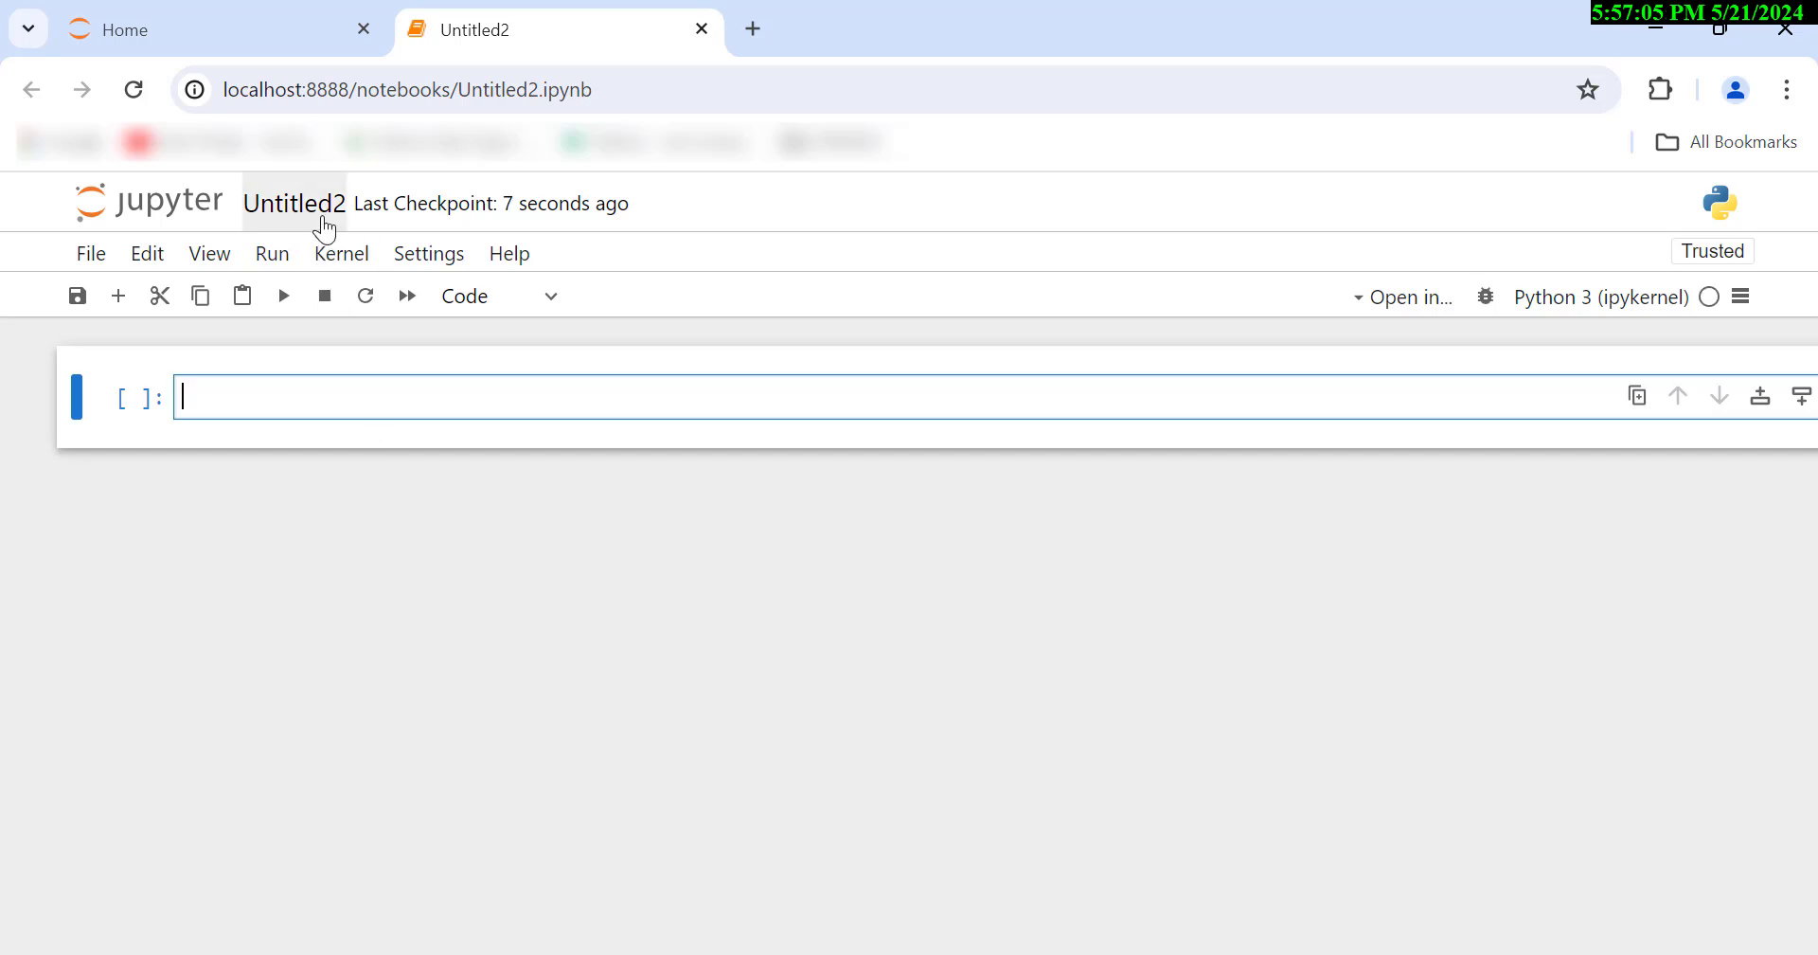
# Rename the notebook from Untitled2 to Jupyter-Demo.
pyautogui.click(294, 202)
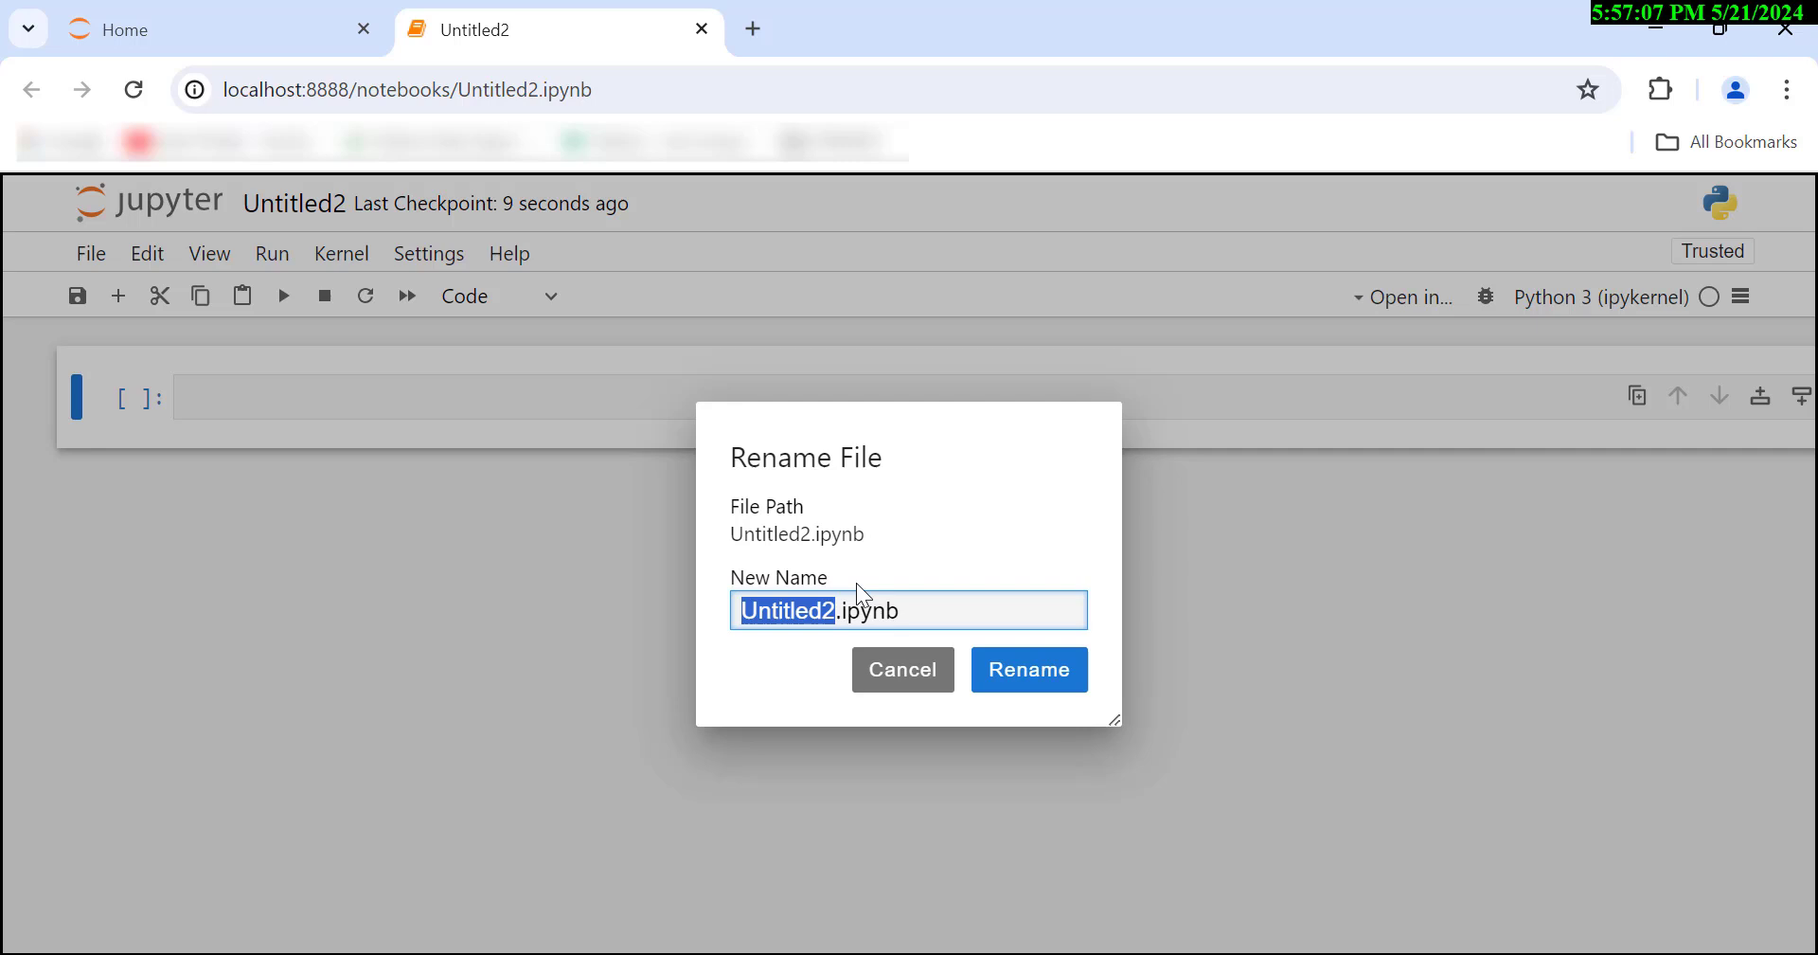
pyautogui.write('Jupyter-D')
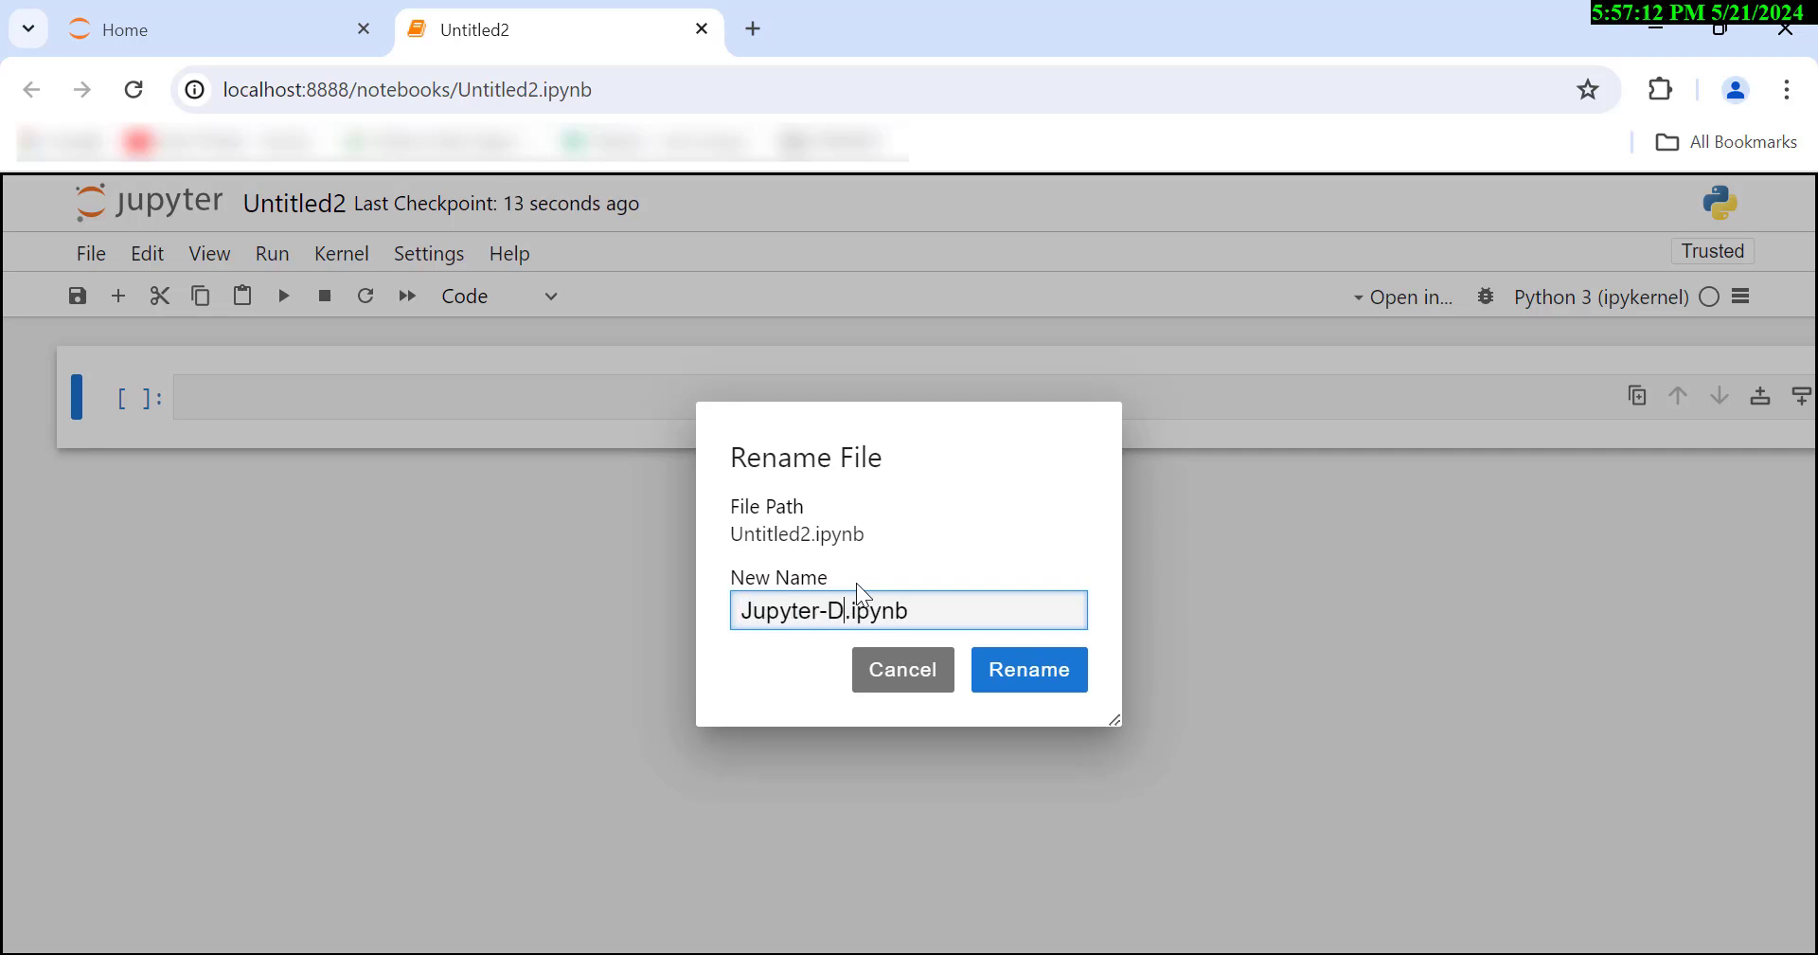
pyautogui.write('emo')
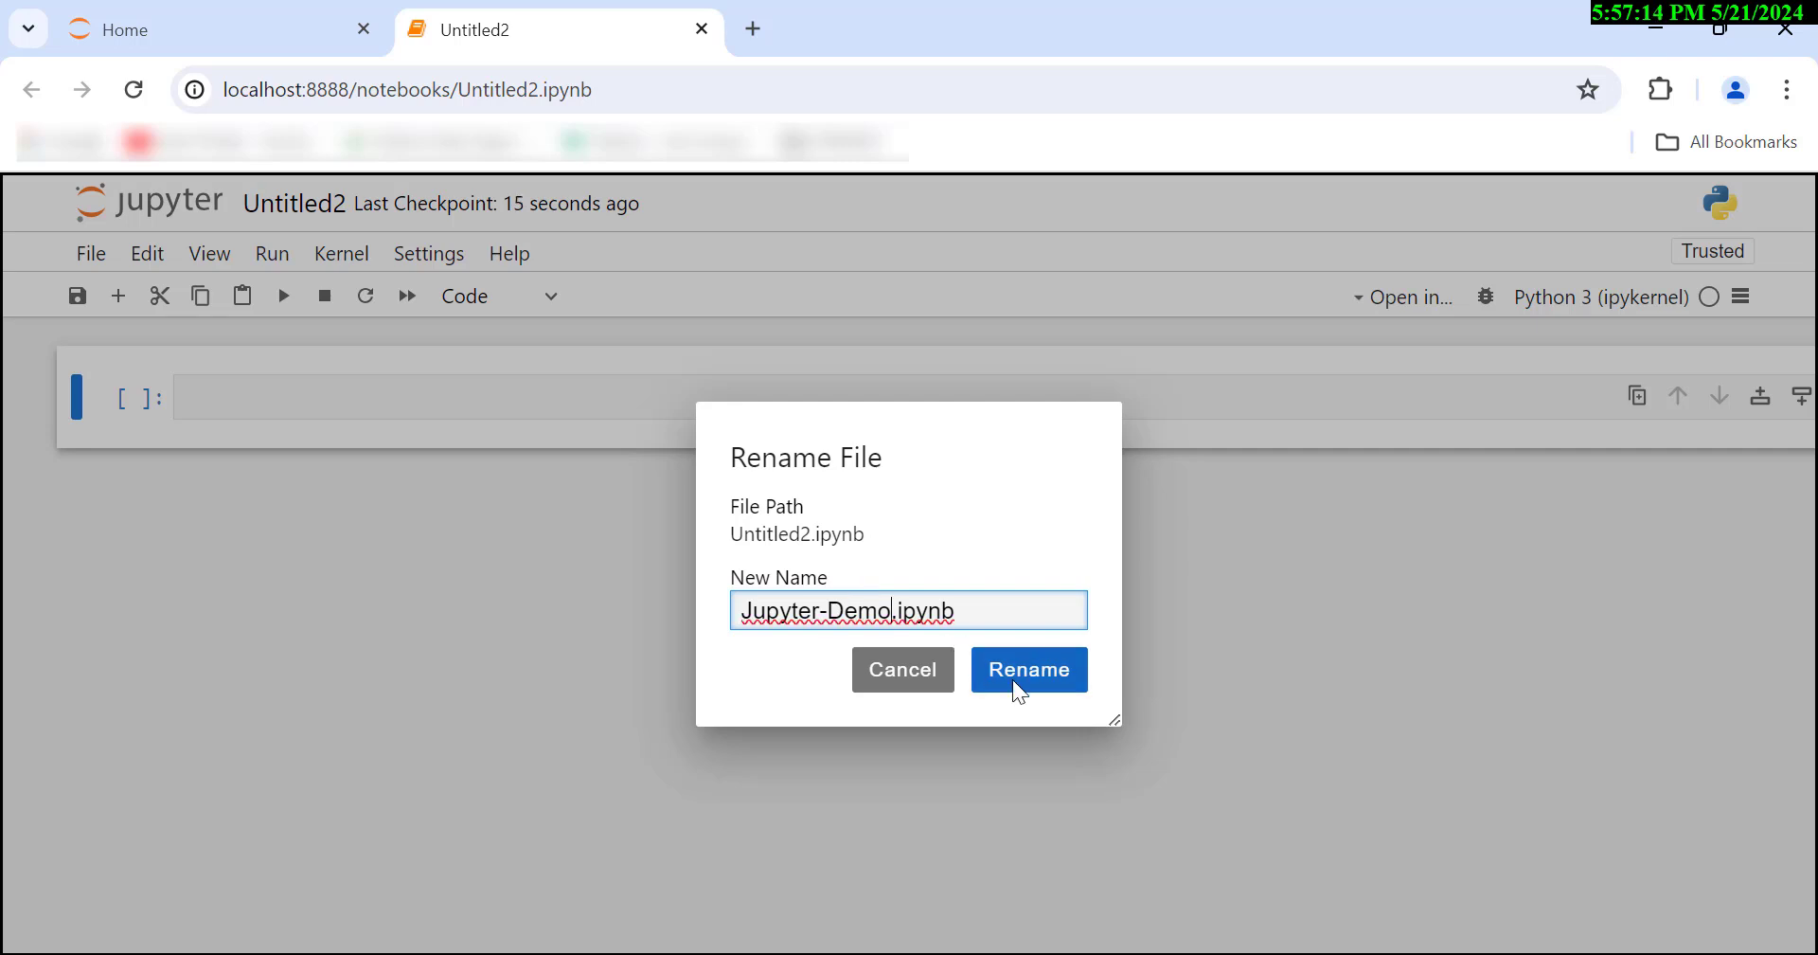
pyautogui.click(1030, 670)
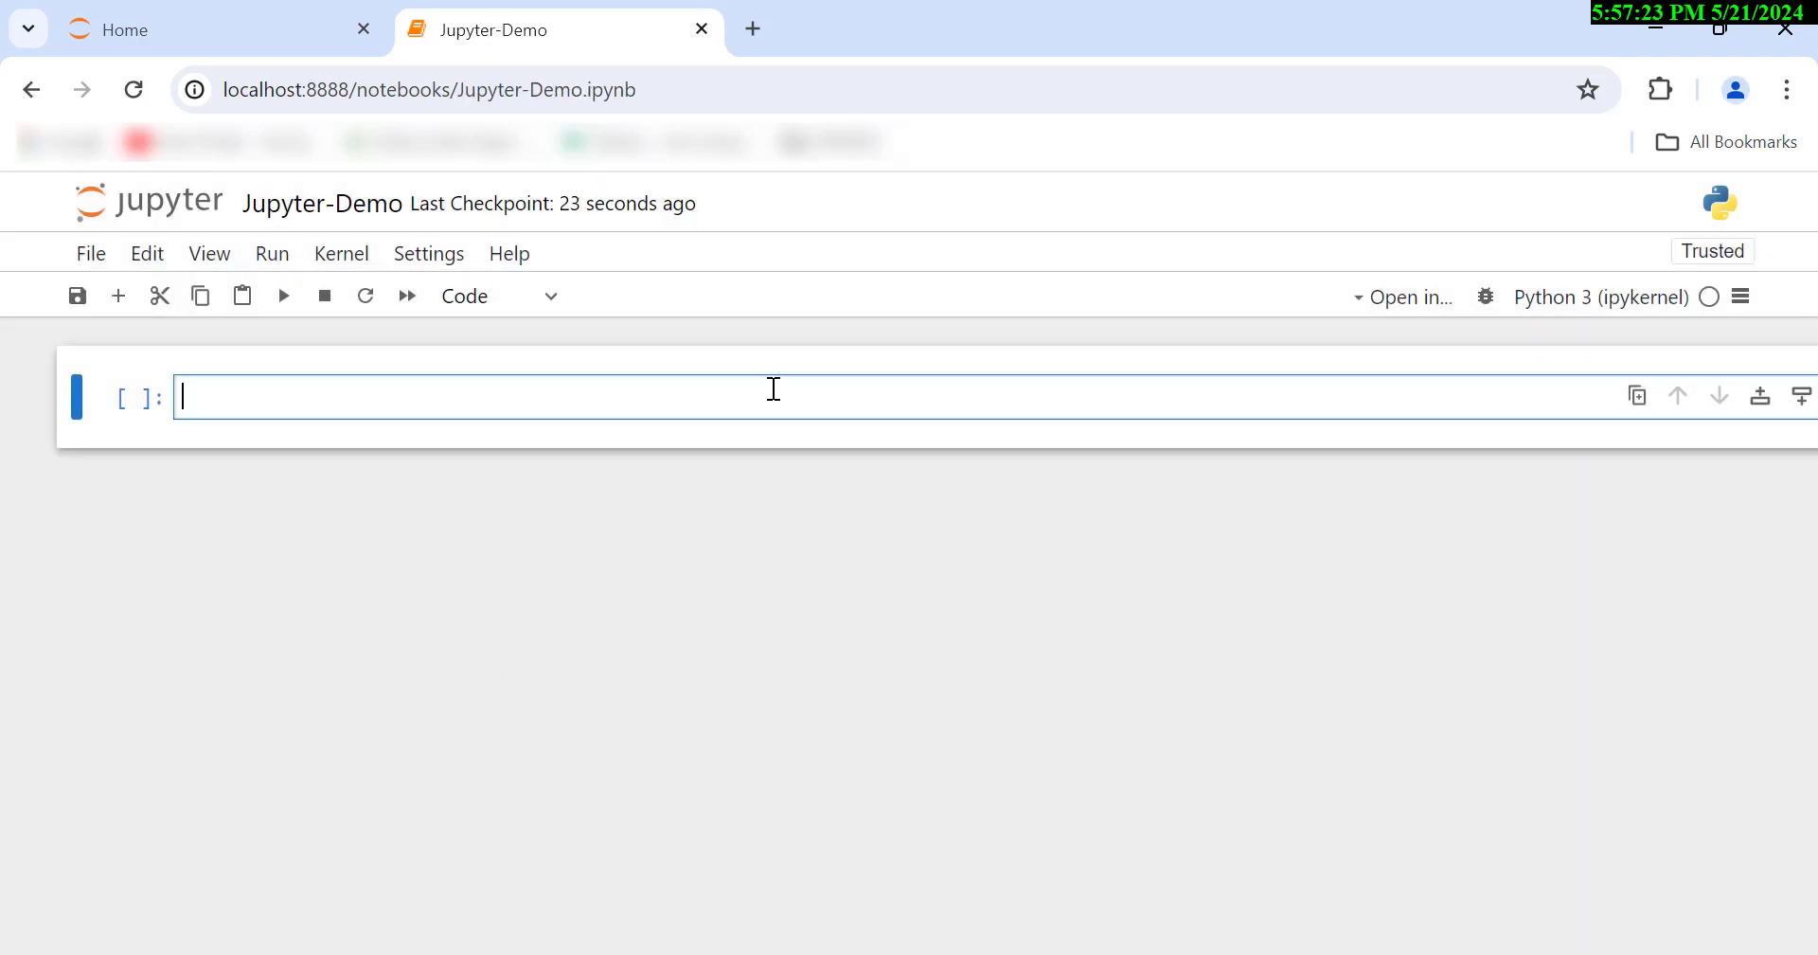
# Define list = [1,2,3,4,5] on the first line of the Jupyter-Demo cell.
pyautogui.write('list')
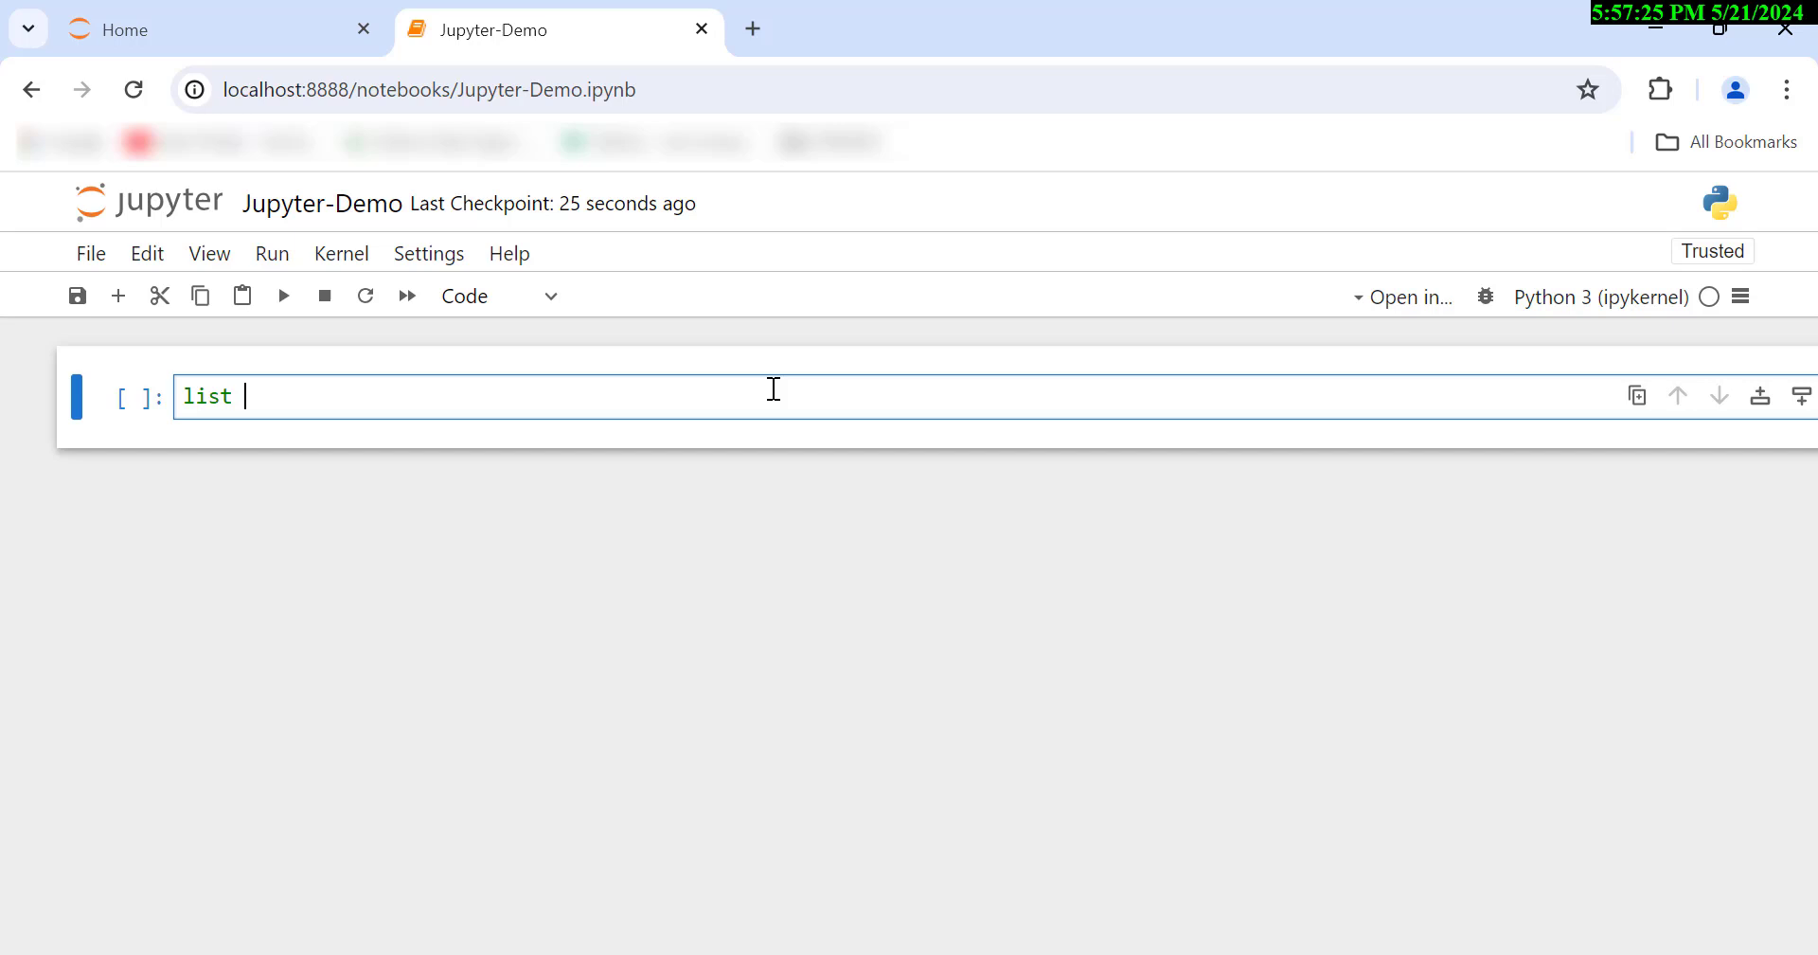
pyautogui.write('=[]')
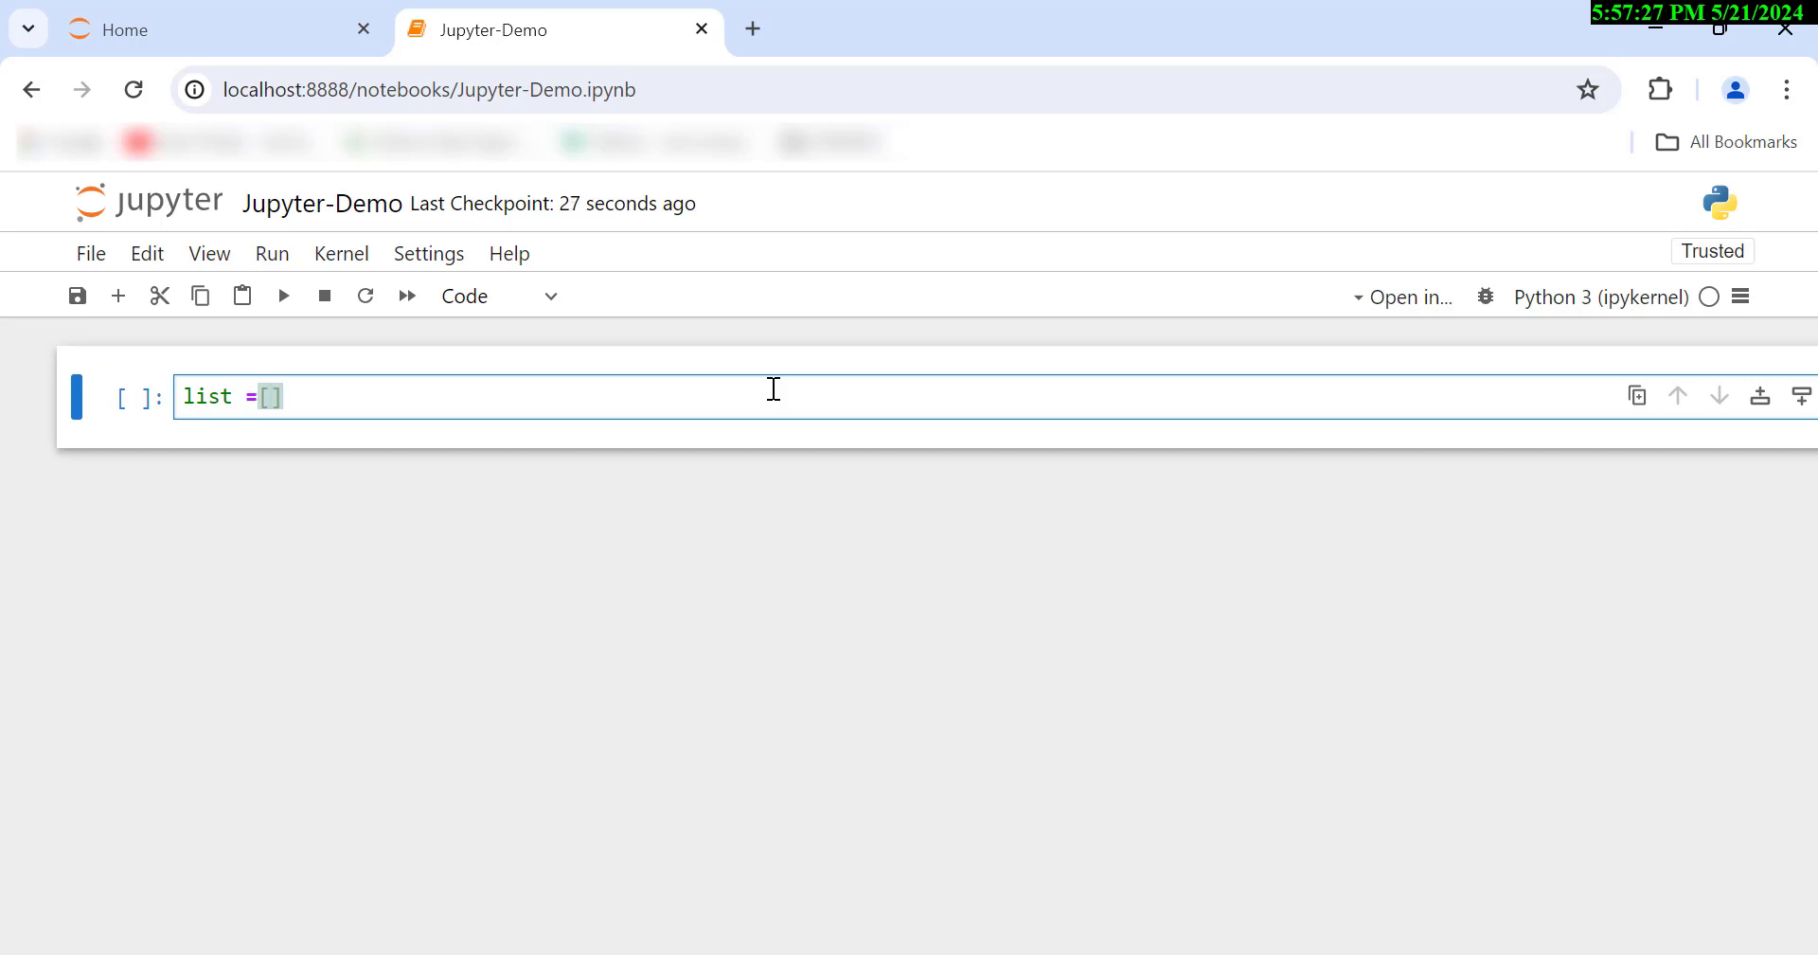
pyautogui.write('1,2,3,4,5')
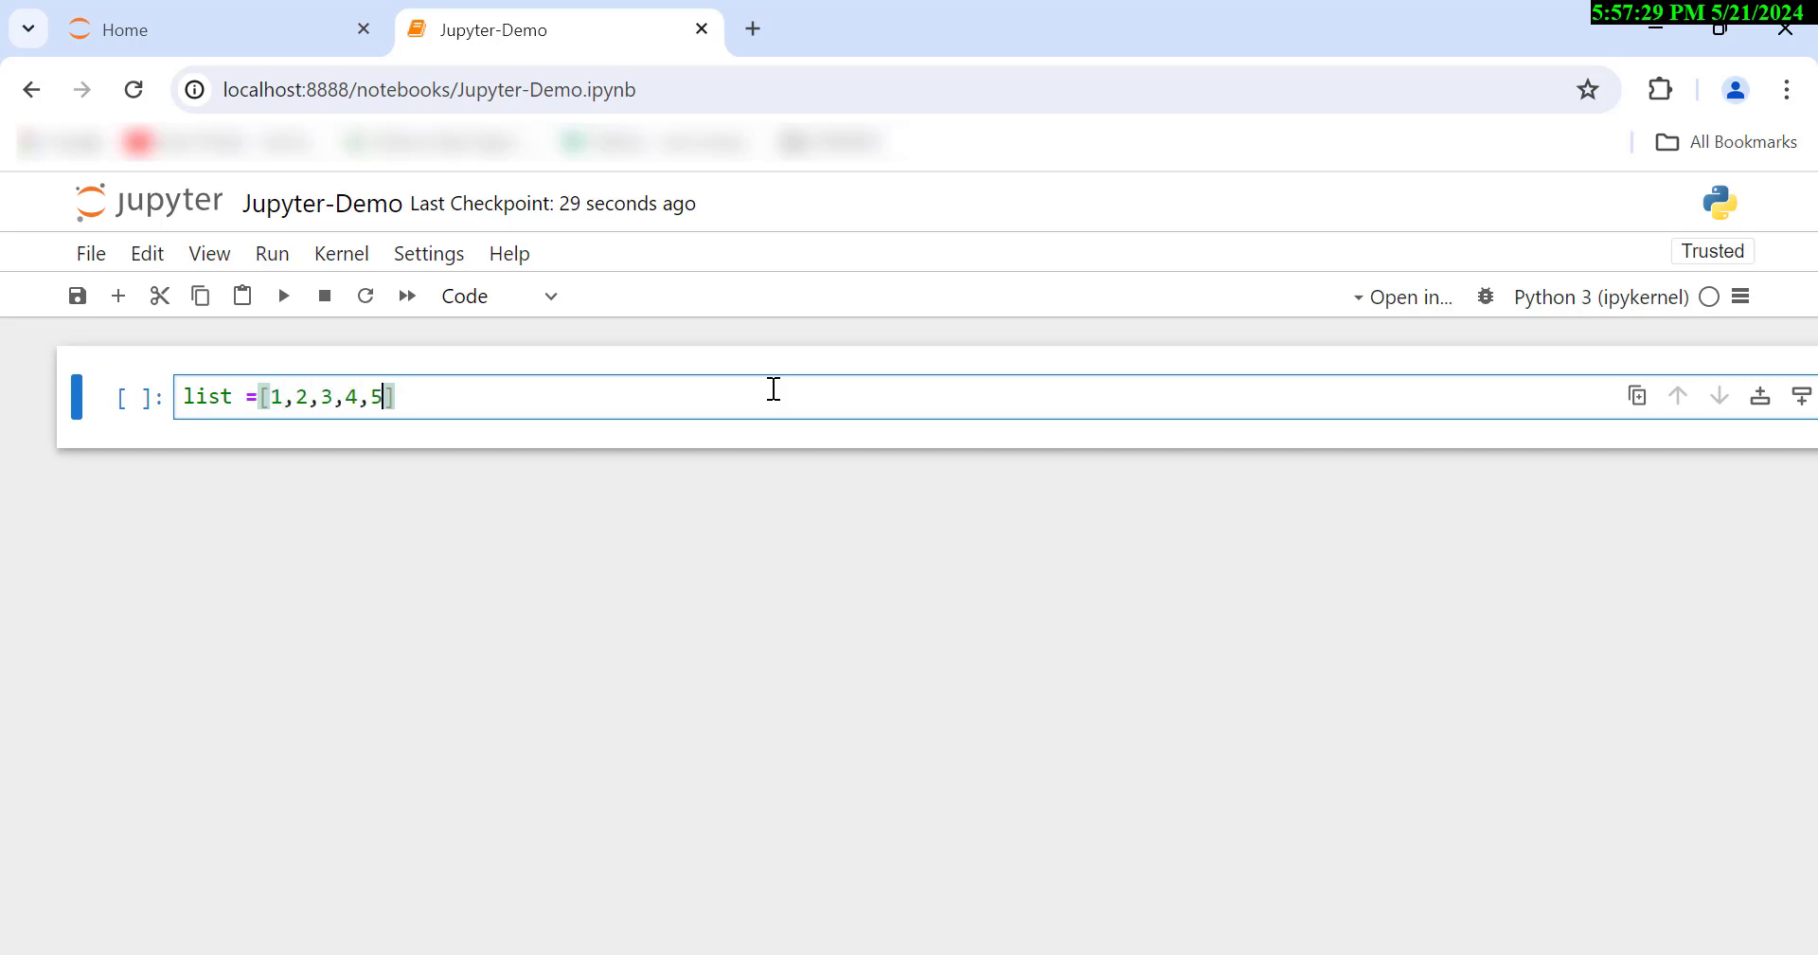
pyautogui.press('Enter')
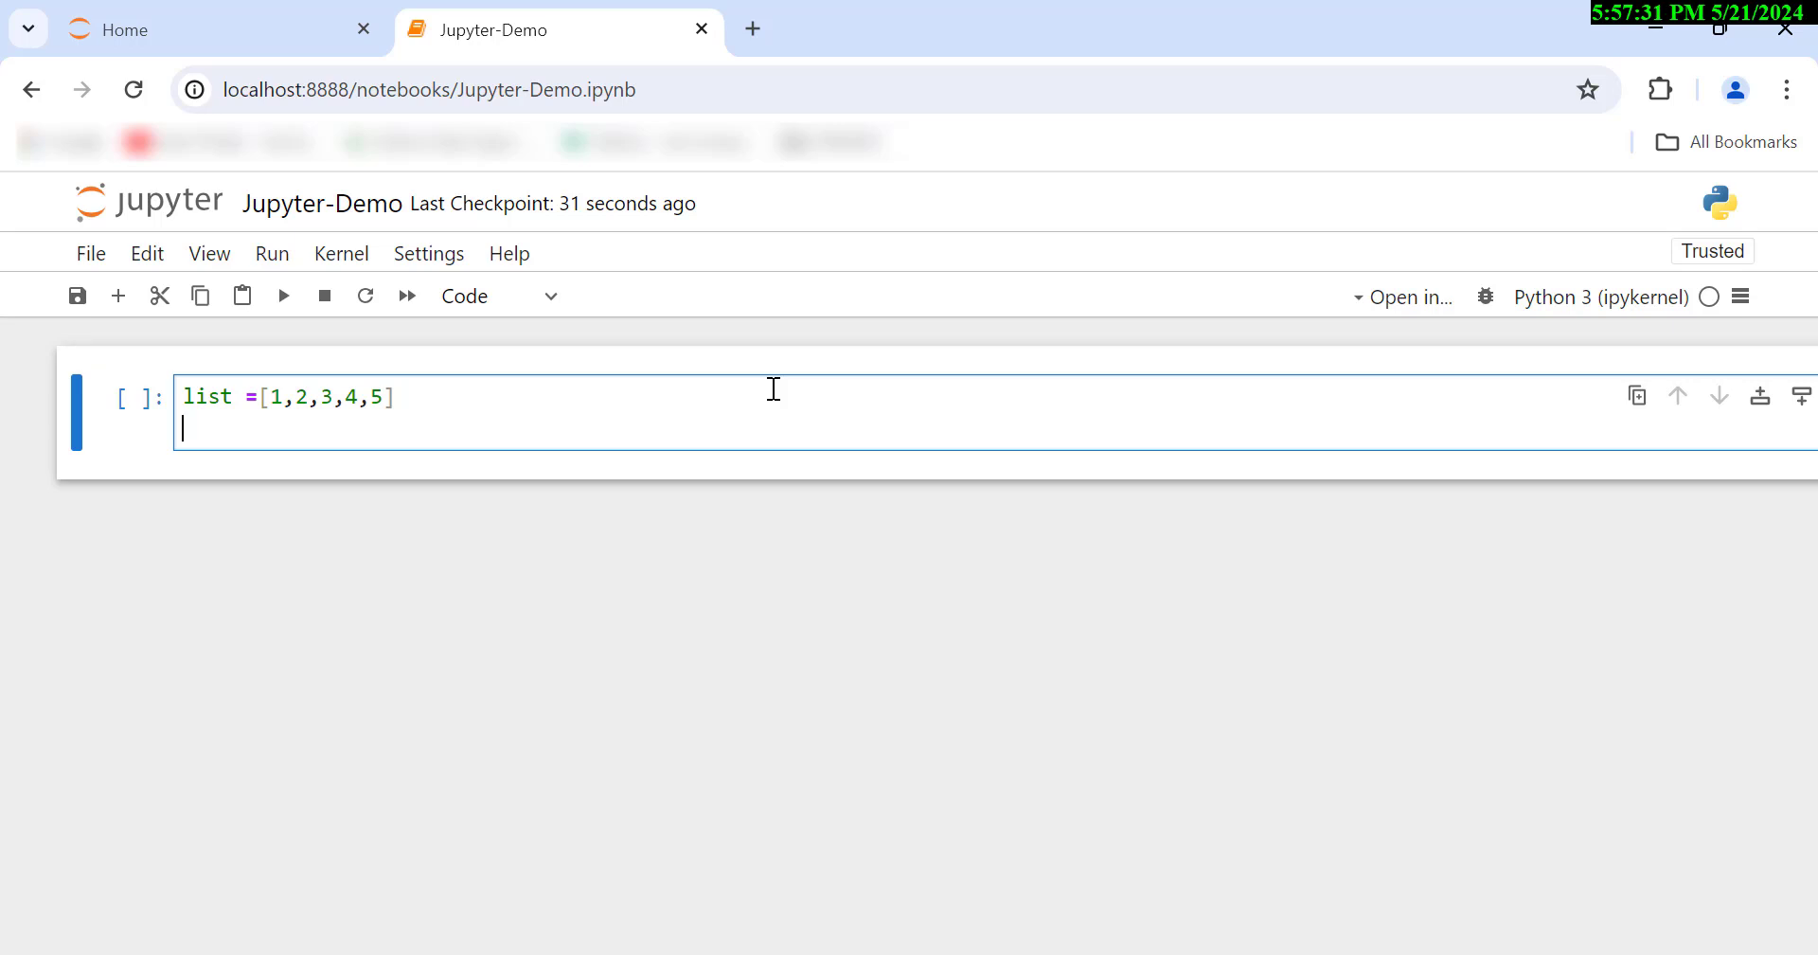
# Add a for loop printing each item and run the cell, outputting 1 through 5.
pyautogui.write('for')
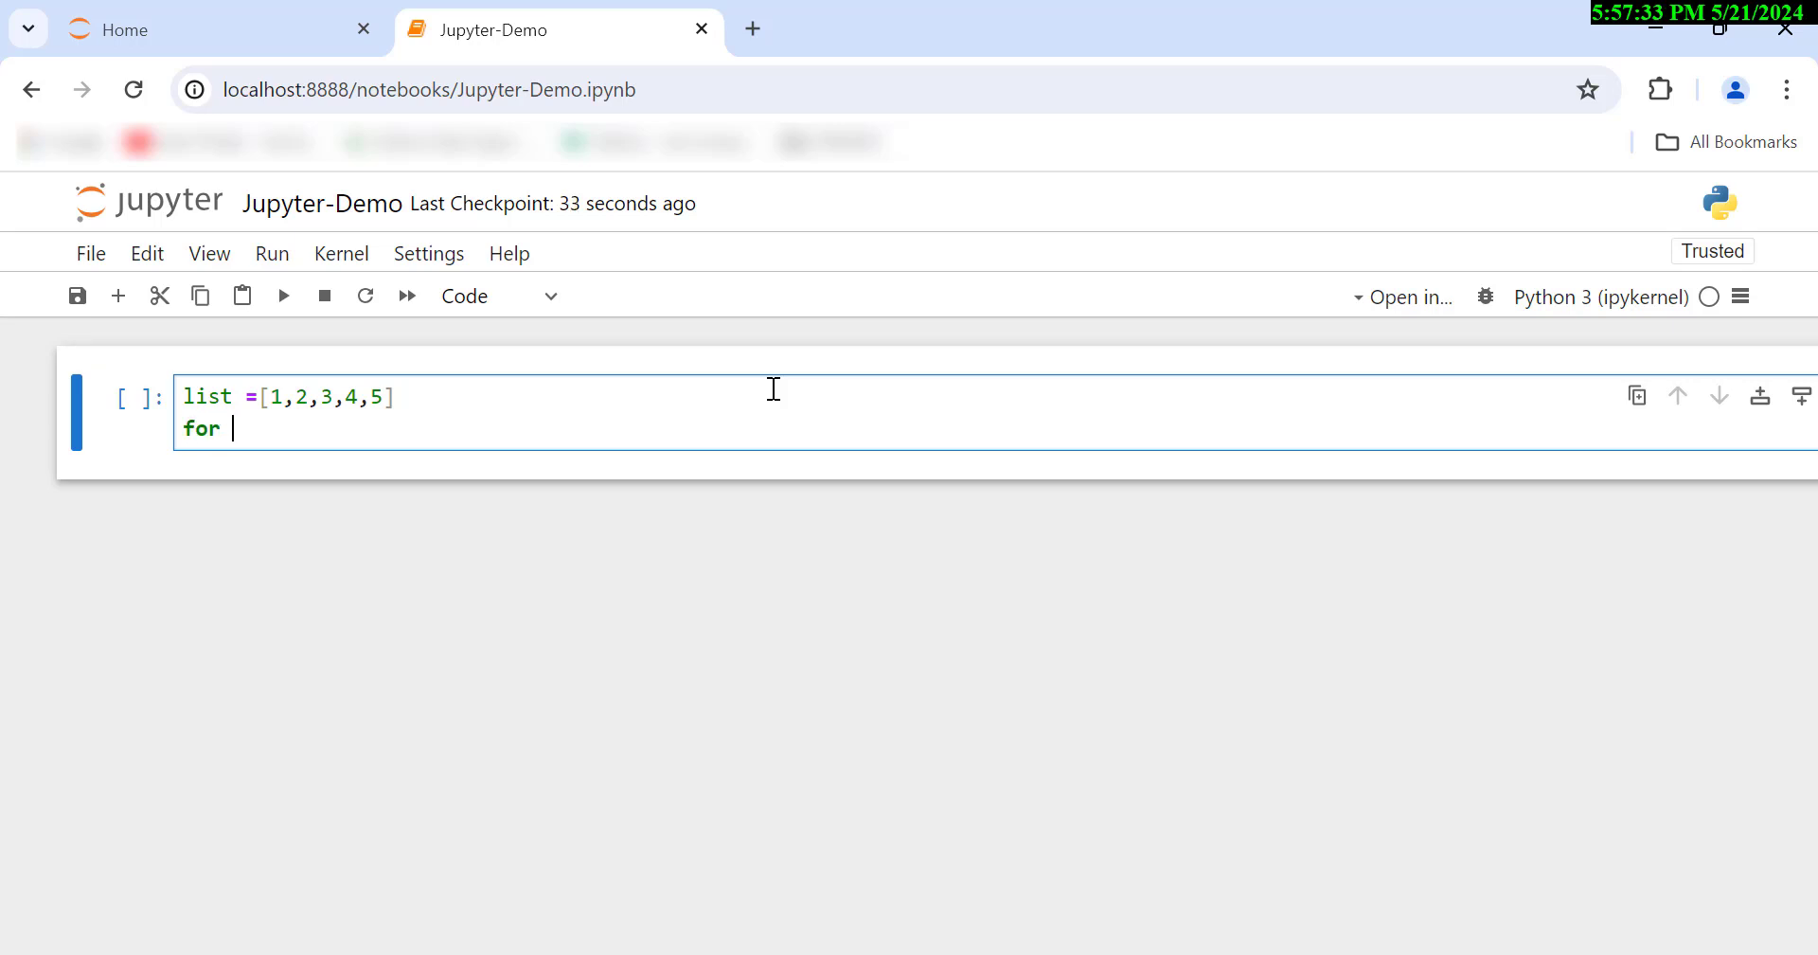
pyautogui.write('item in list:')
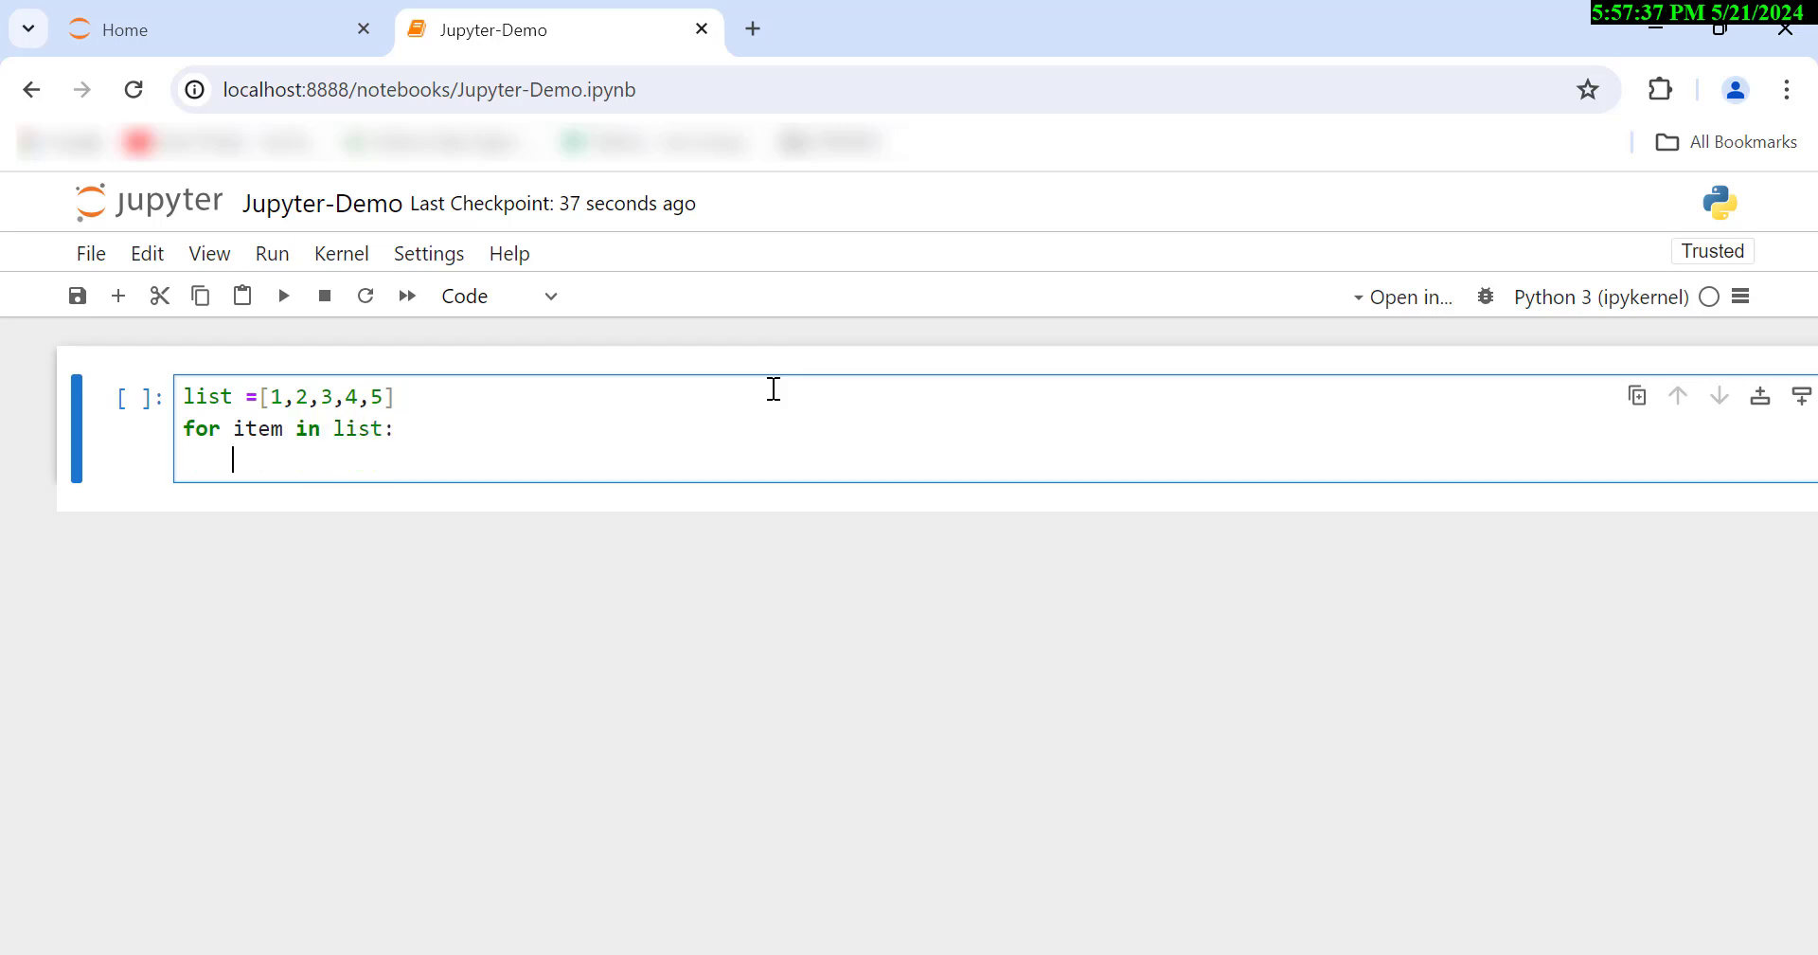
pyautogui.write('print()')
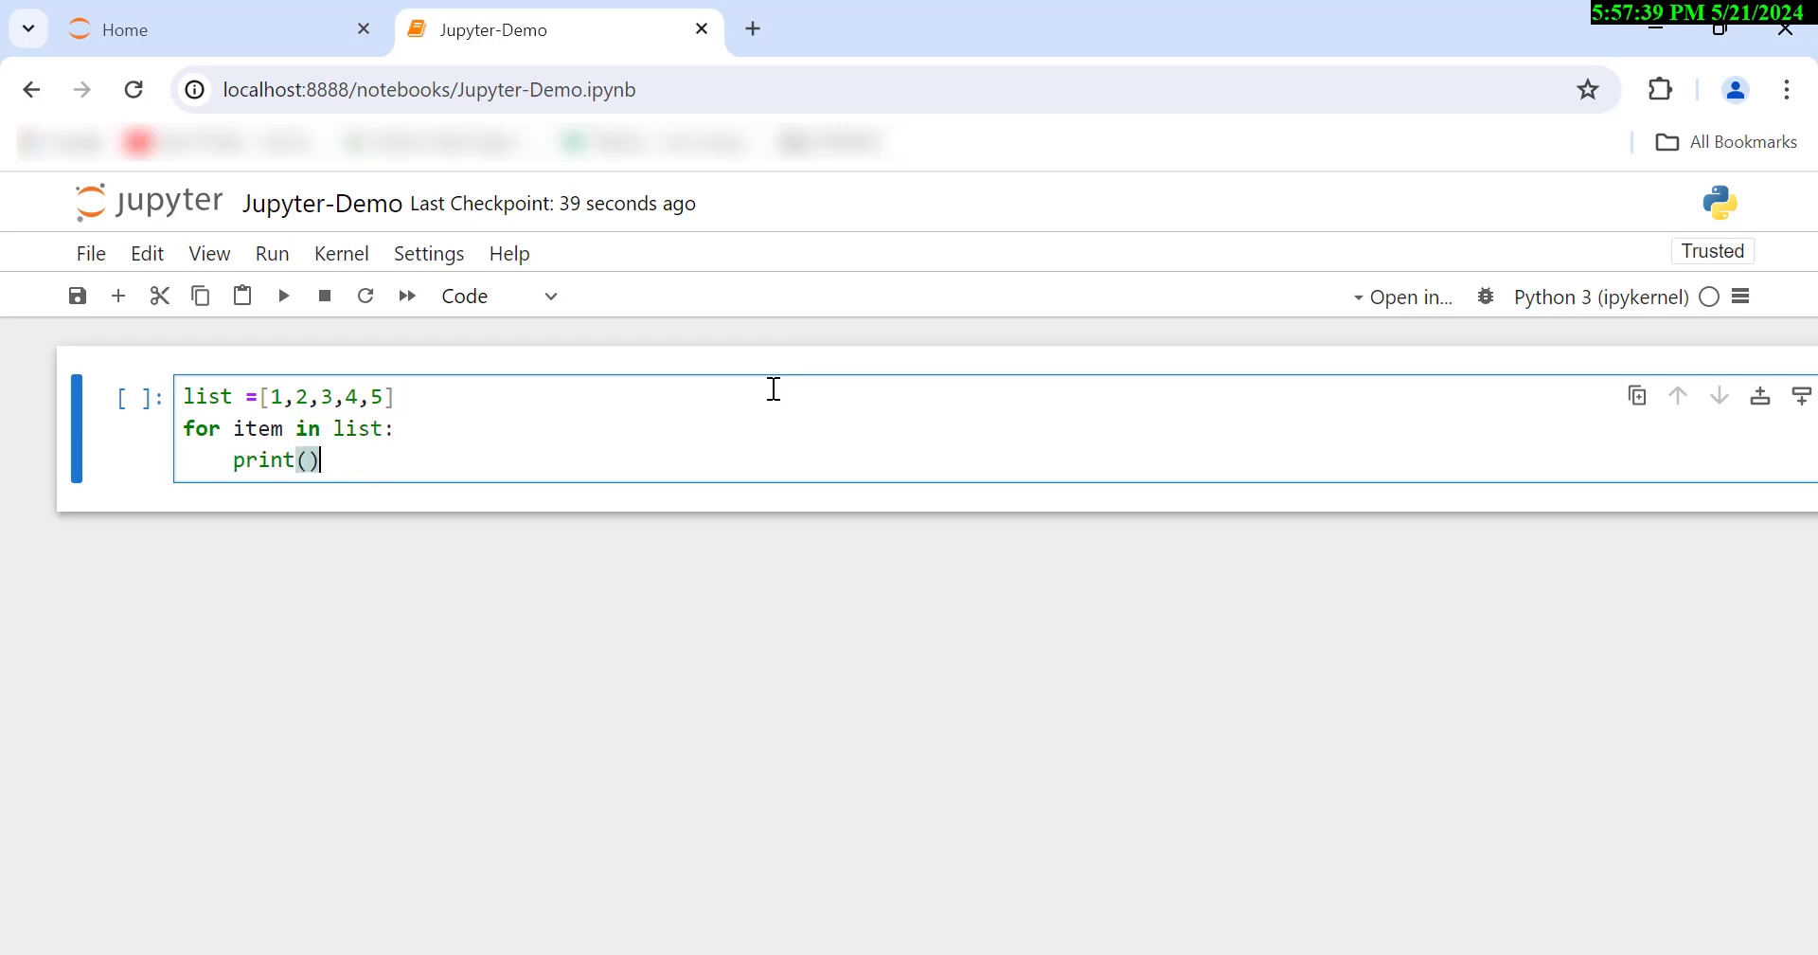
pyautogui.write('ite')
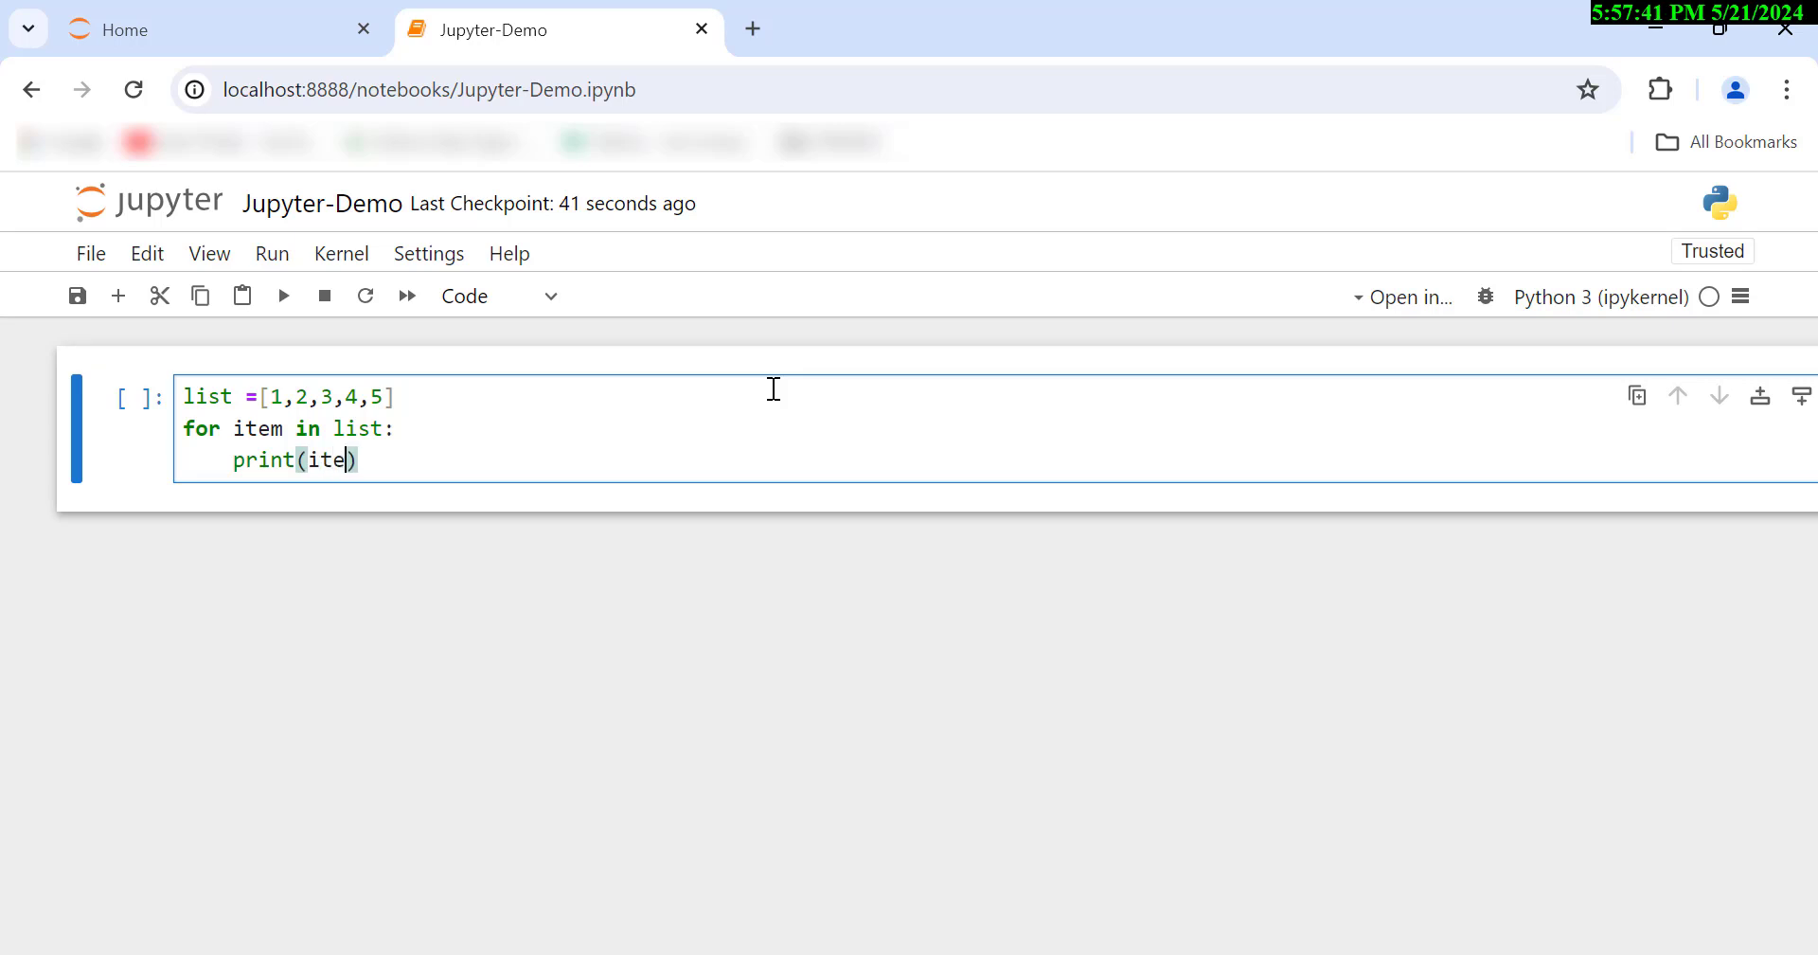
pyautogui.write('m')
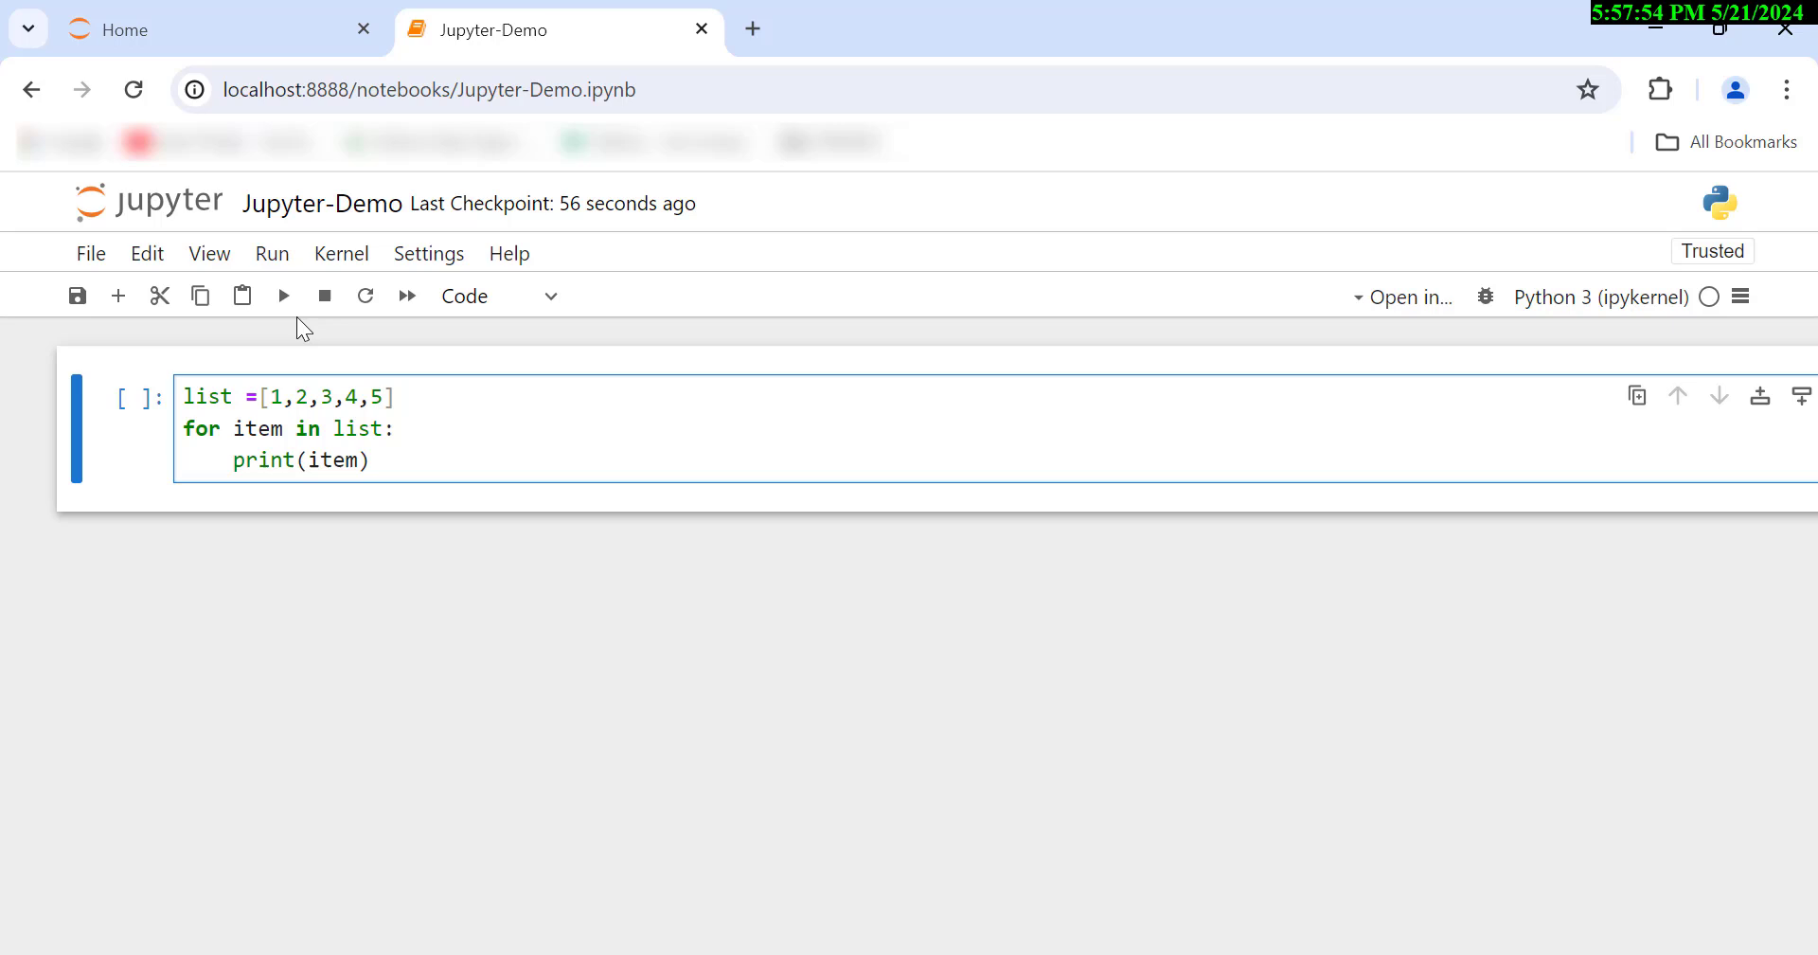
pyautogui.click(284, 295)
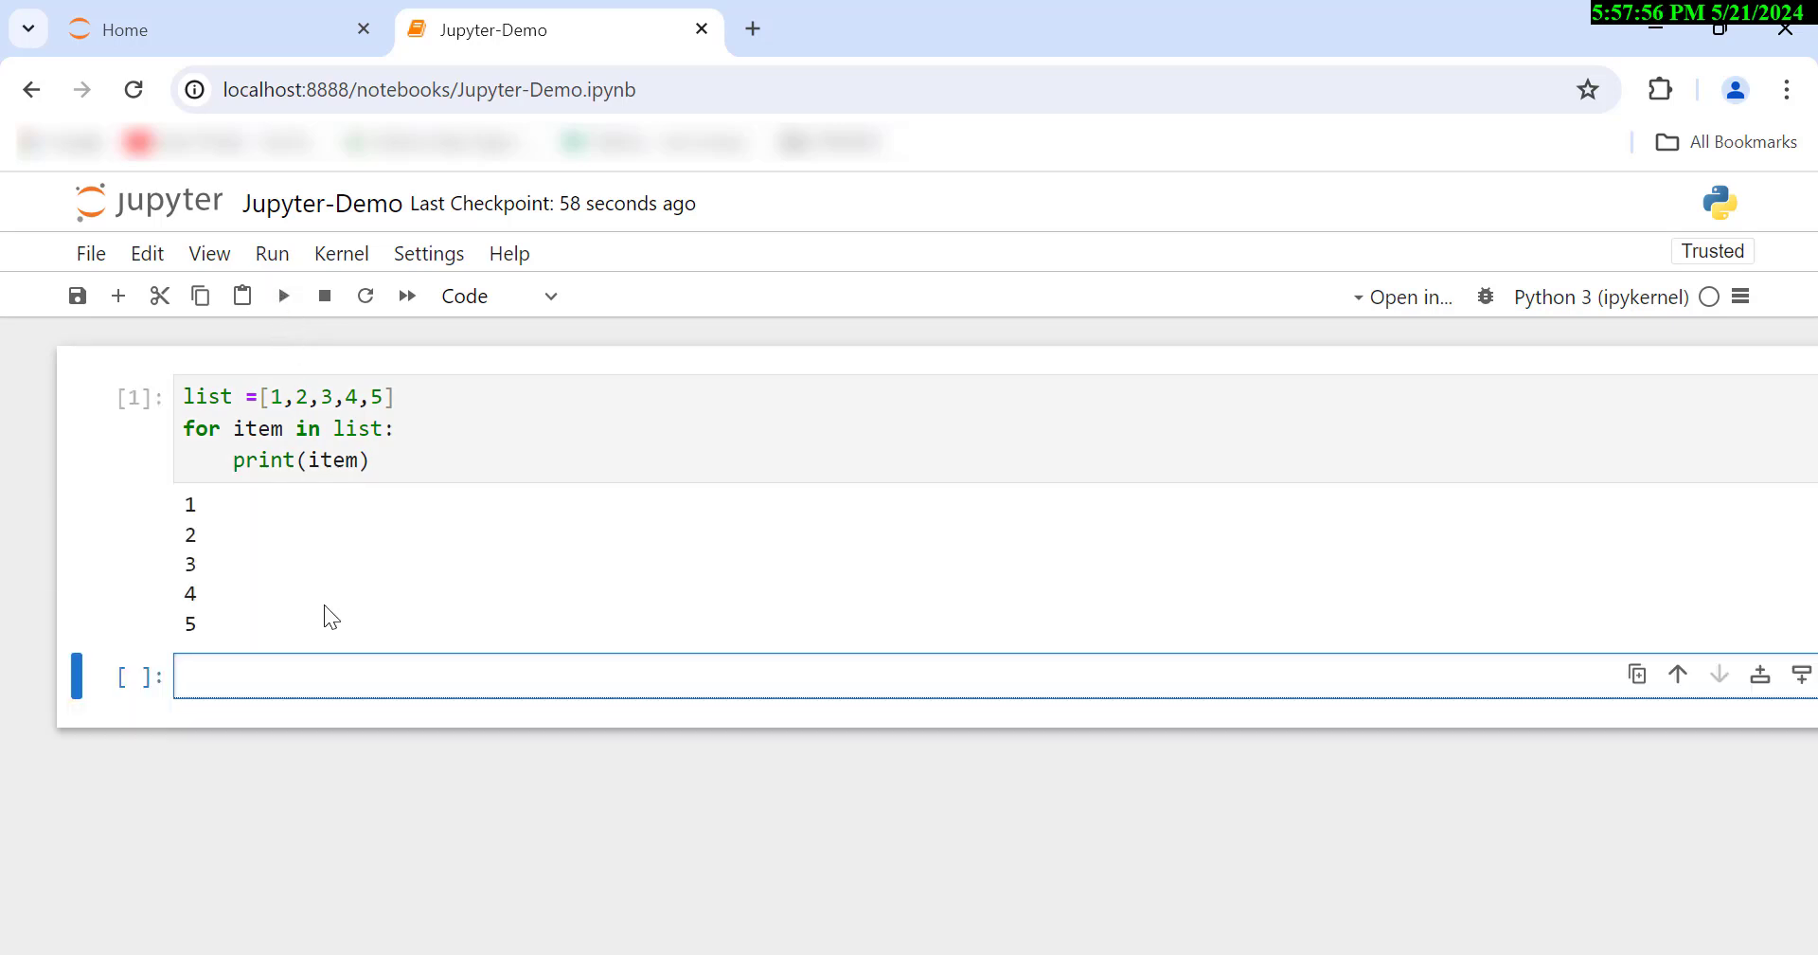